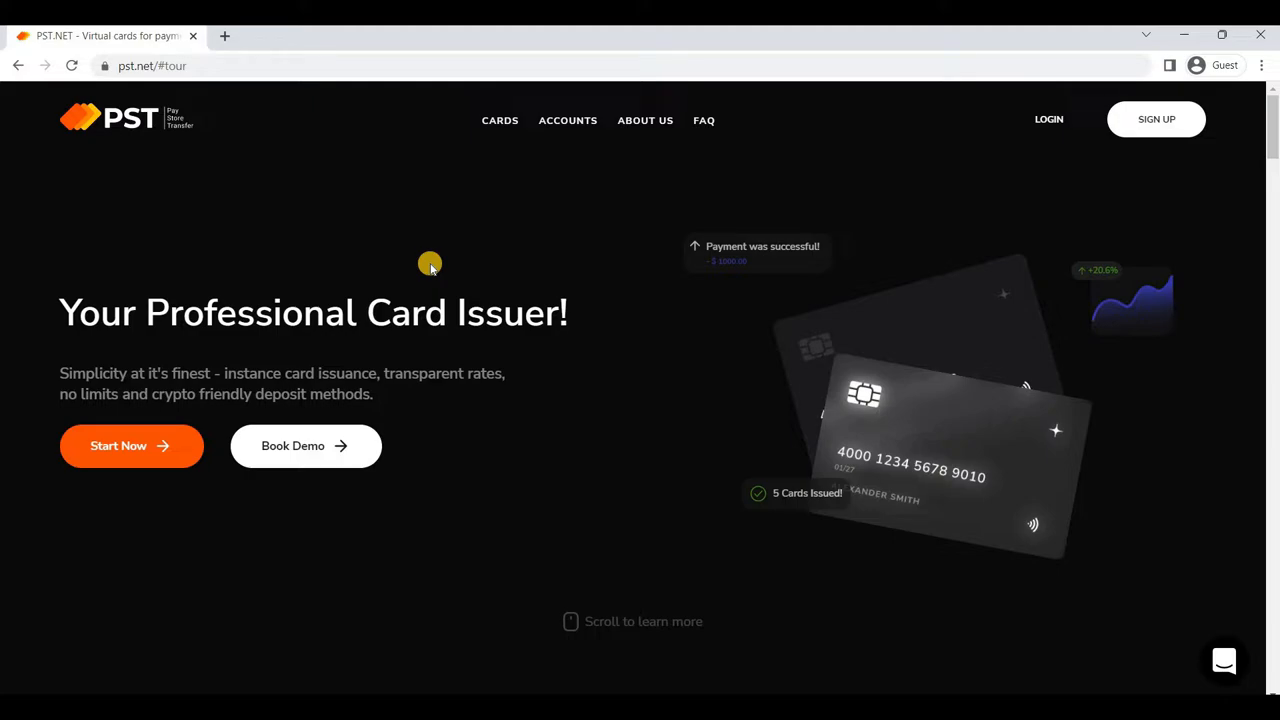
# Scroll down the landing page past the partner logos and card features
pyautogui.scroll(-3)
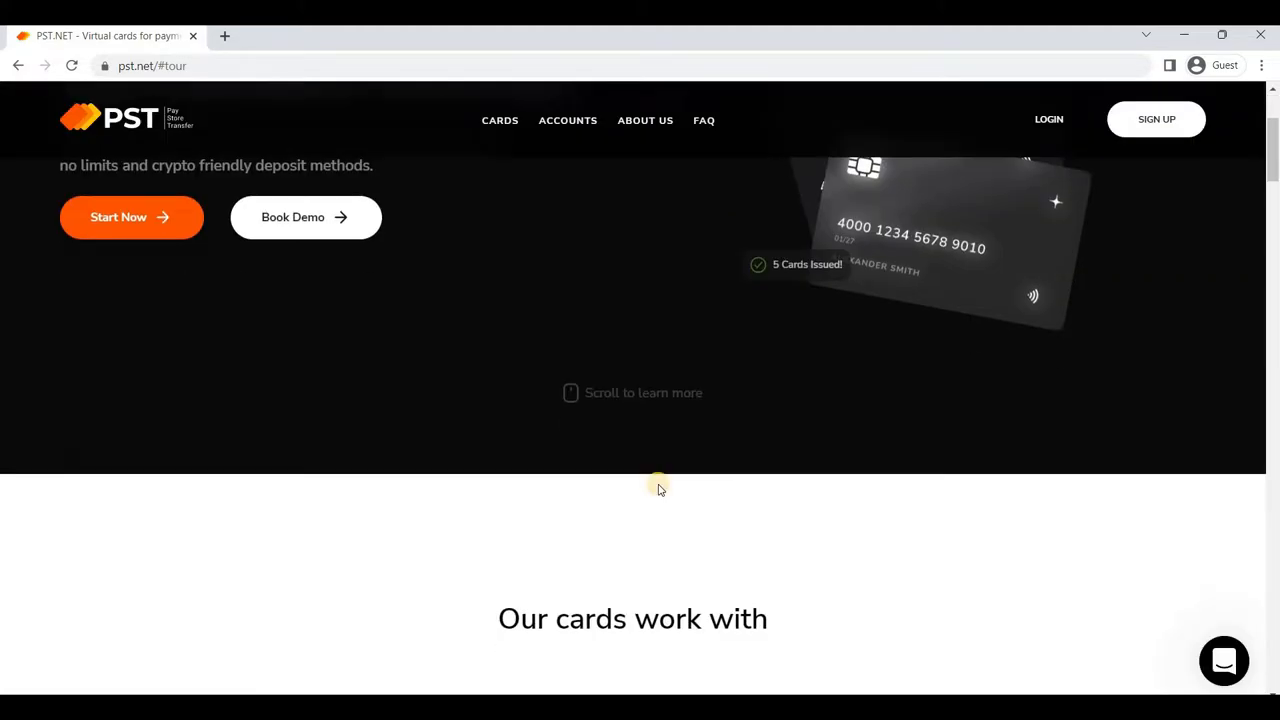
pyautogui.scroll(-3)
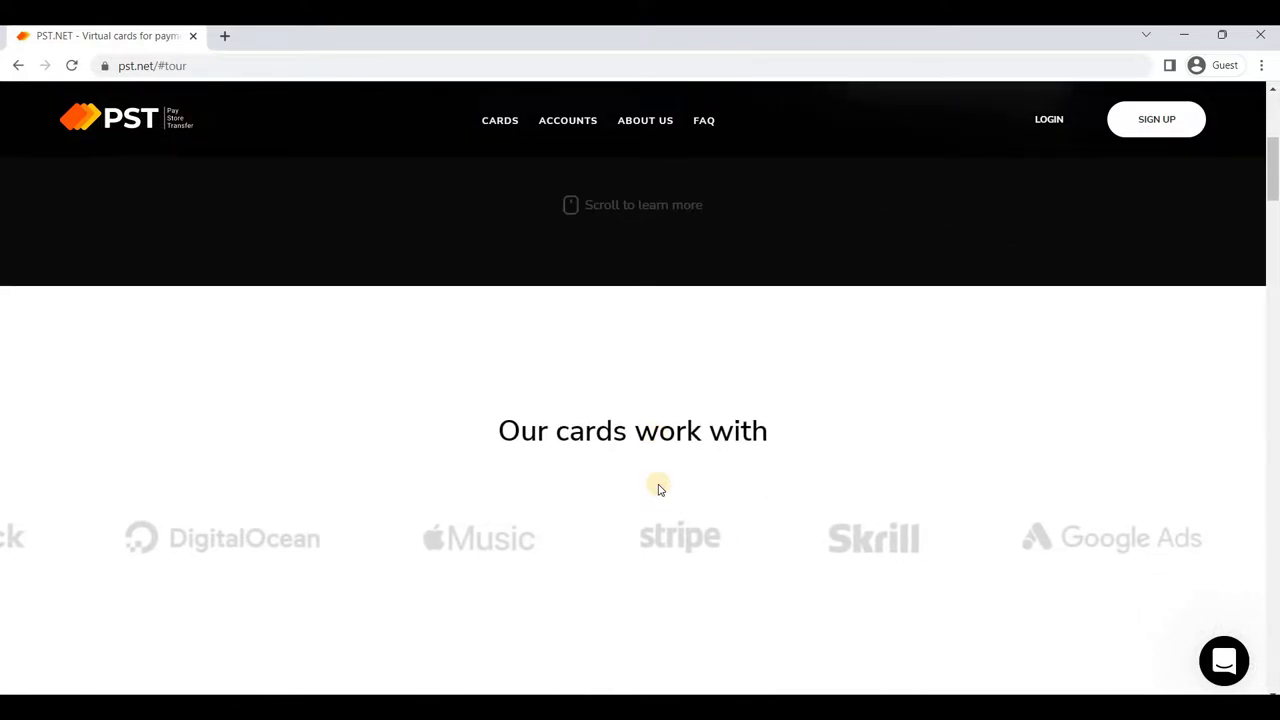
pyautogui.scroll(-3)
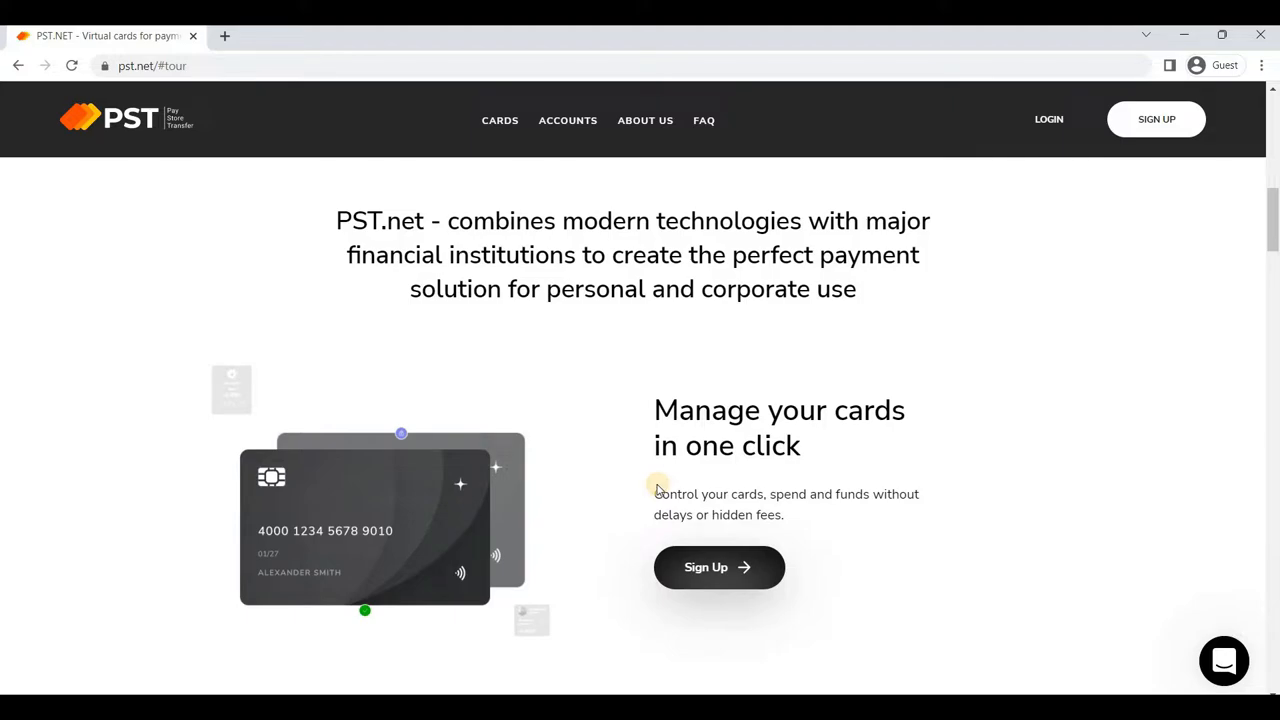
pyautogui.scroll(-3)
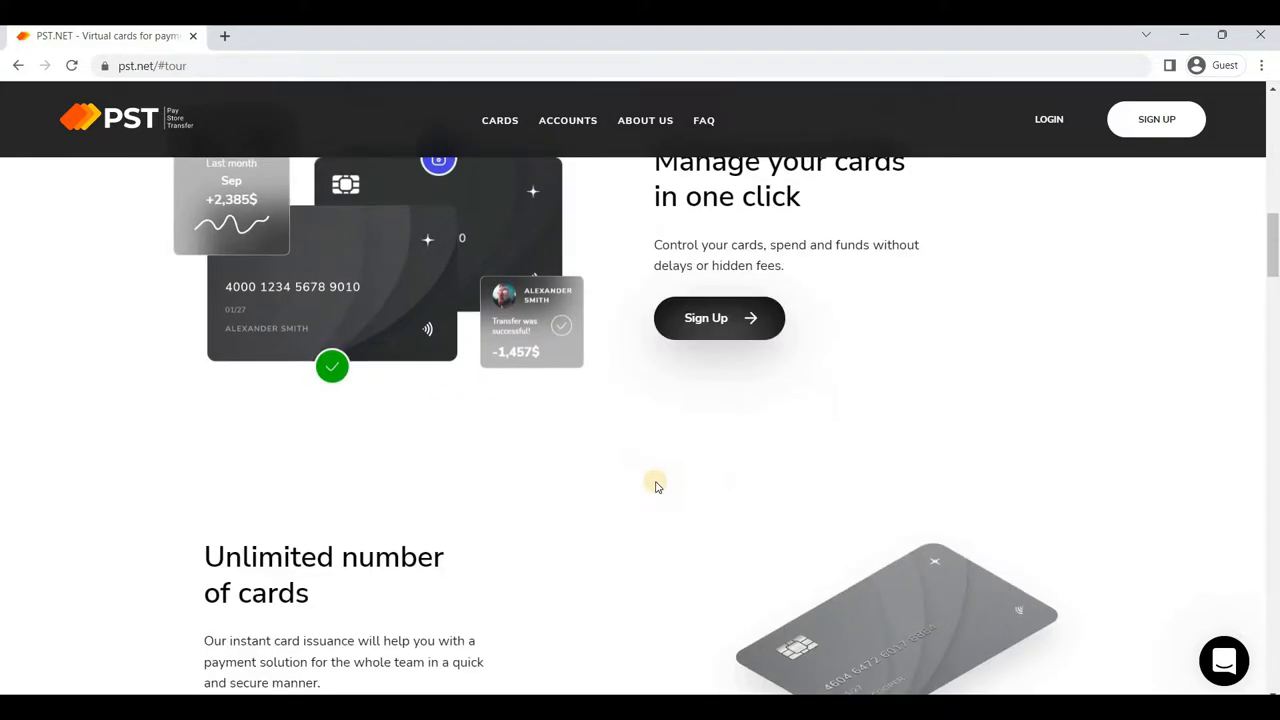
pyautogui.scroll(-3)
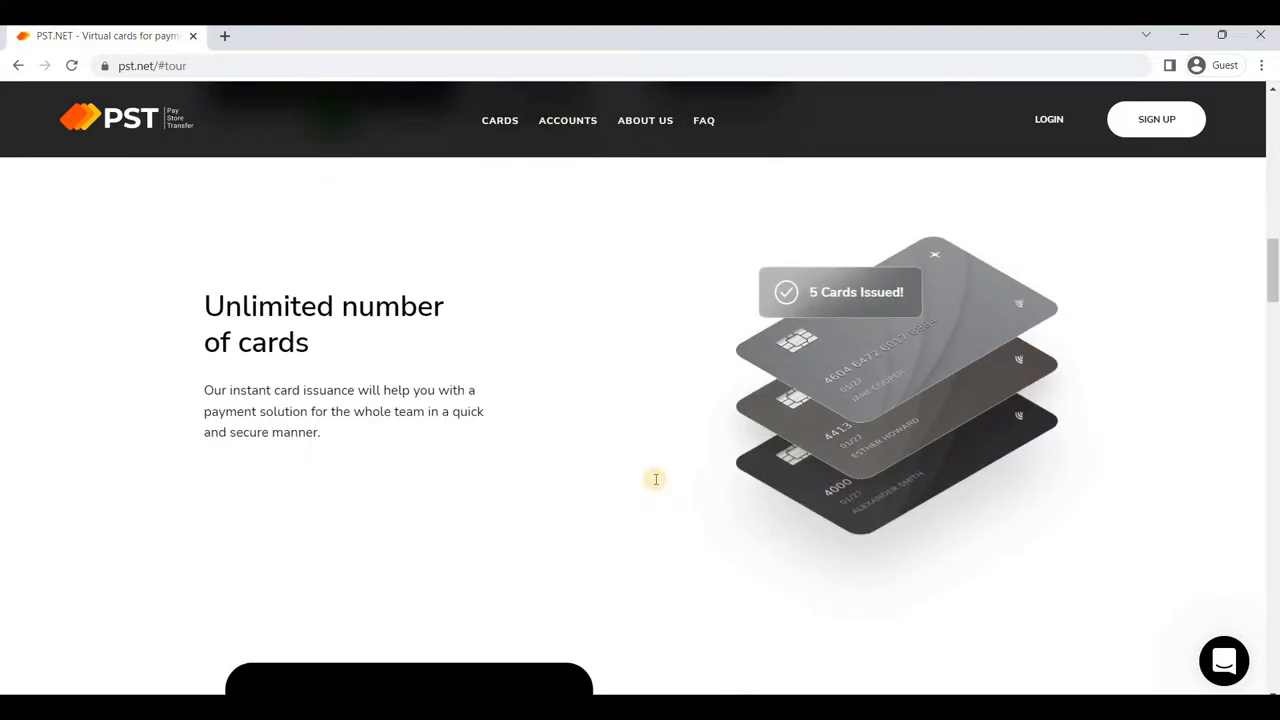
pyautogui.scroll(-3)
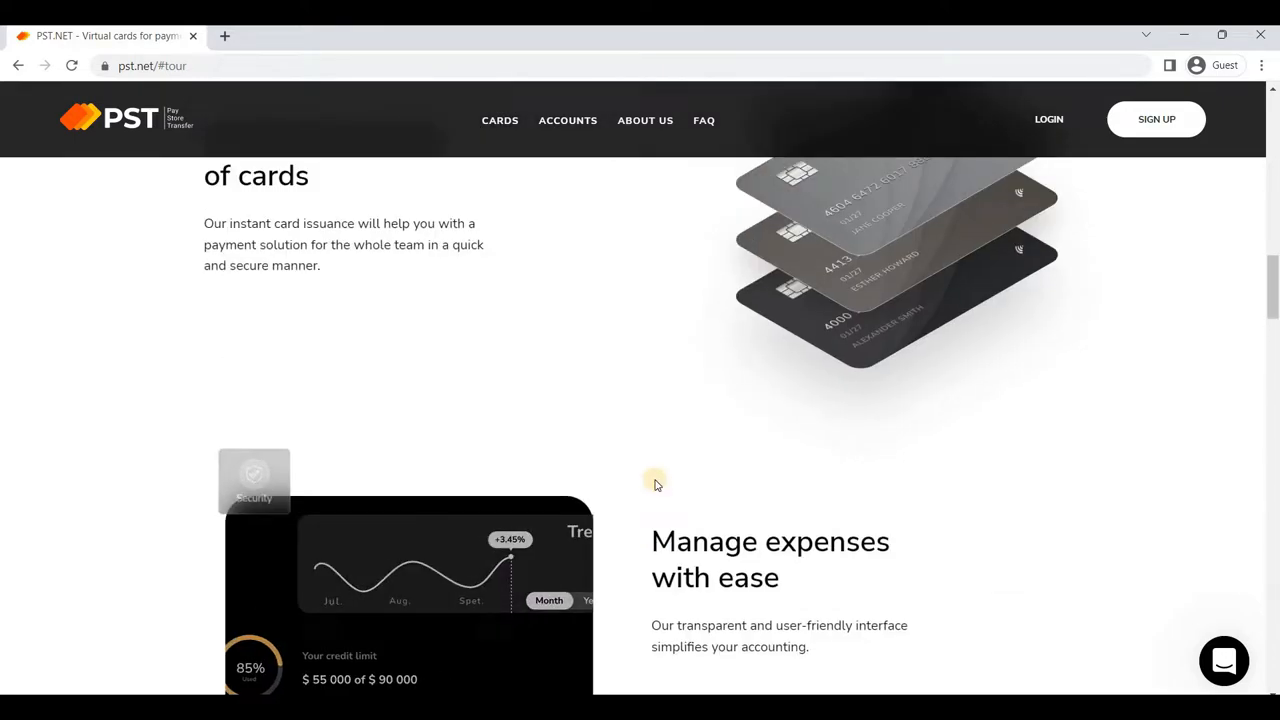
pyautogui.scroll(-3)
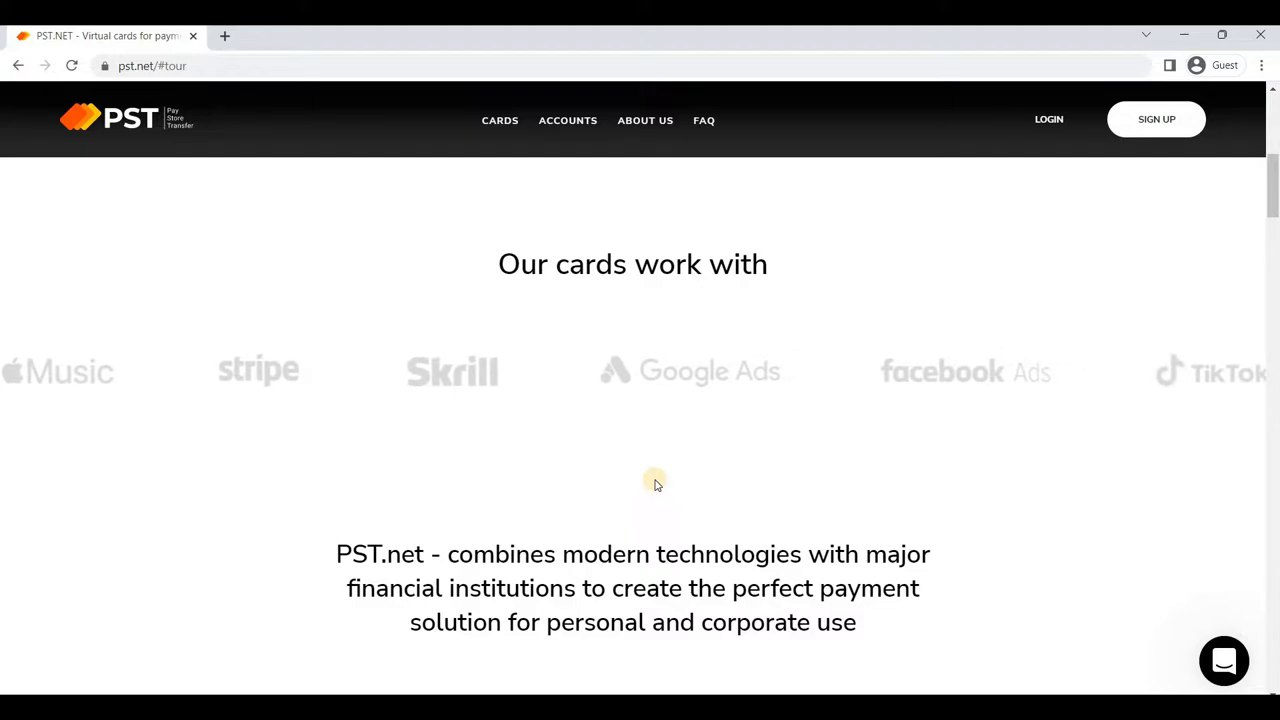
# Continue past Business Accounts to the 'Get started in just three steps' section
pyautogui.scroll(-3)
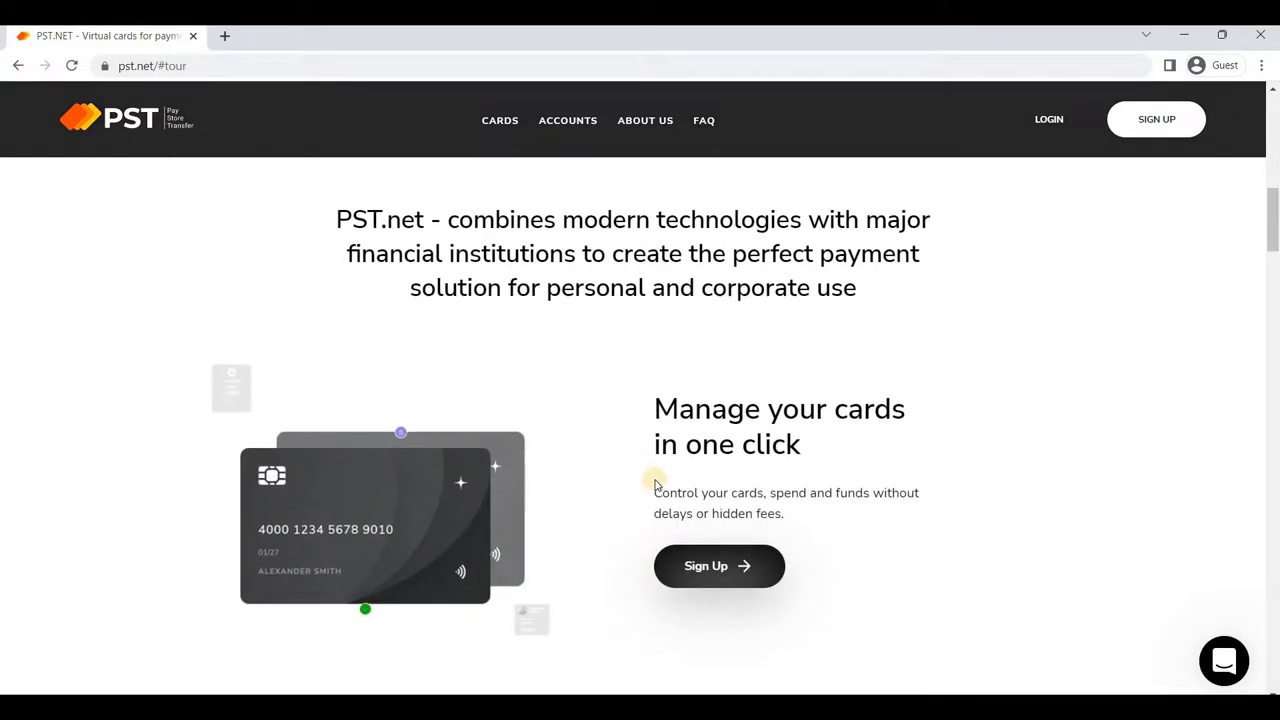
pyautogui.scroll(3)
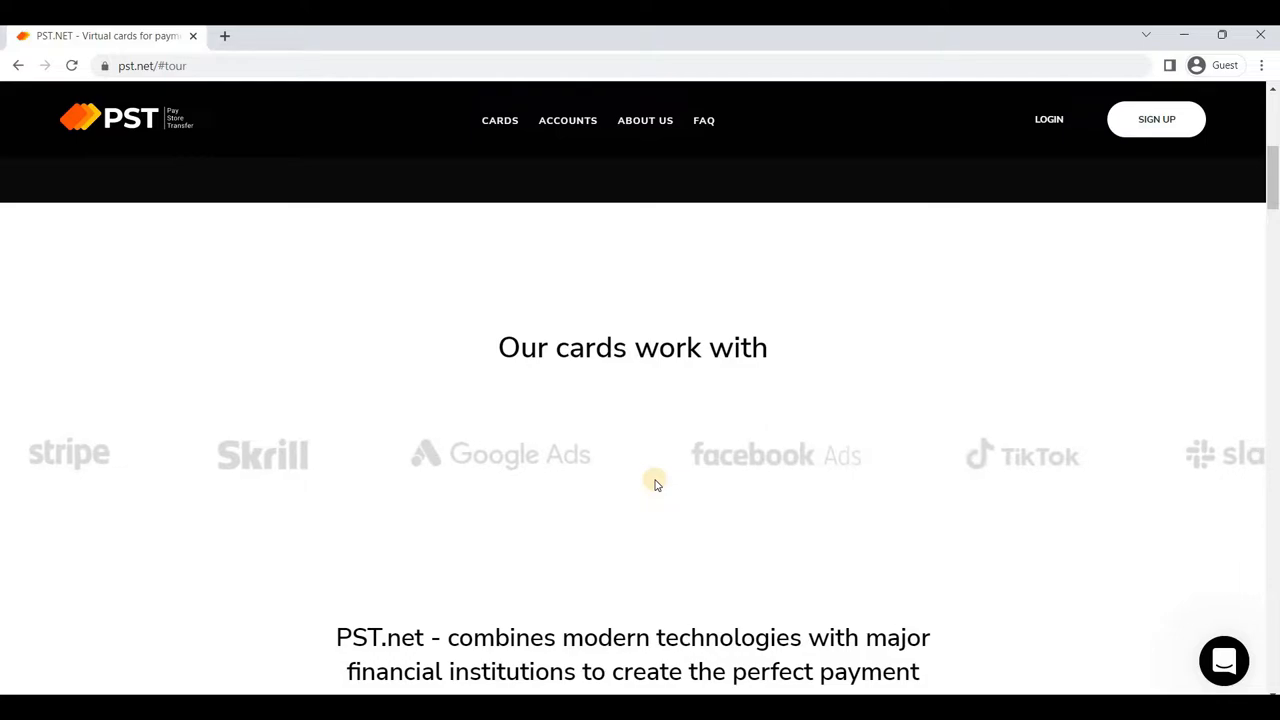
pyautogui.scroll(-3)
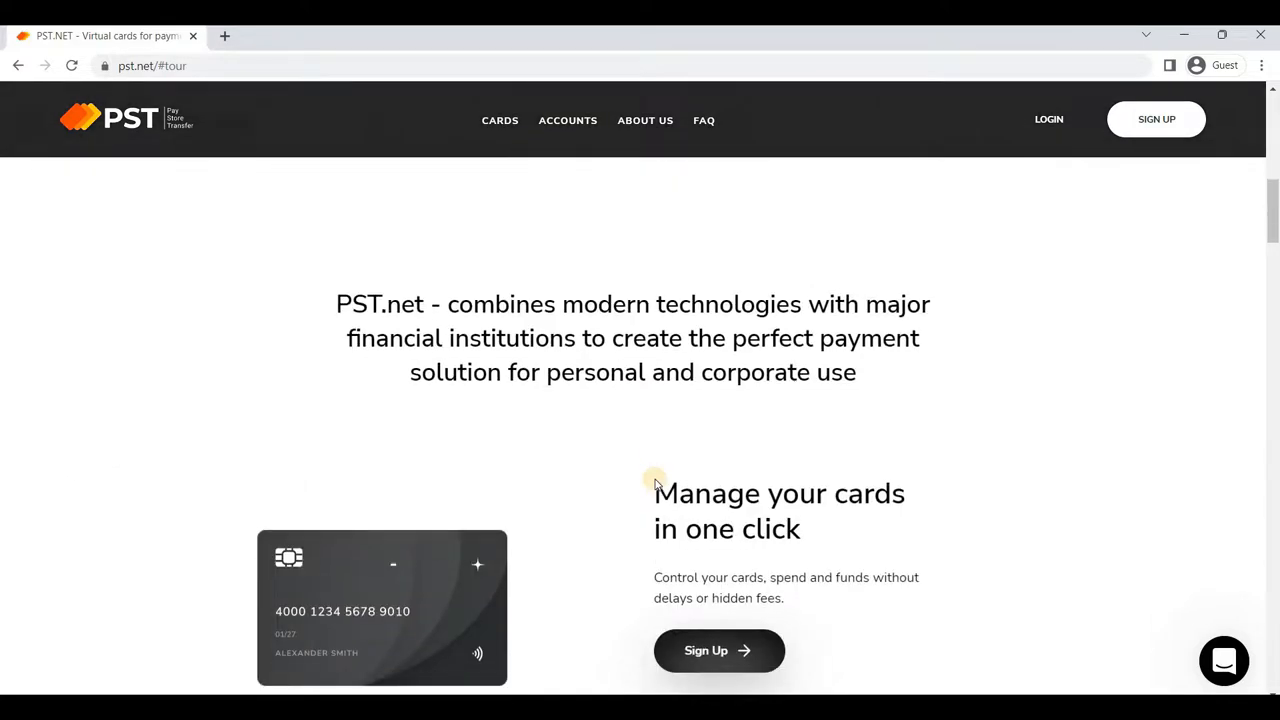
pyautogui.scroll(-3)
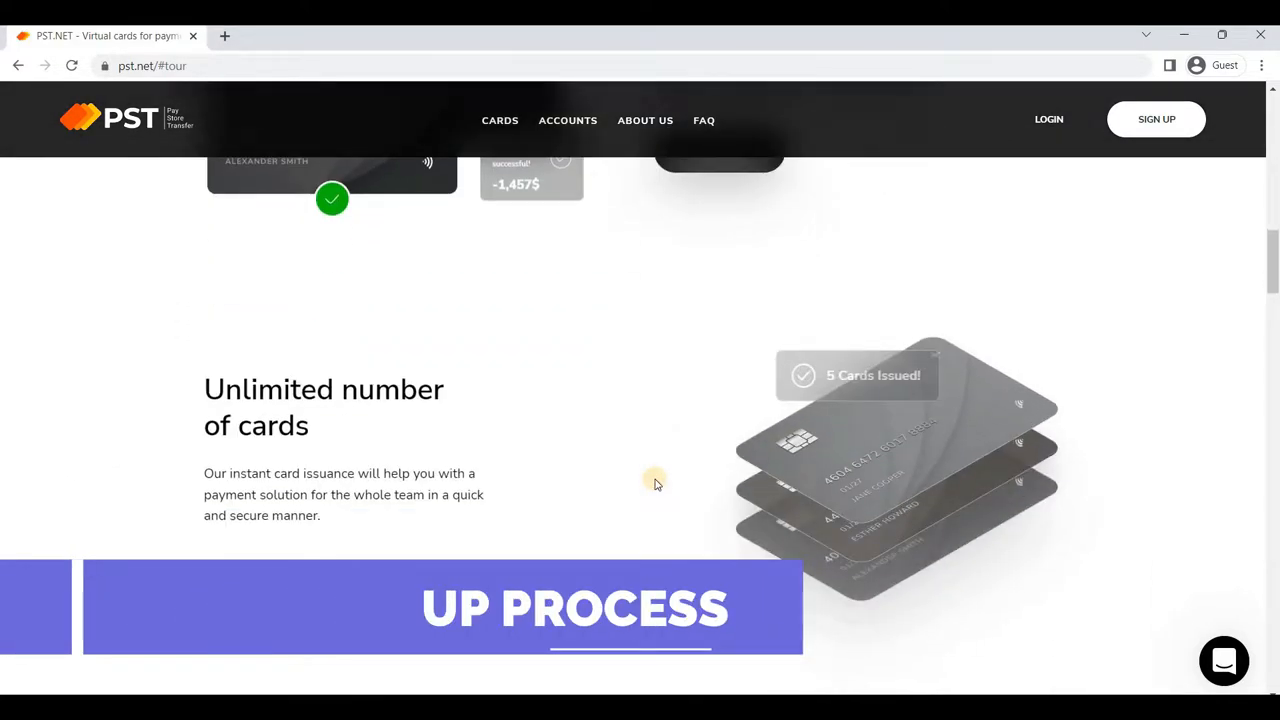
pyautogui.scroll(-3)
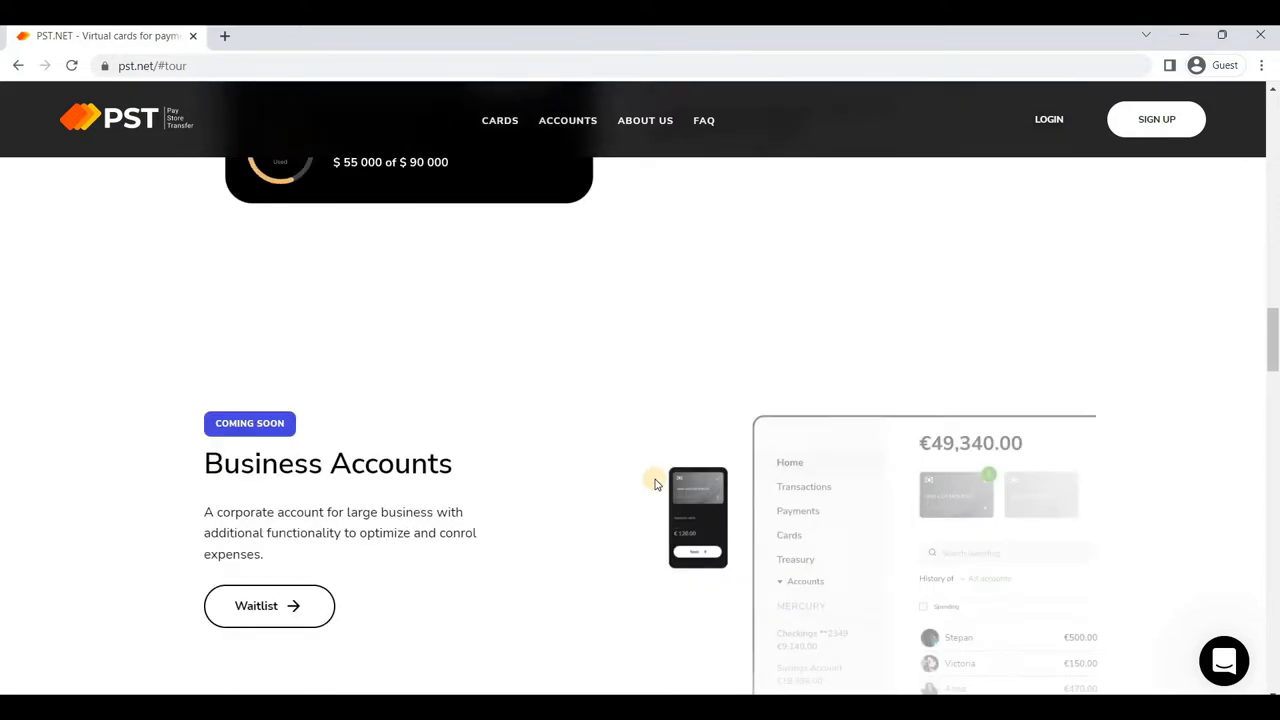
pyautogui.scroll(-3)
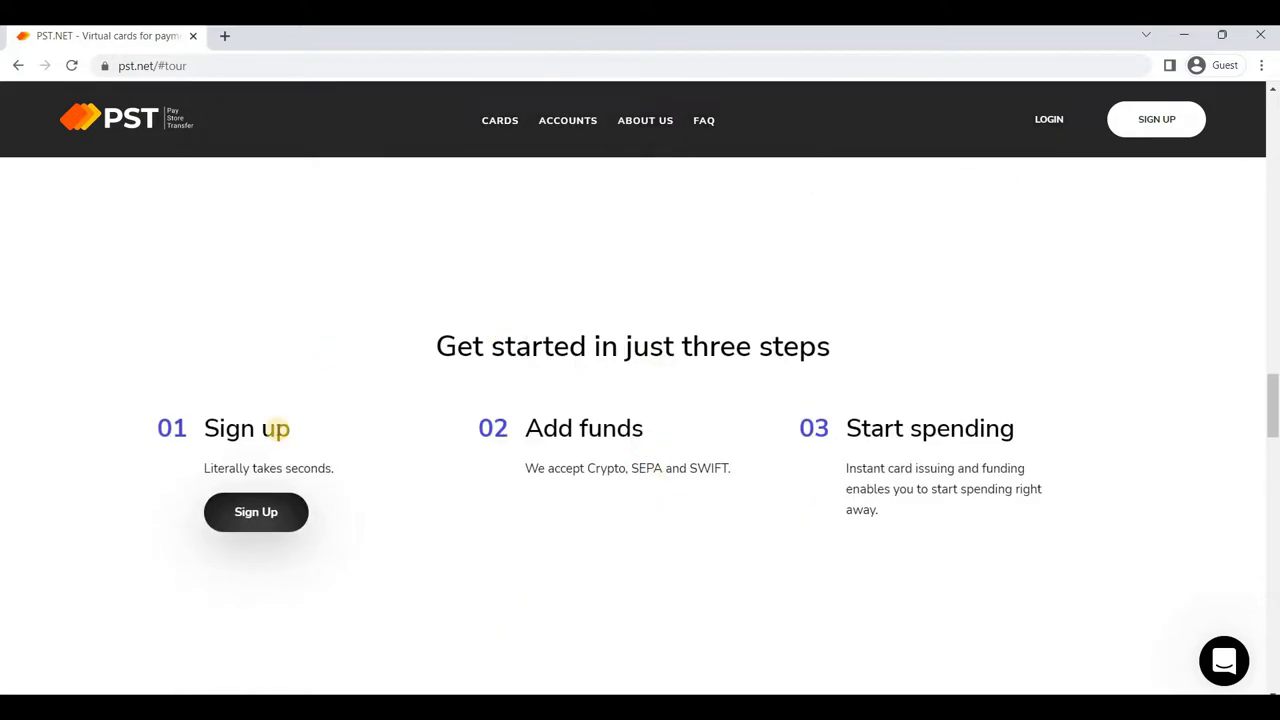
pyautogui.moveTo(557, 424)
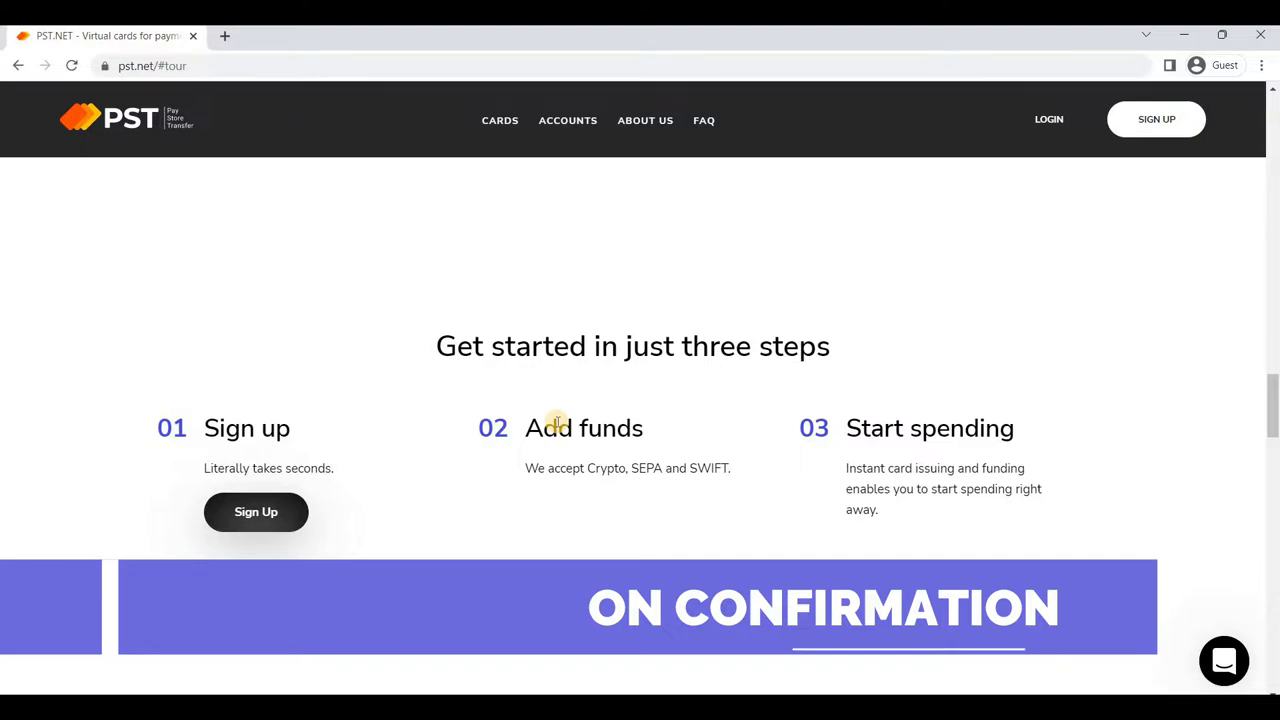
# Scroll up through Business Accounts and Manage expenses to 'Manage your cards in one click'
pyautogui.scroll(3)
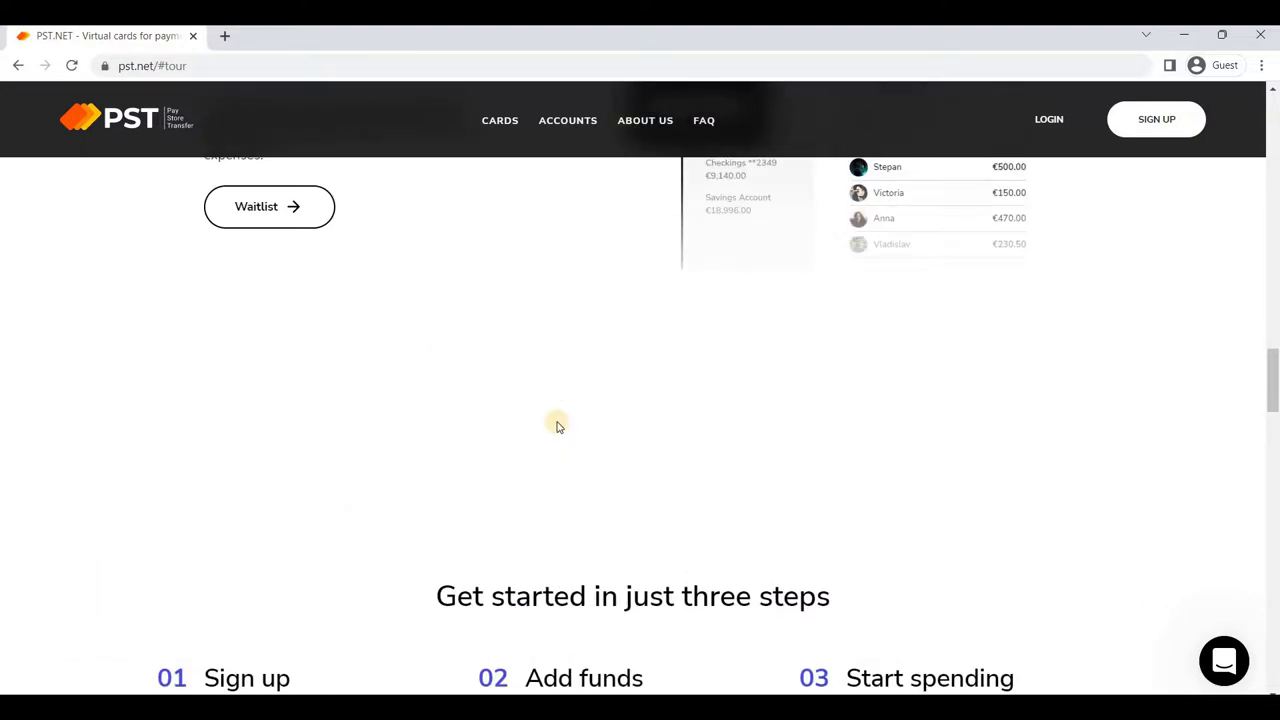
pyautogui.scroll(3)
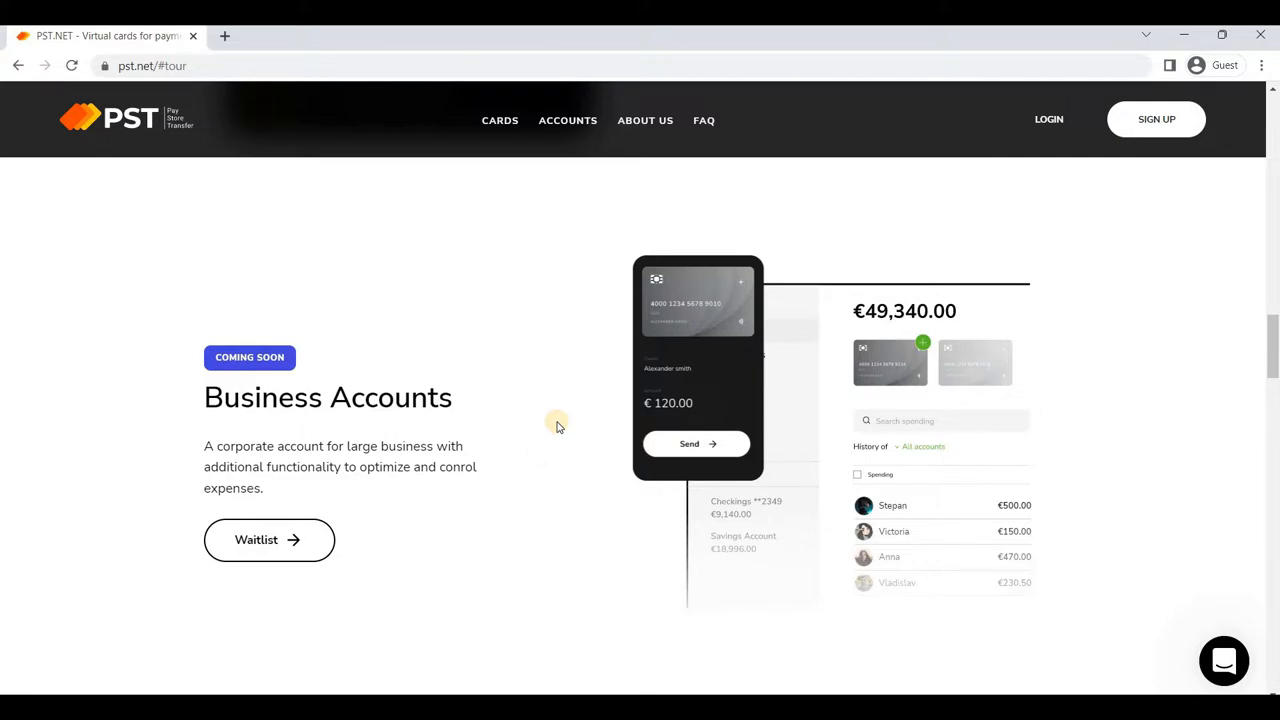
pyautogui.scroll(3)
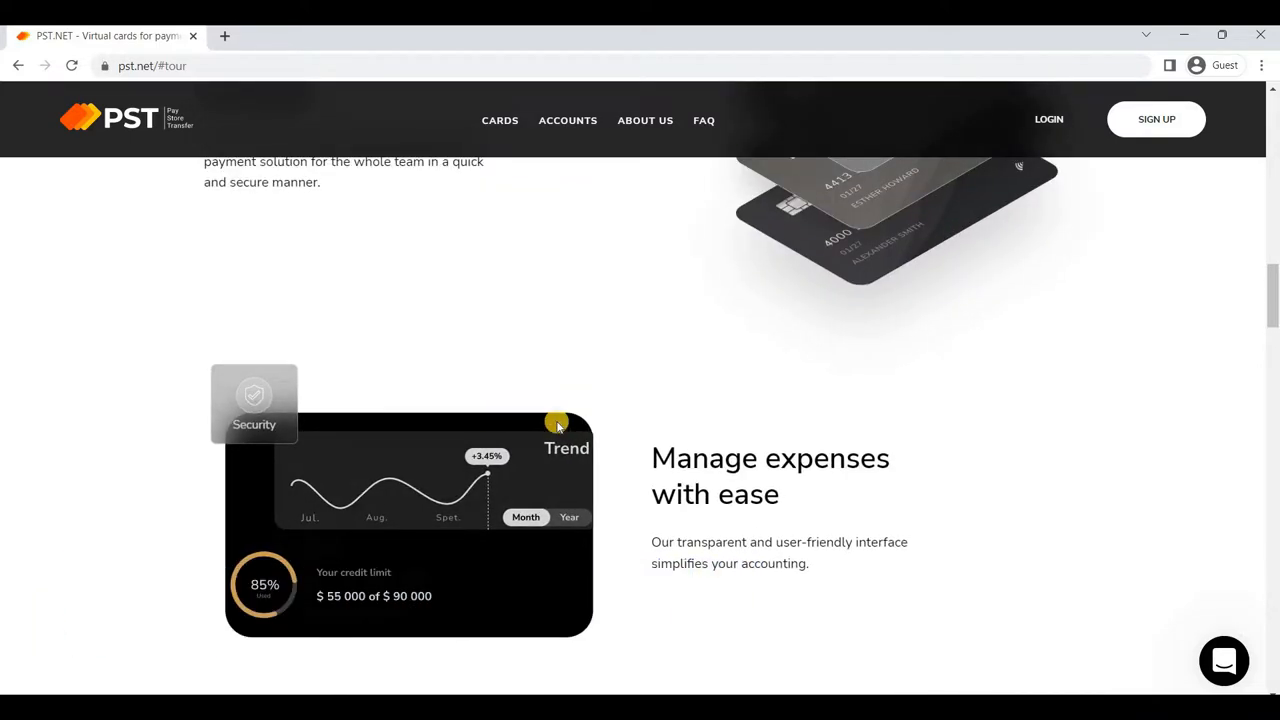
pyautogui.scroll(3)
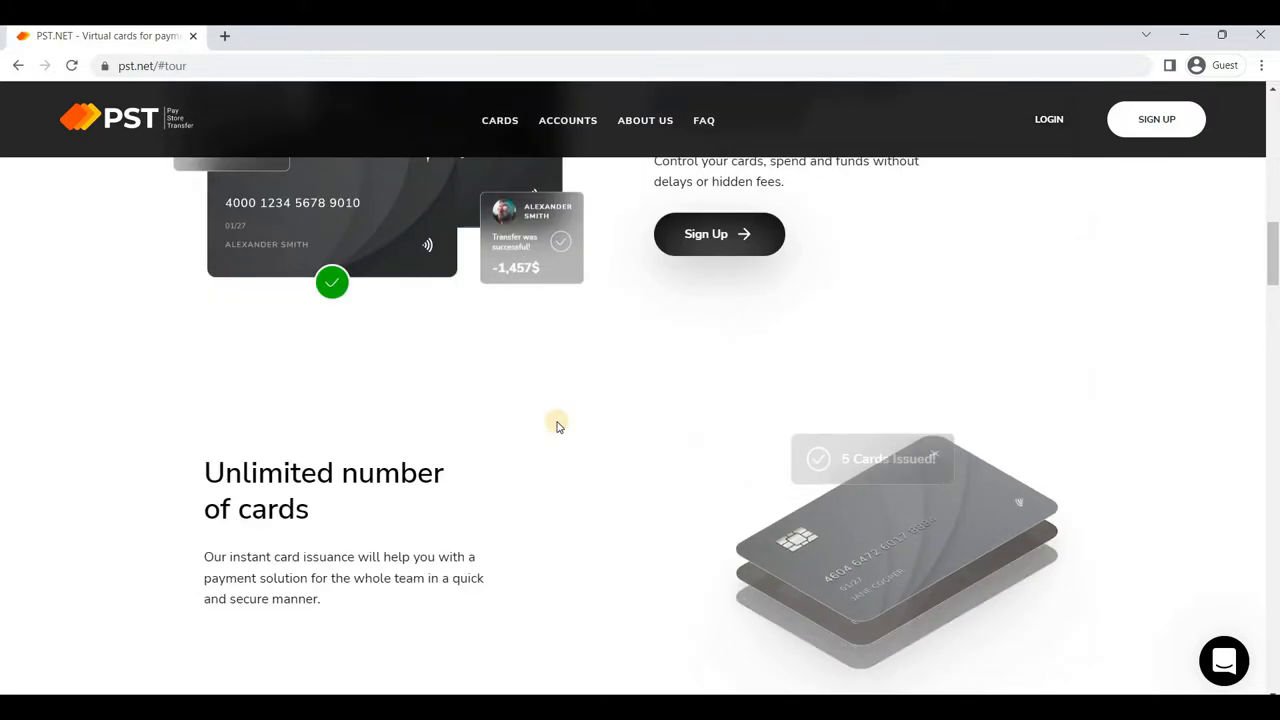
pyautogui.scroll(3)
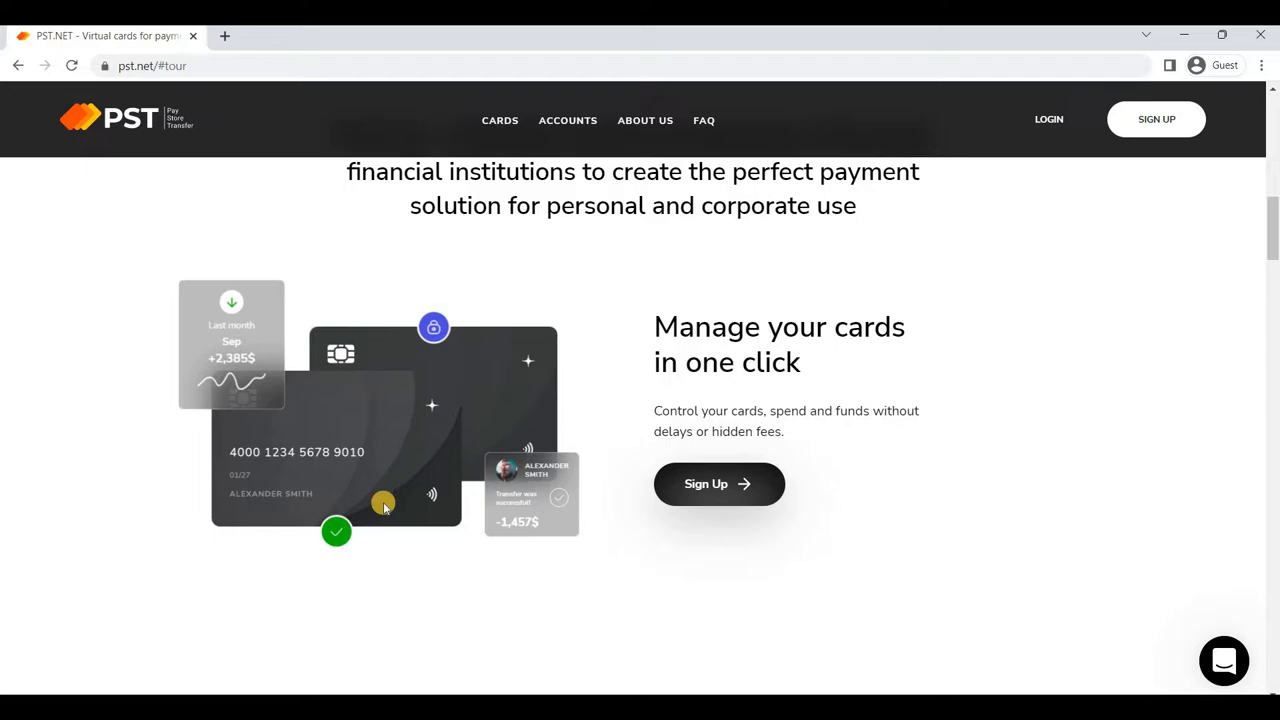
pyautogui.moveTo(358, 498)
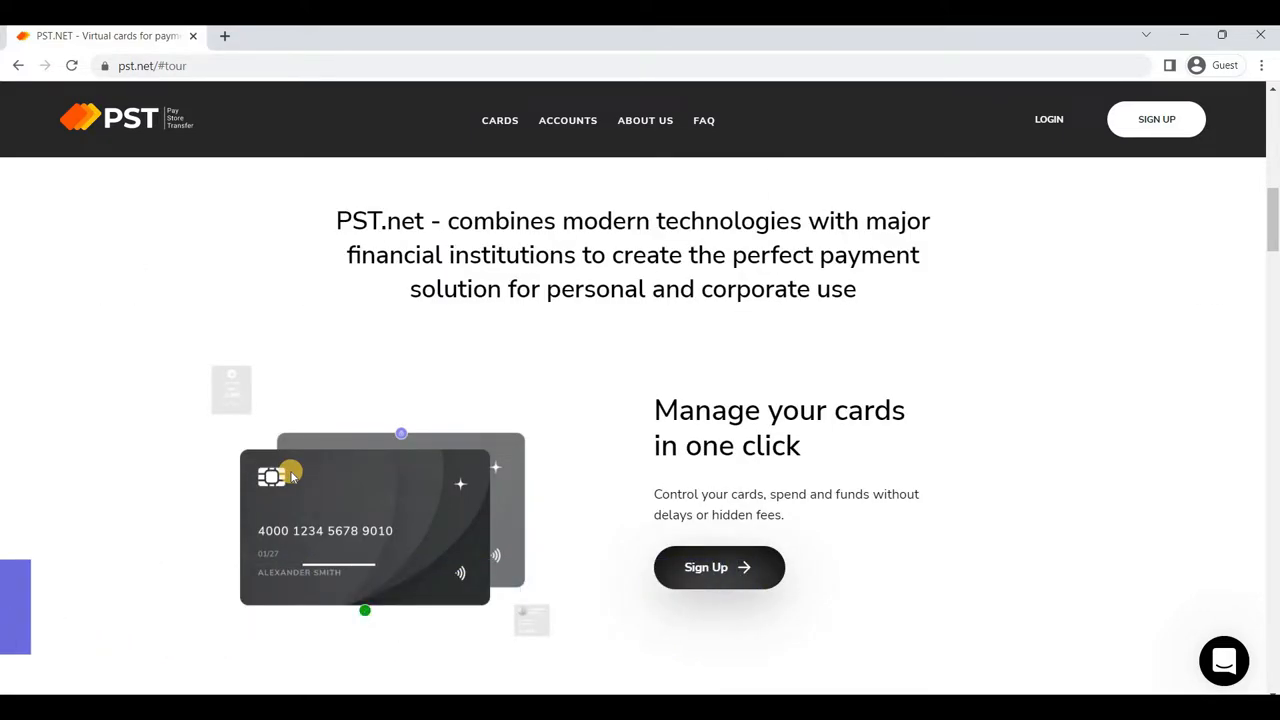
# Scroll down past Unlimited number of cards, Manage expenses and Business Accounts to three steps
pyautogui.scroll(-3)
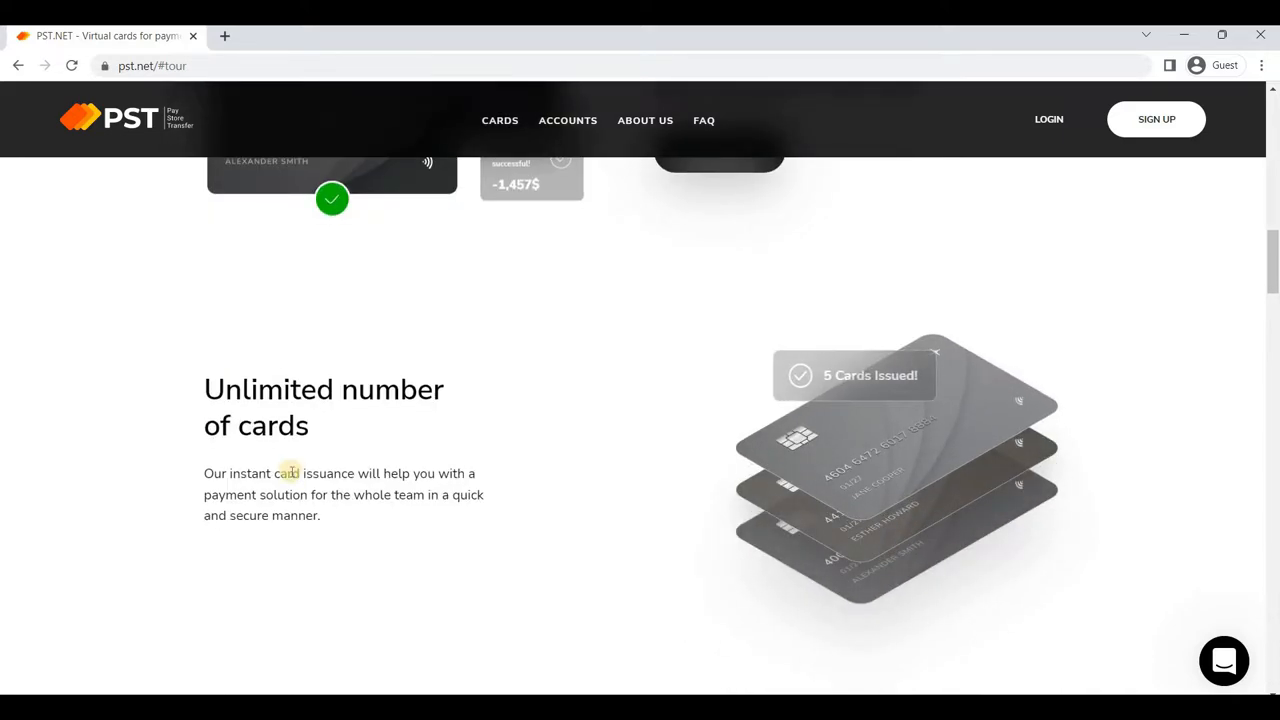
pyautogui.scroll(-3)
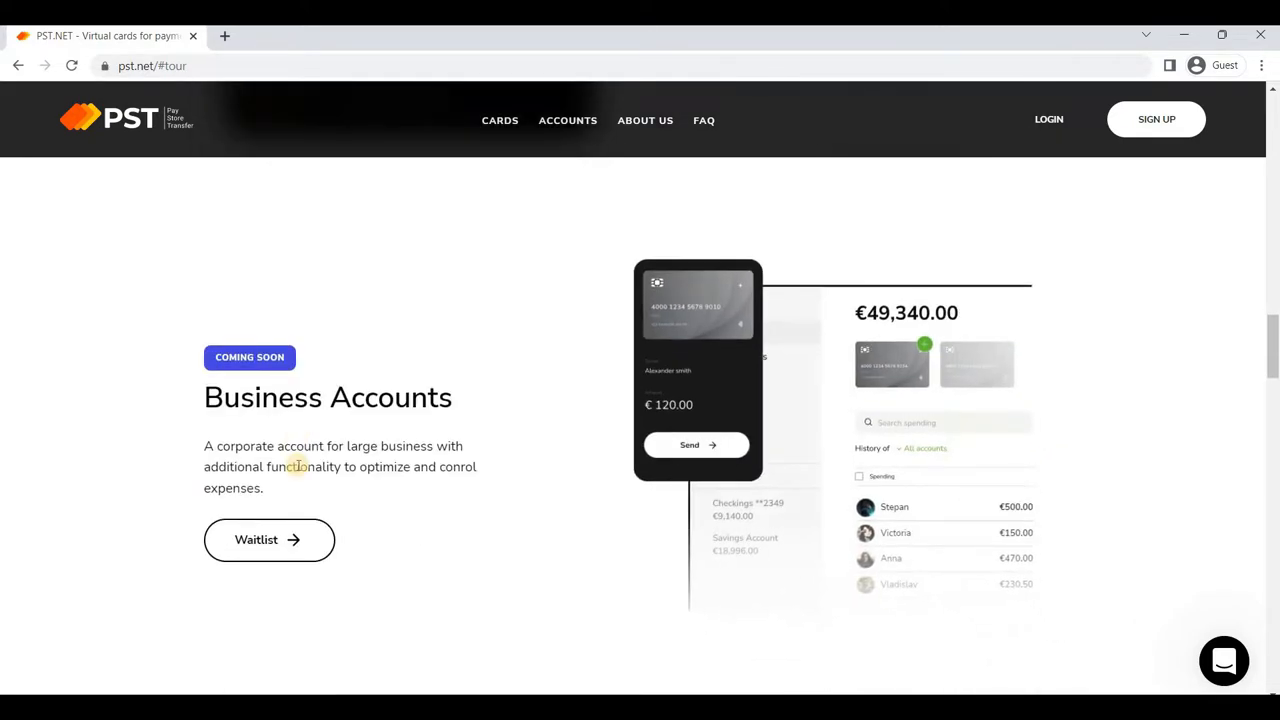
pyautogui.scroll(-3)
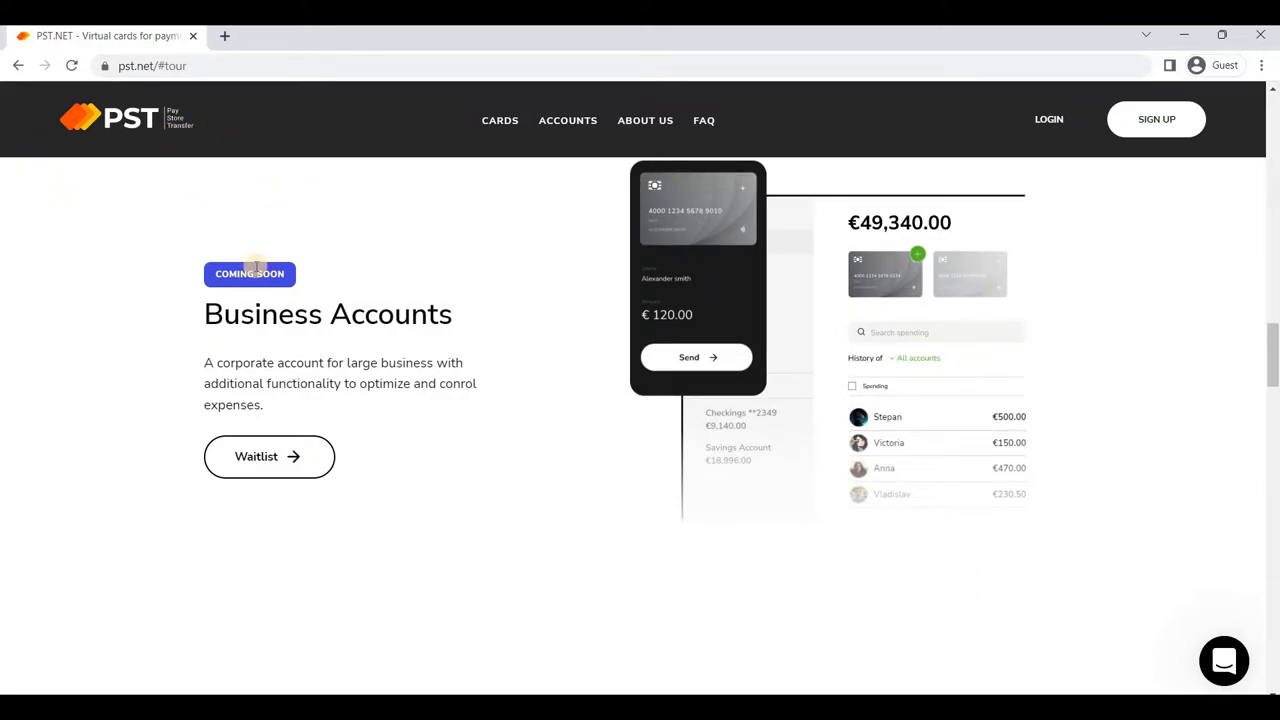
pyautogui.moveTo(108, 392)
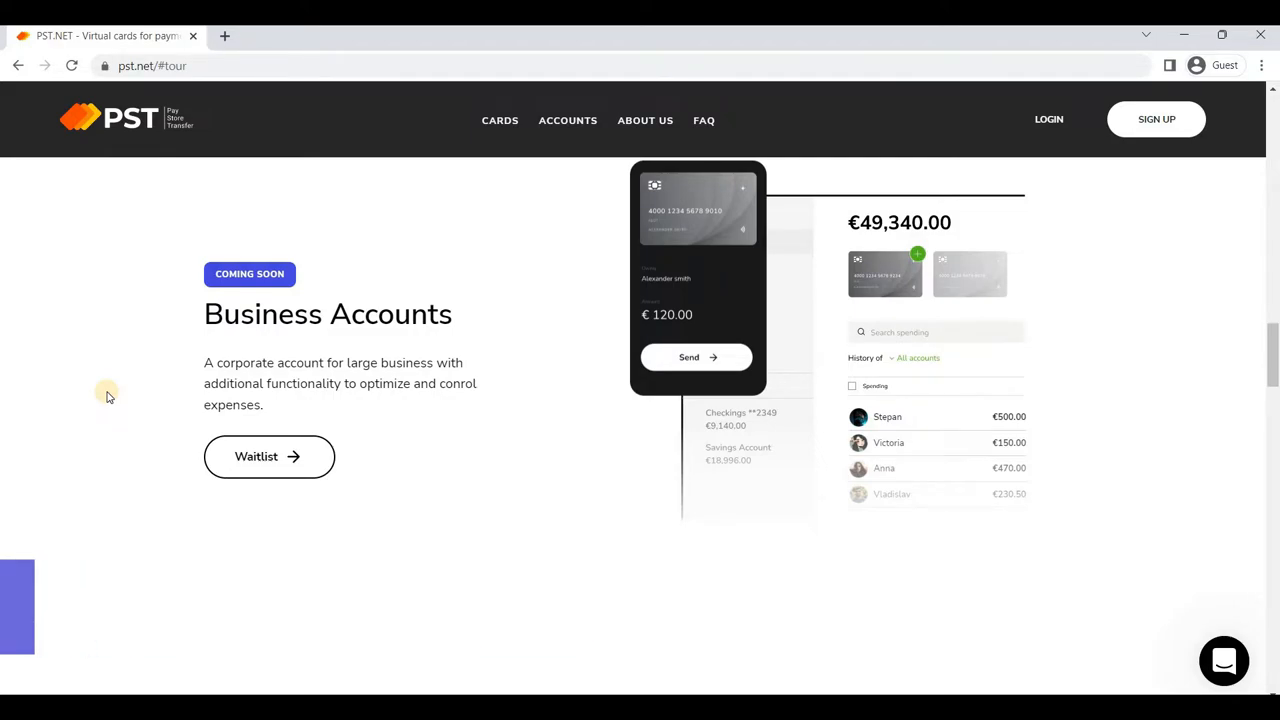
pyautogui.scroll(3)
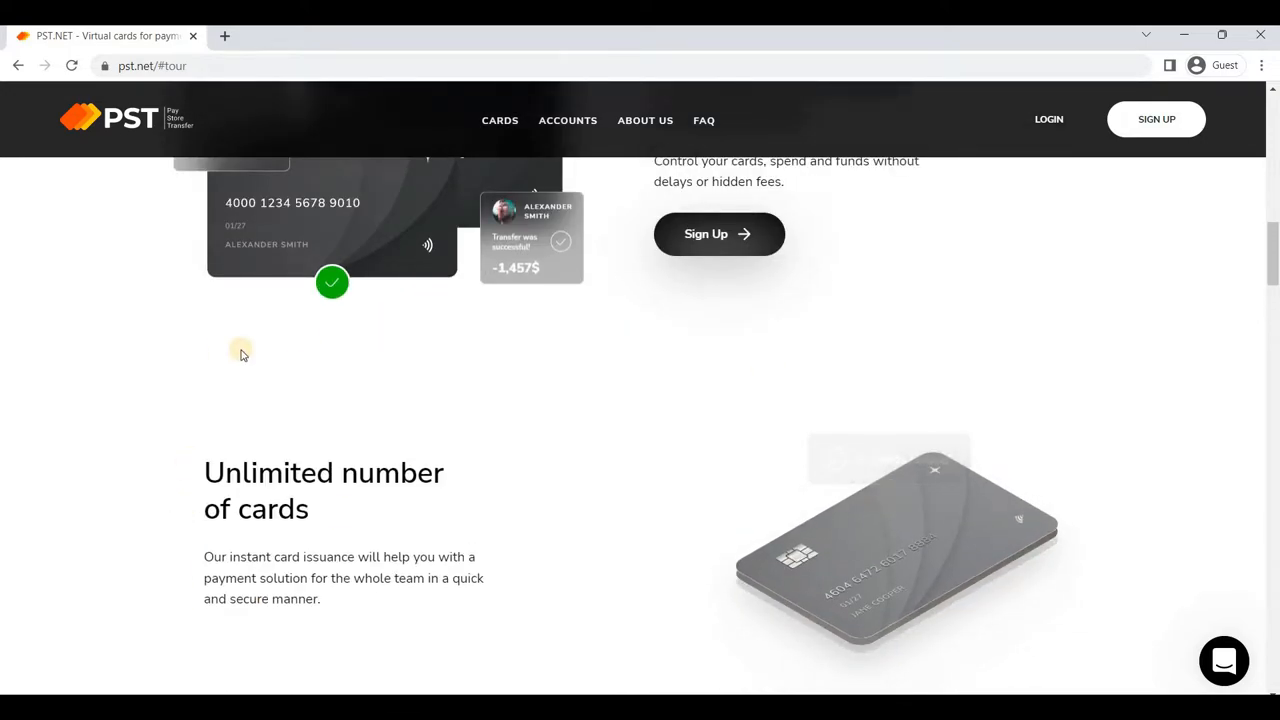
pyautogui.scroll(3)
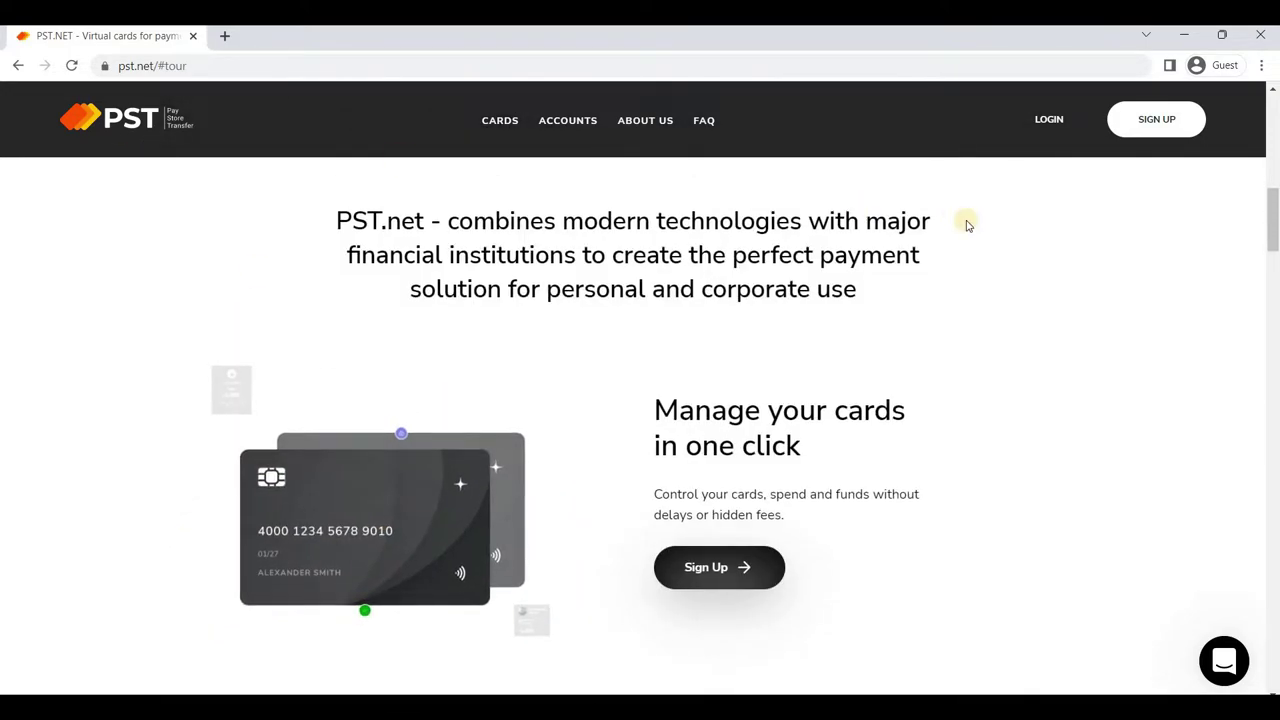
pyautogui.scroll(-3)
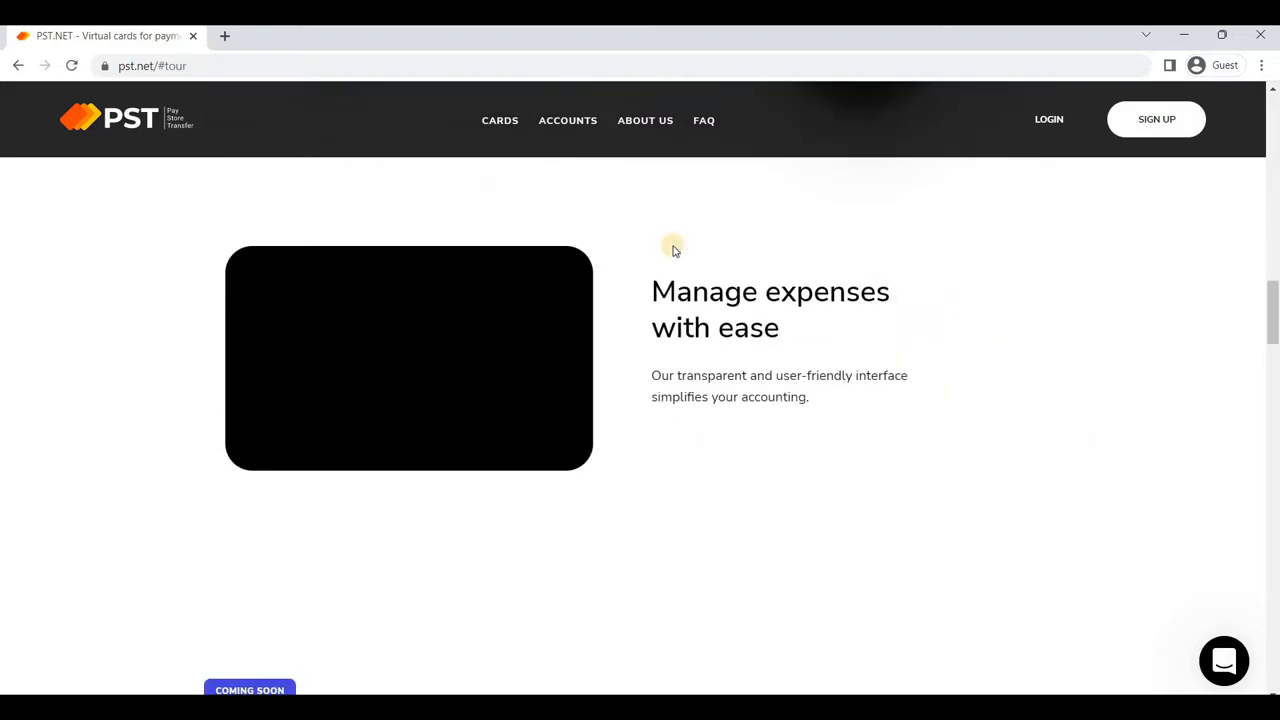
pyautogui.scroll(-3)
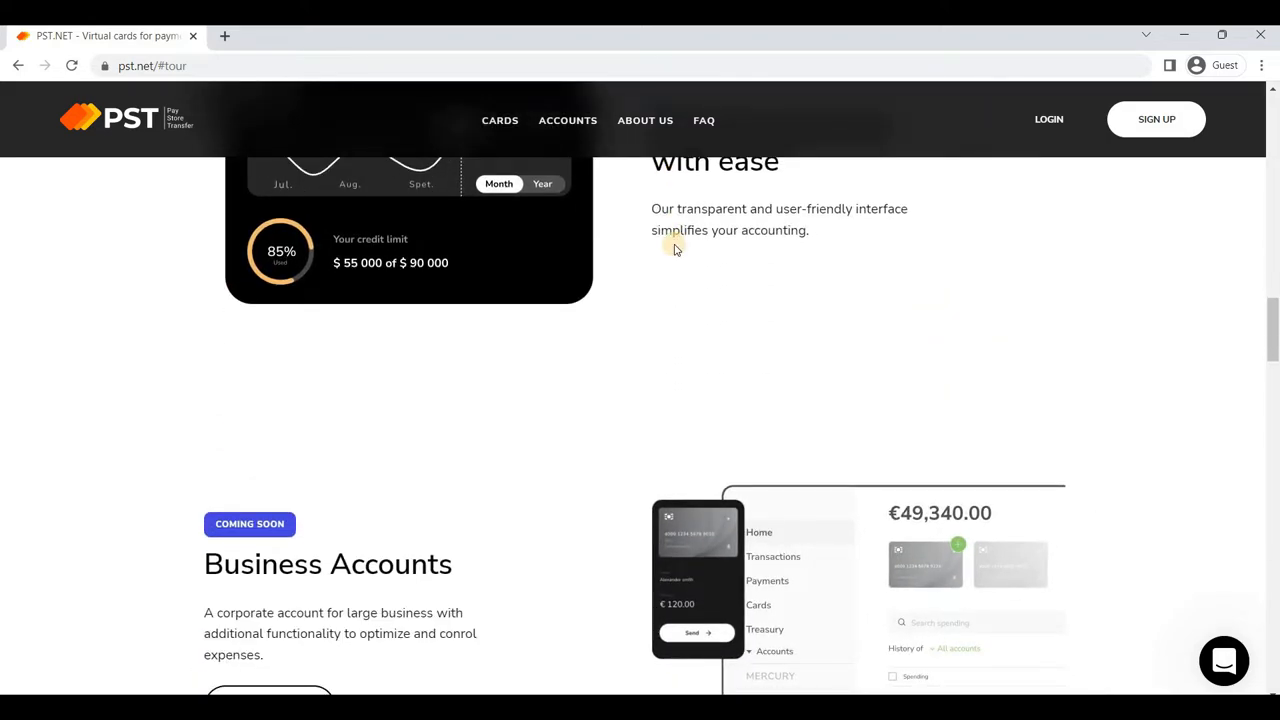
pyautogui.scroll(-3)
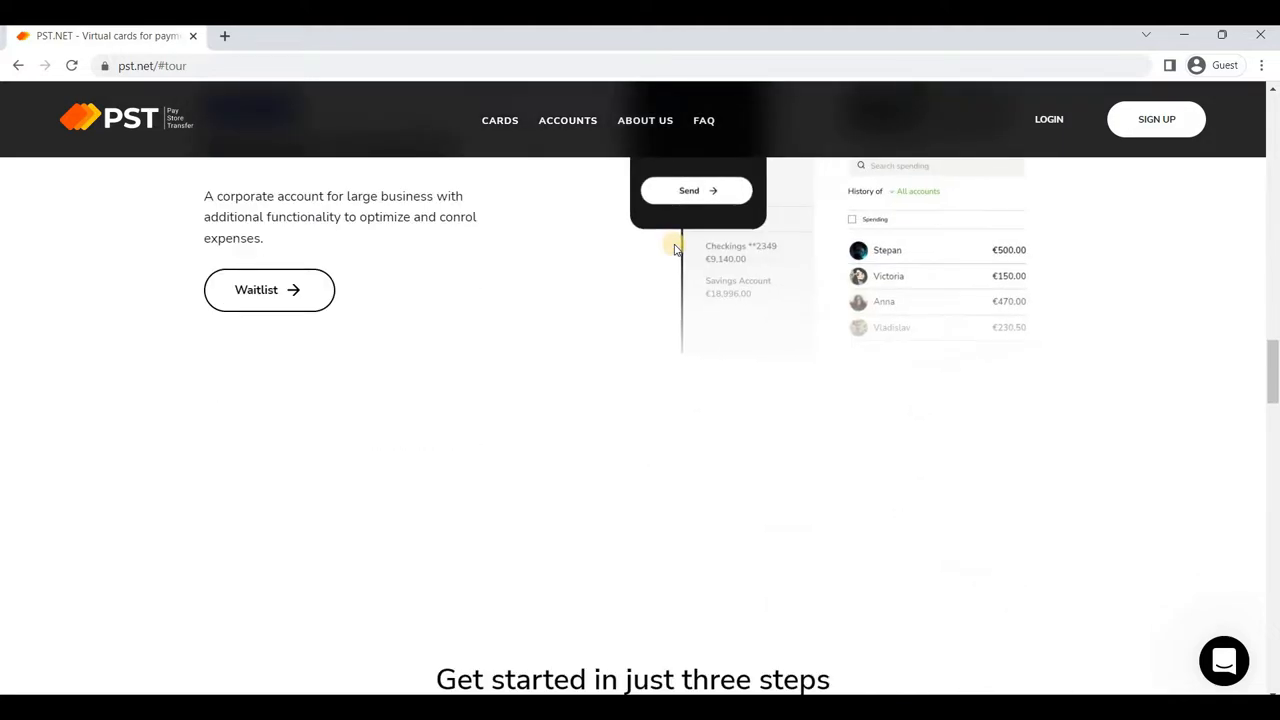
pyautogui.scroll(-3)
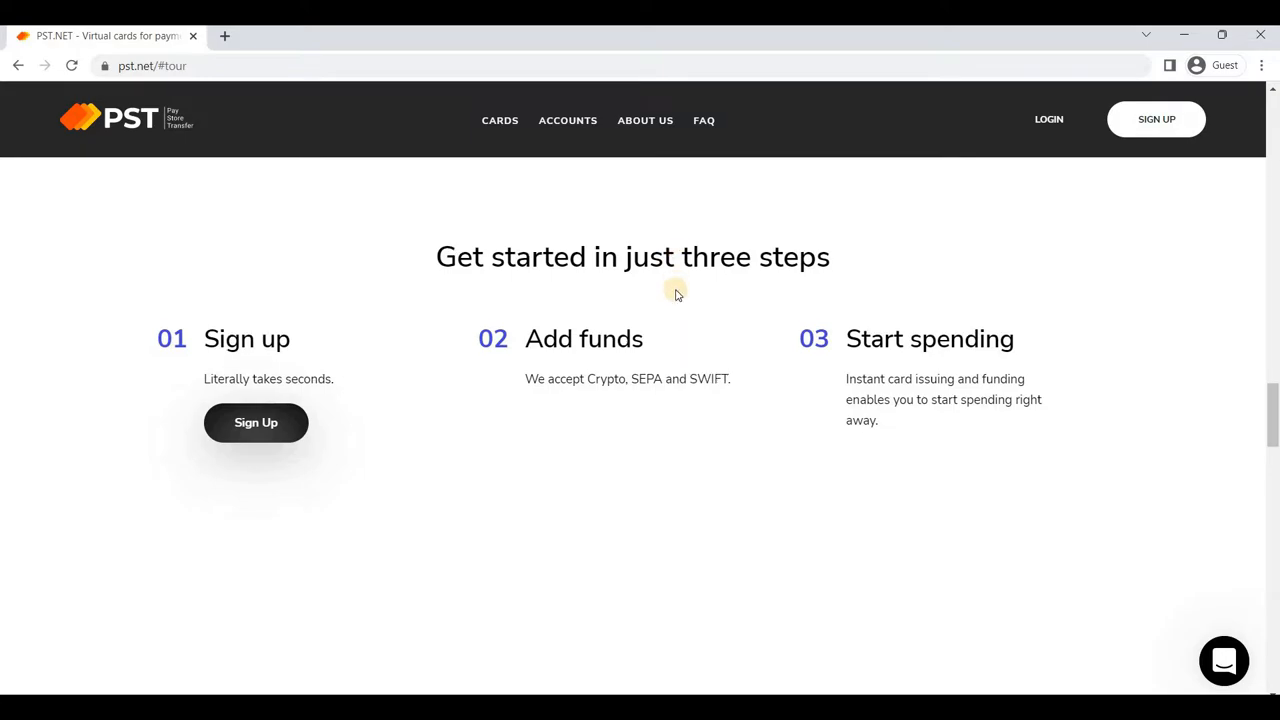
pyautogui.scroll(-3)
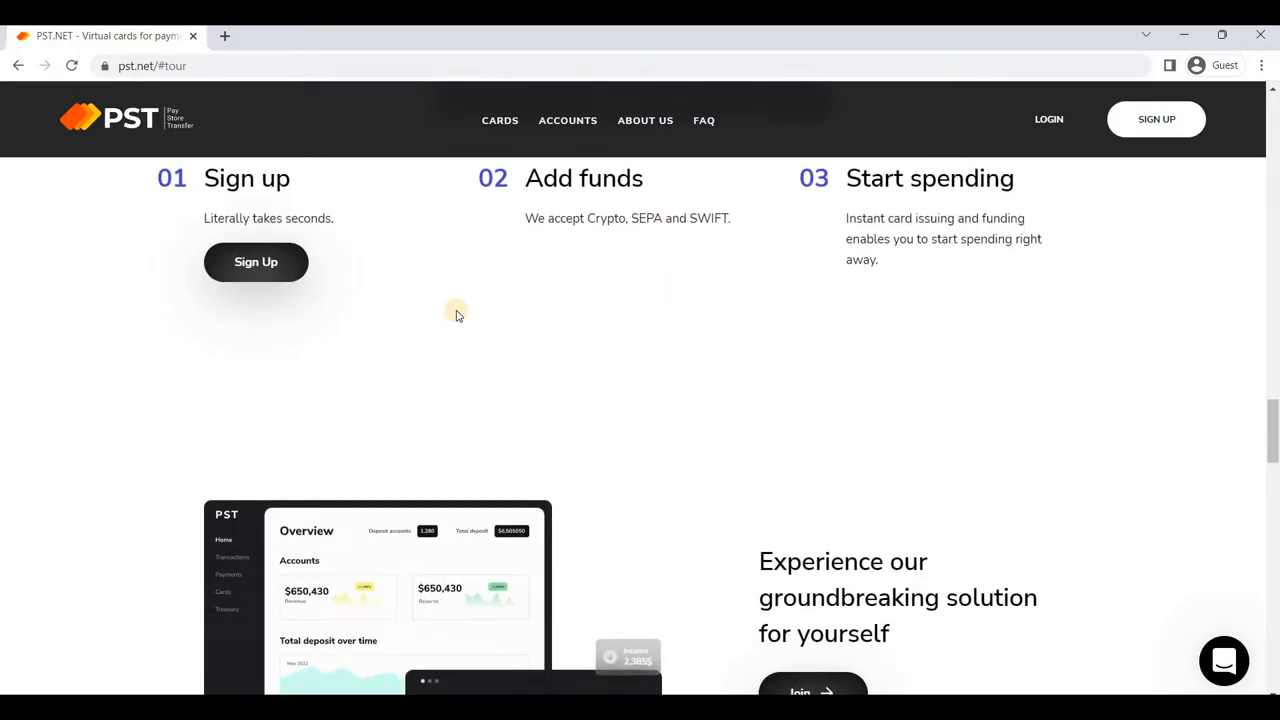
# Scroll down the homepage through the Reviews and FAQ sections
pyautogui.scroll(-3)
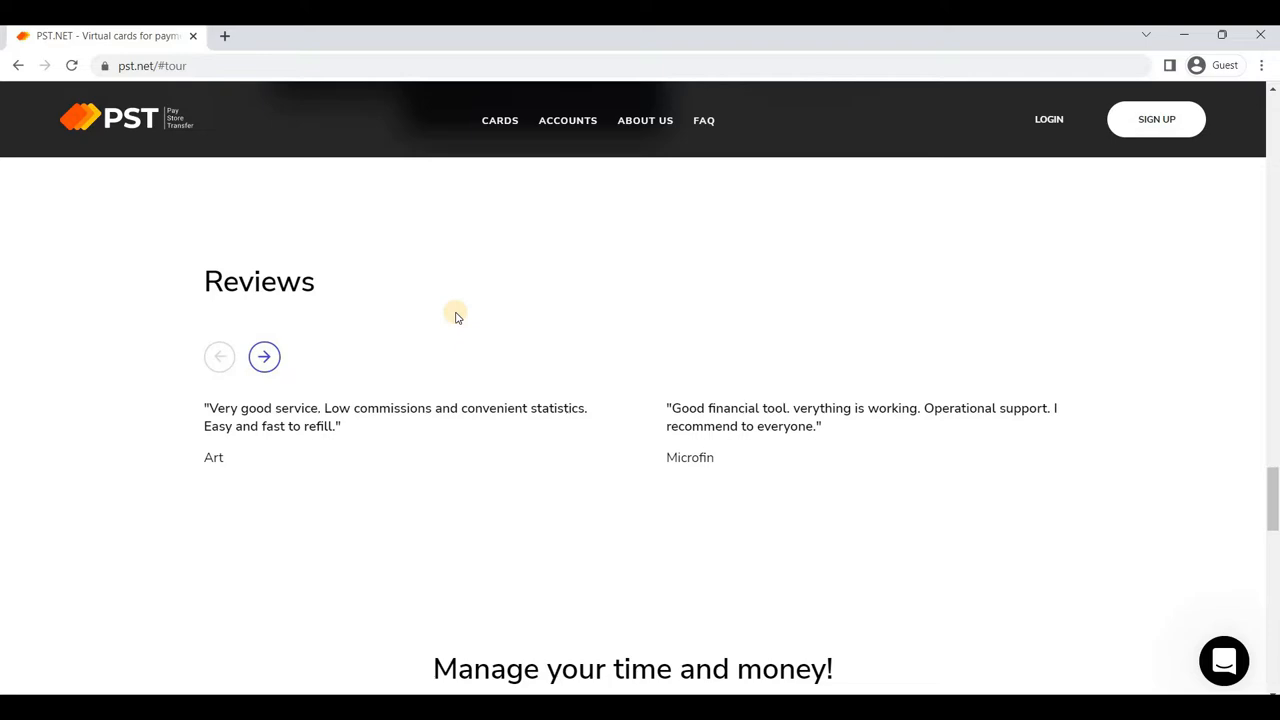
pyautogui.scroll(-3)
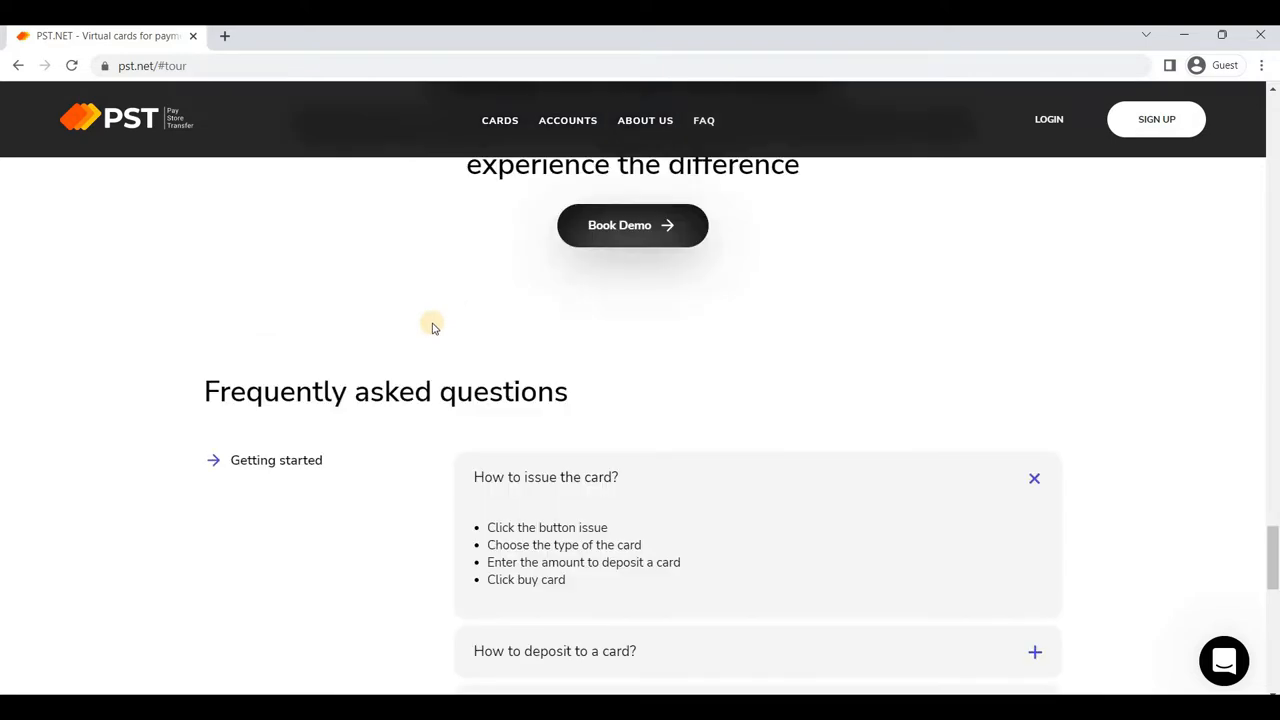
pyautogui.scroll(3)
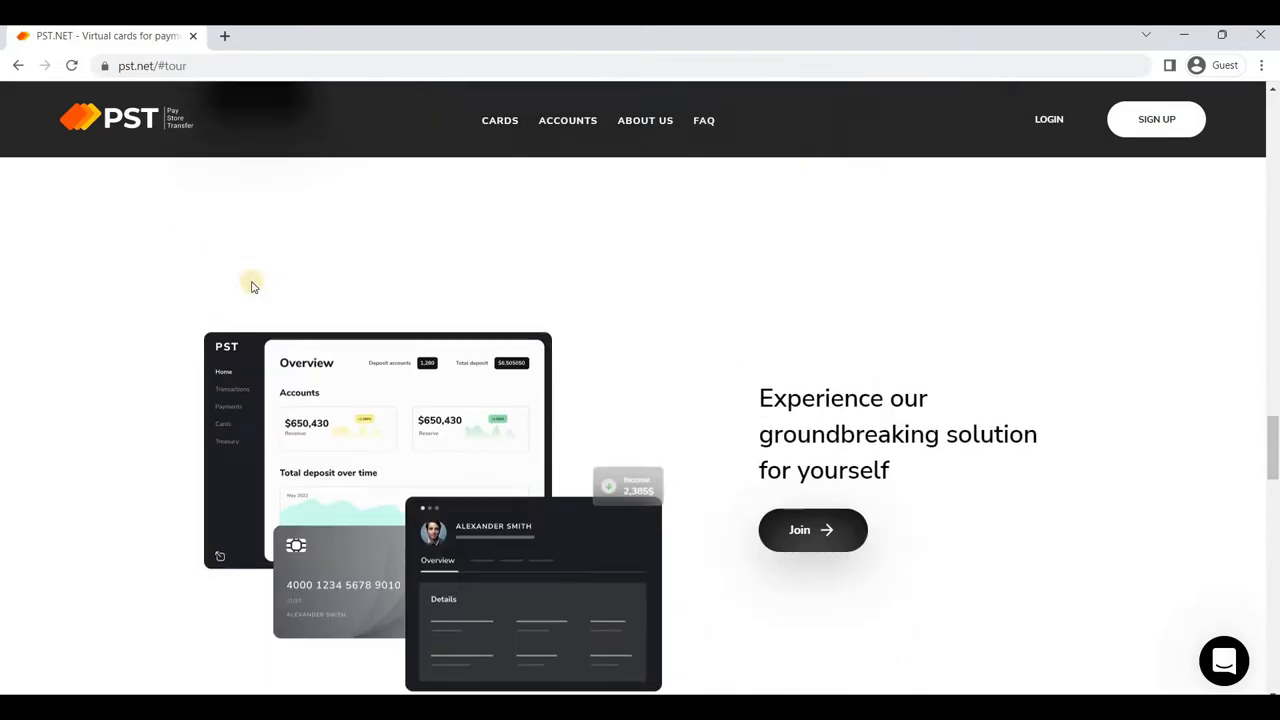
pyautogui.scroll(-3)
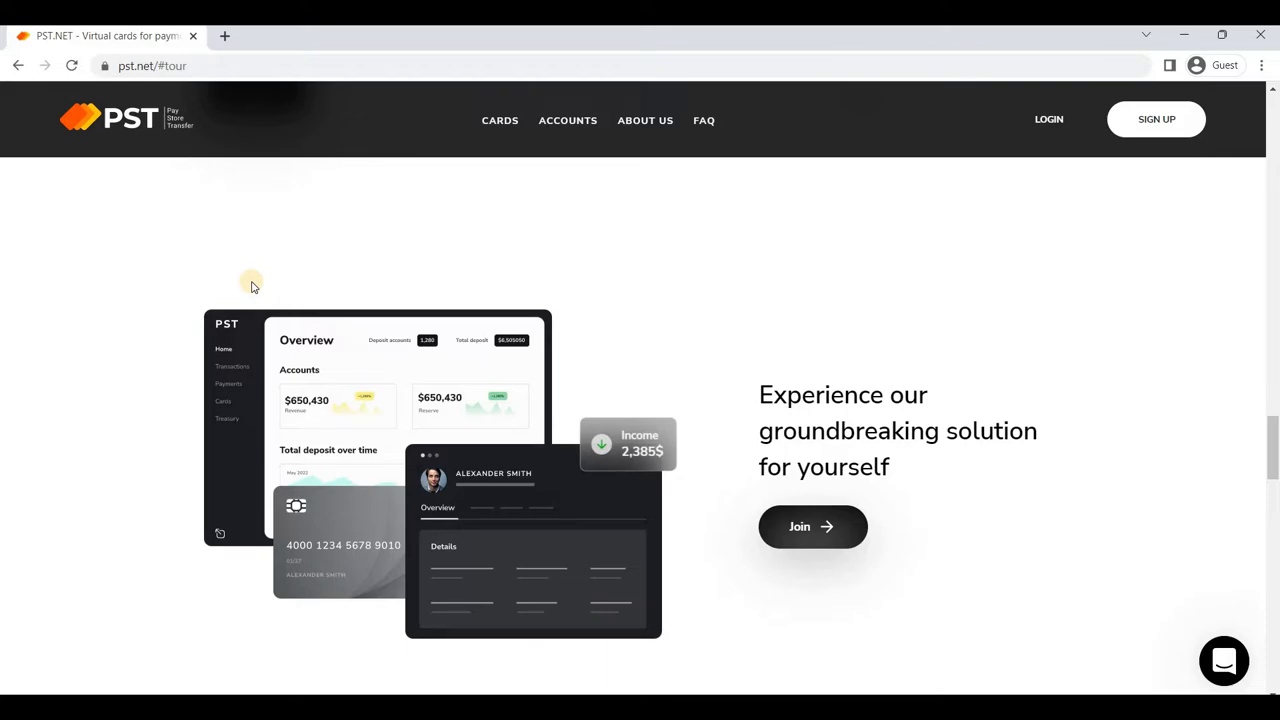
pyautogui.scroll(-3)
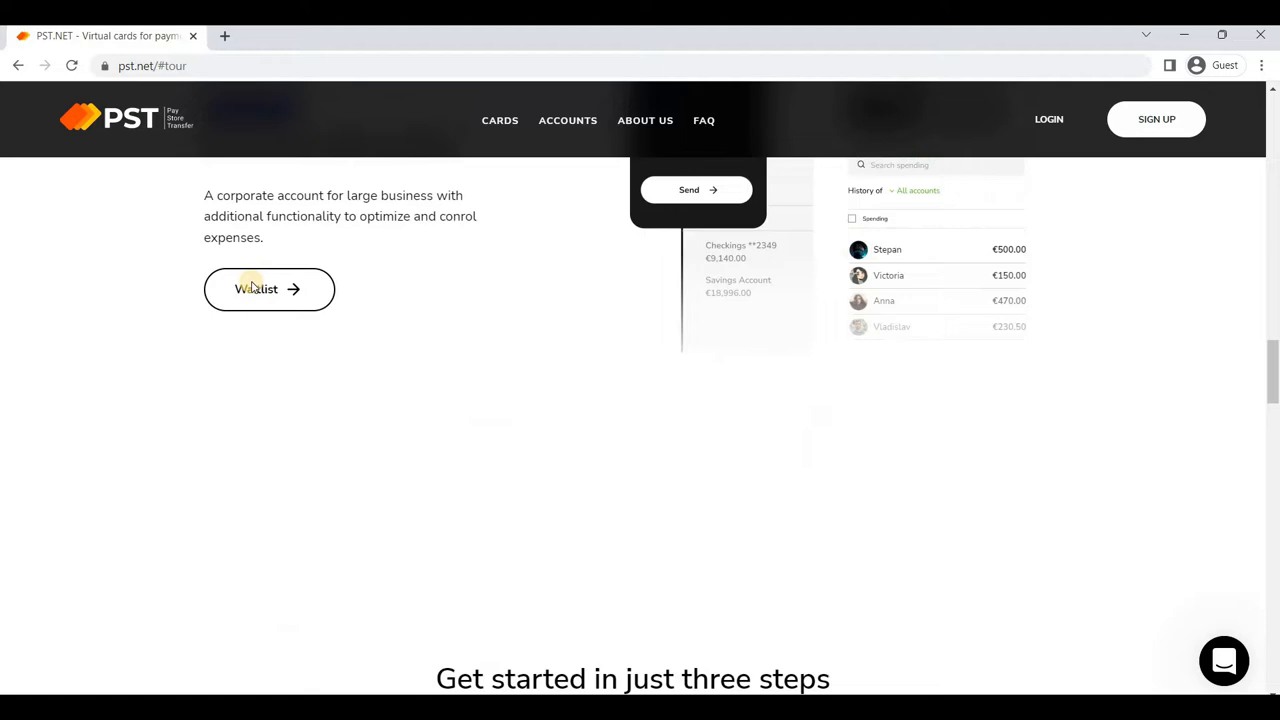
pyautogui.scroll(3)
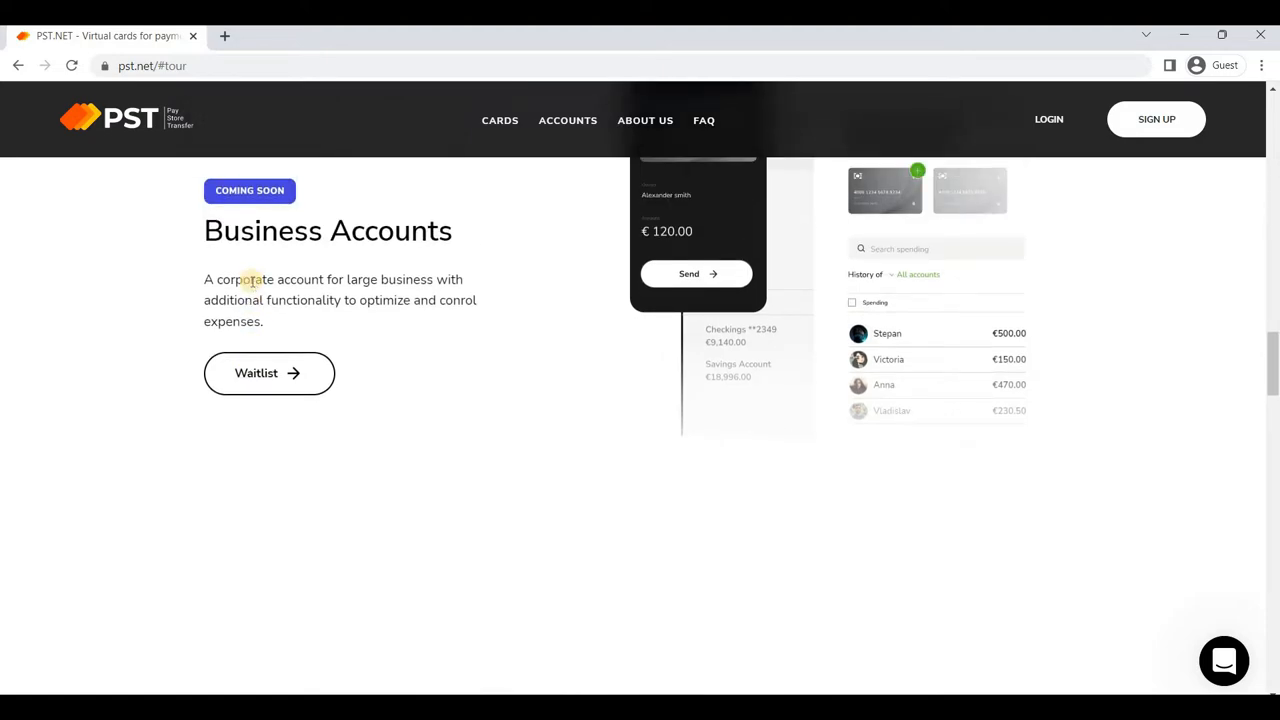
pyautogui.scroll(-3)
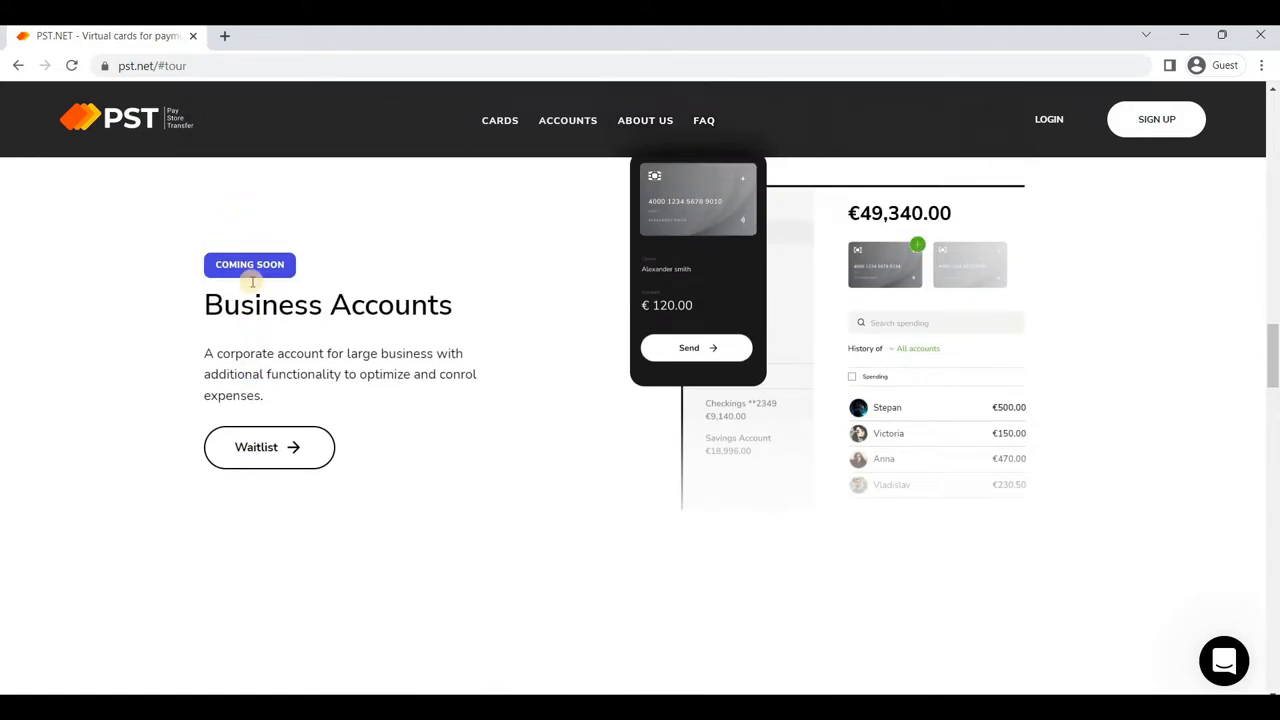
pyautogui.scroll(-3)
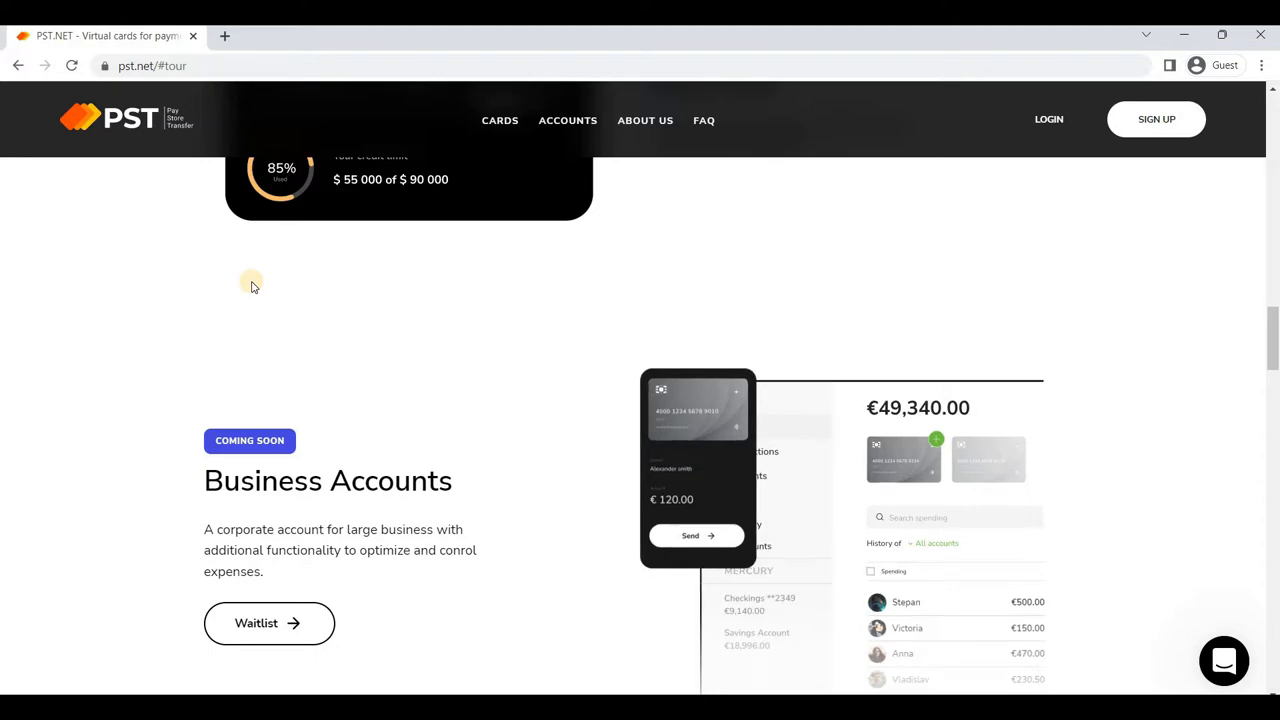
pyautogui.moveTo(580, 527)
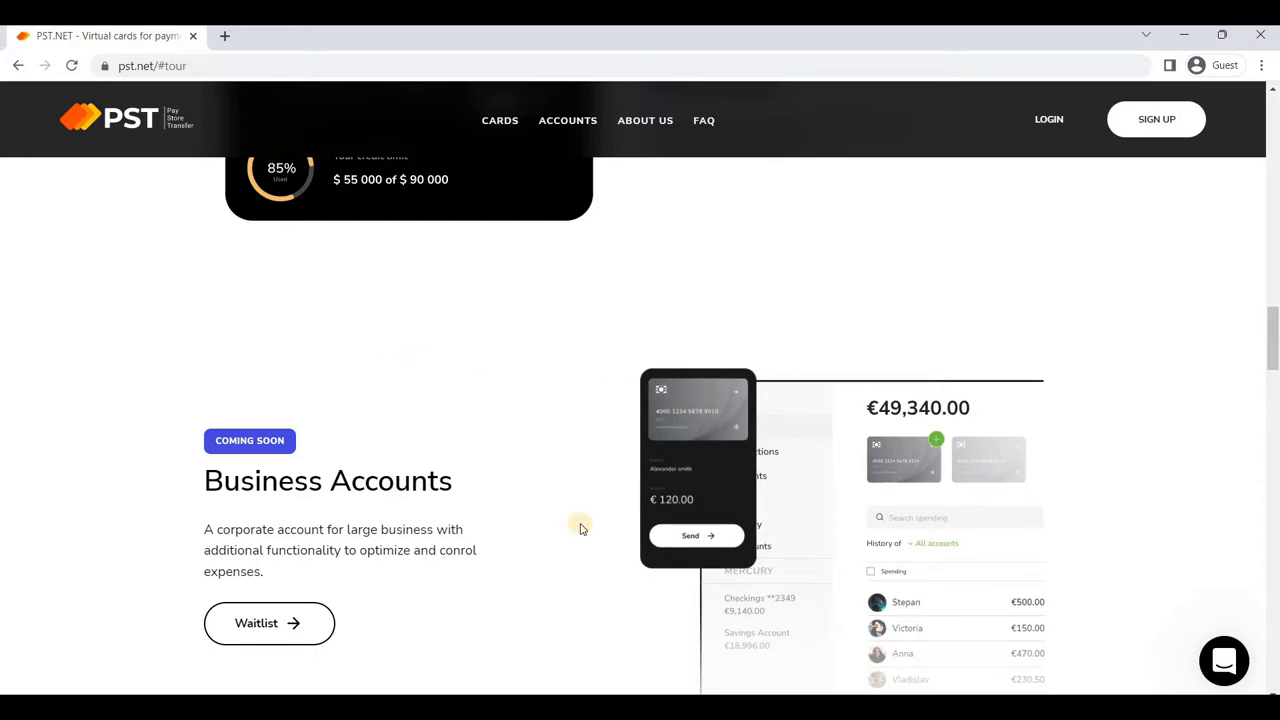
pyautogui.scroll(-3)
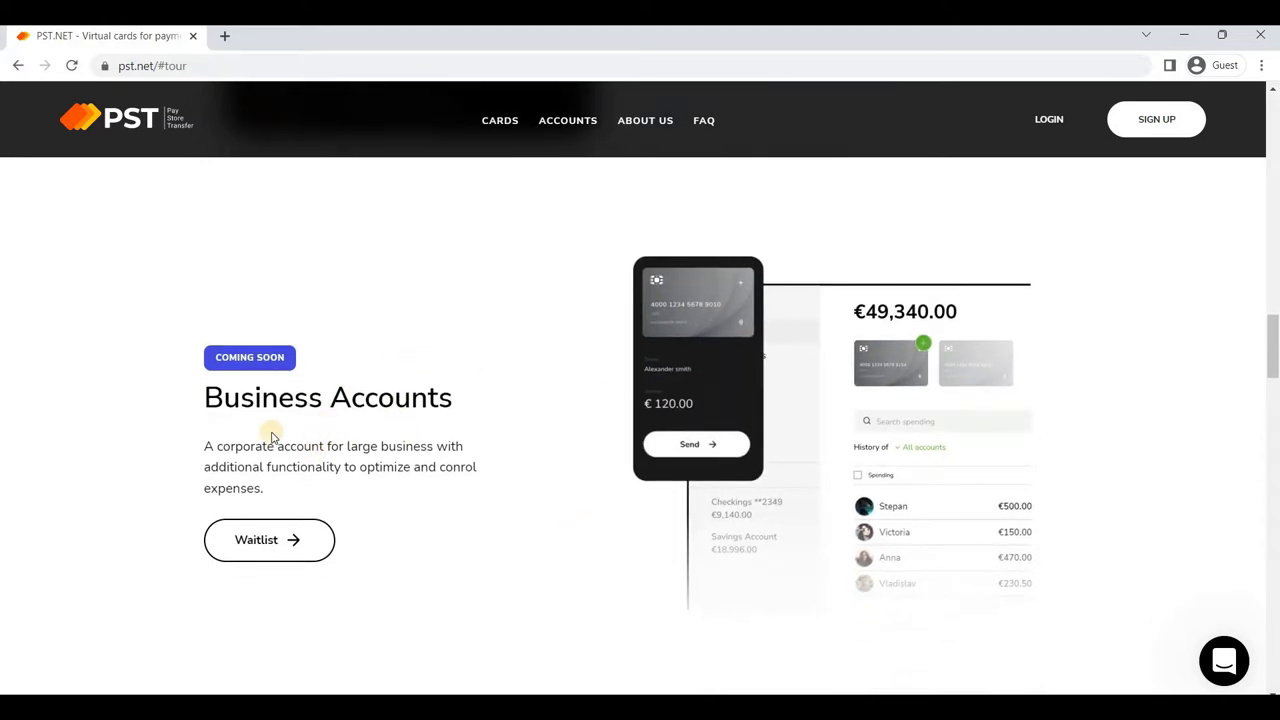
pyautogui.moveTo(438, 452)
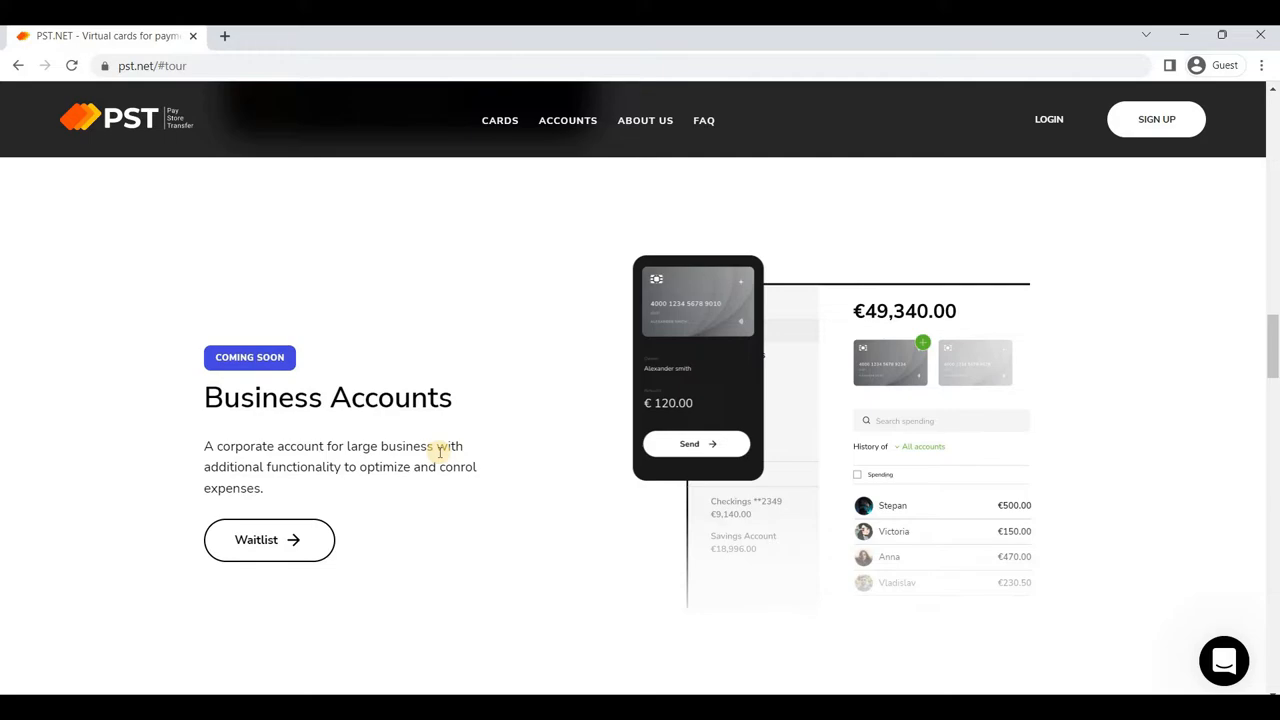
pyautogui.moveTo(173, 330)
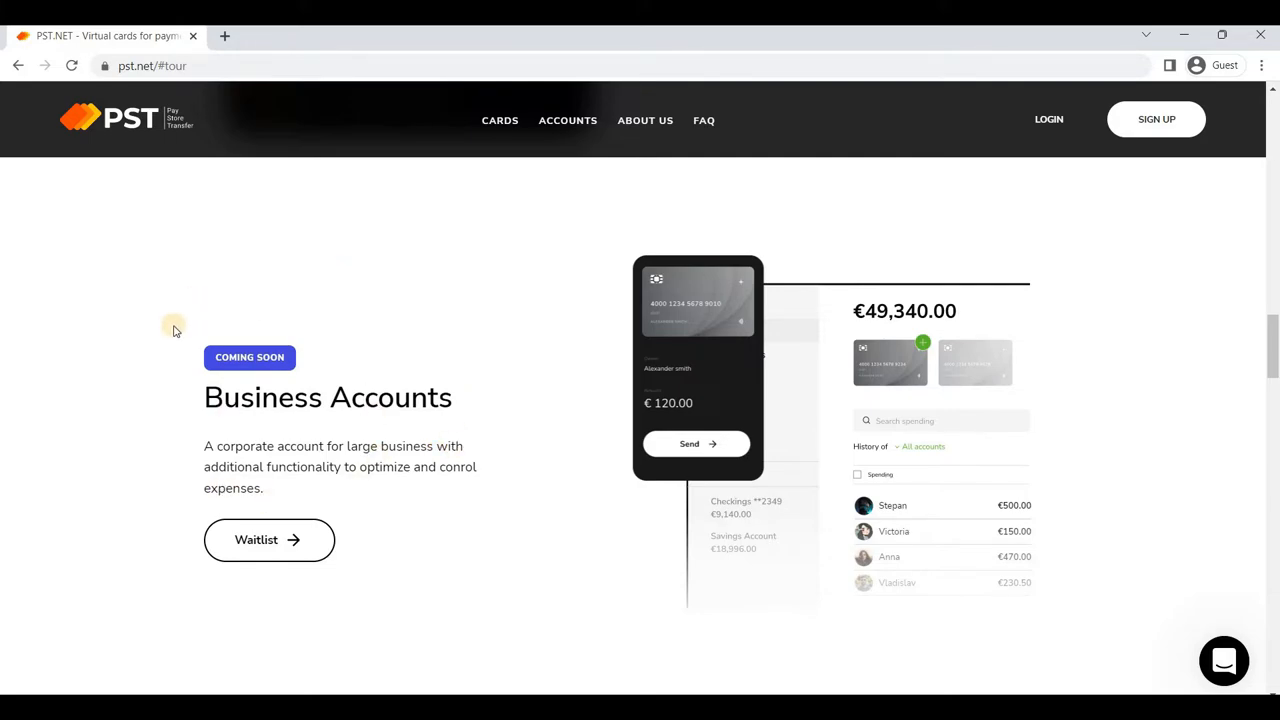
pyautogui.scroll(-3)
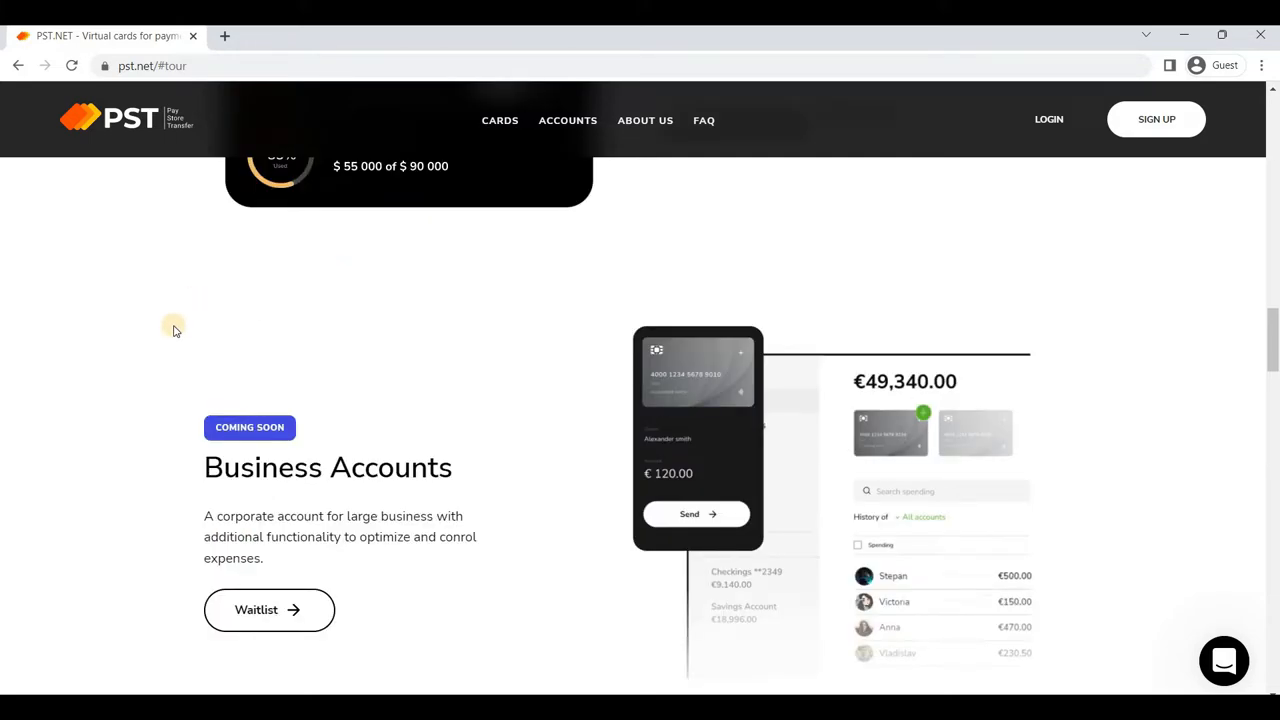
# Scroll back up past the features to the 'Your Professional Card Issuer!' hero
pyautogui.scroll(3)
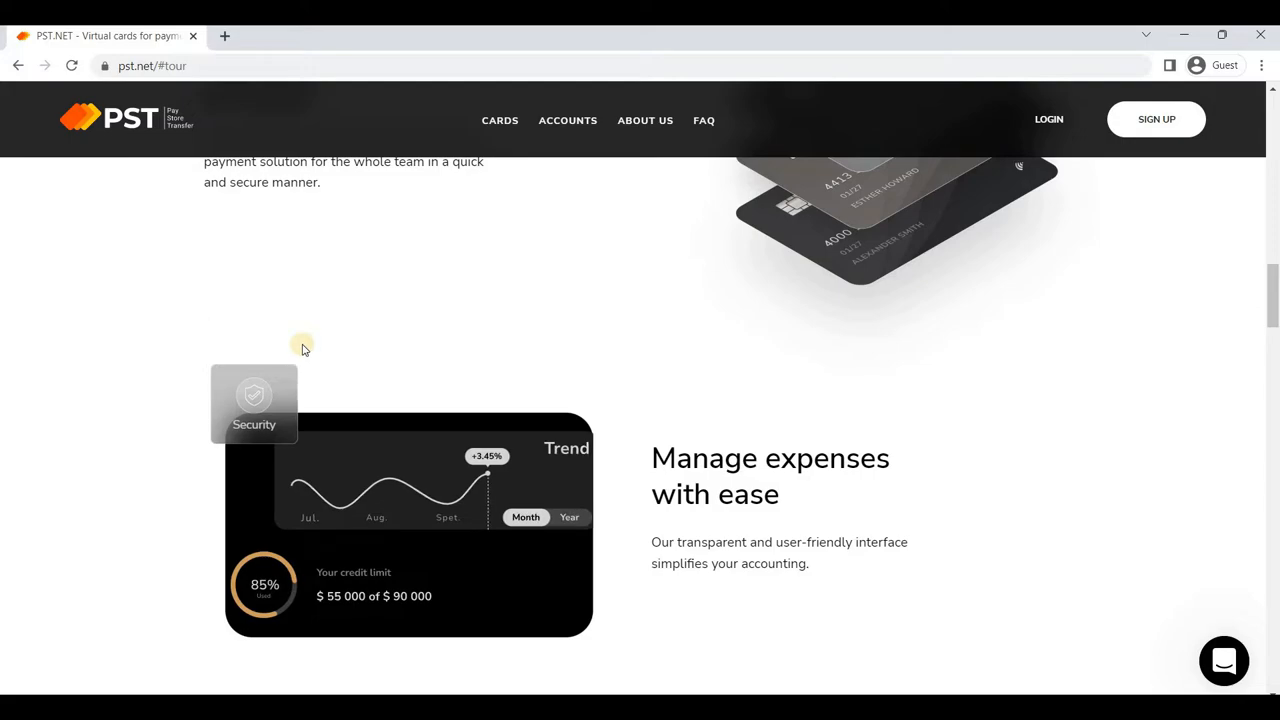
pyautogui.moveTo(810, 563)
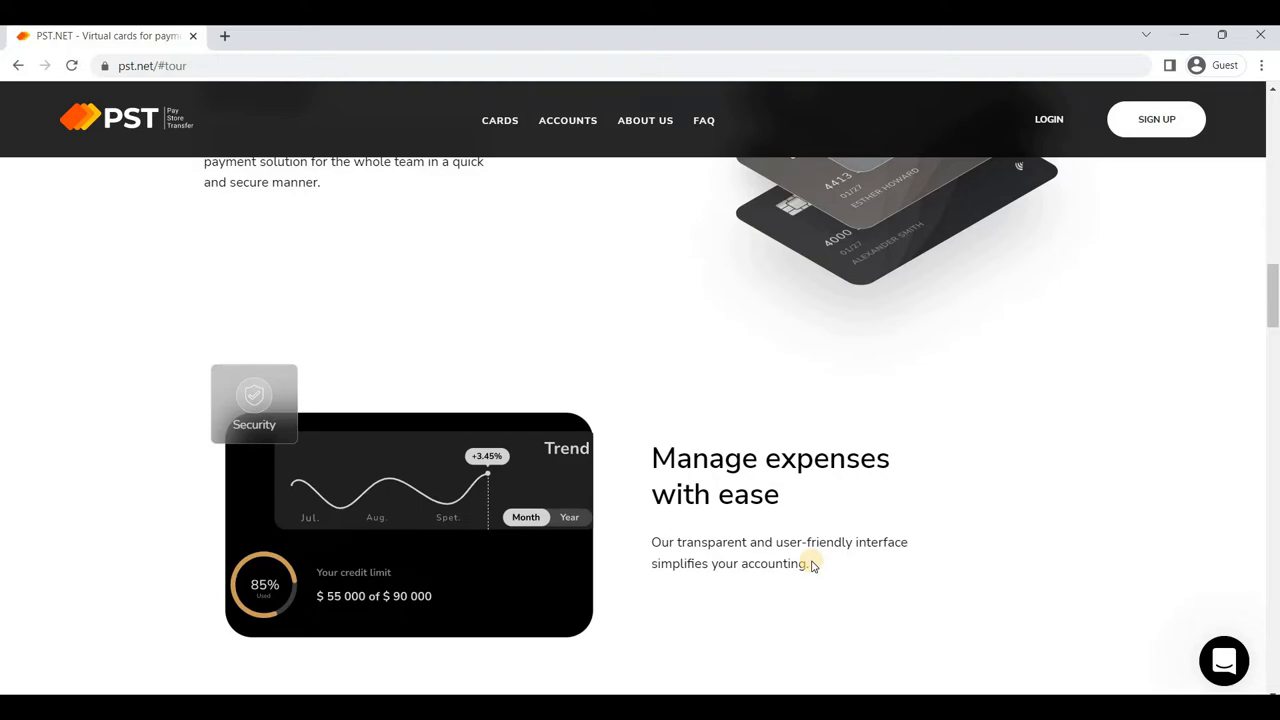
pyautogui.scroll(3)
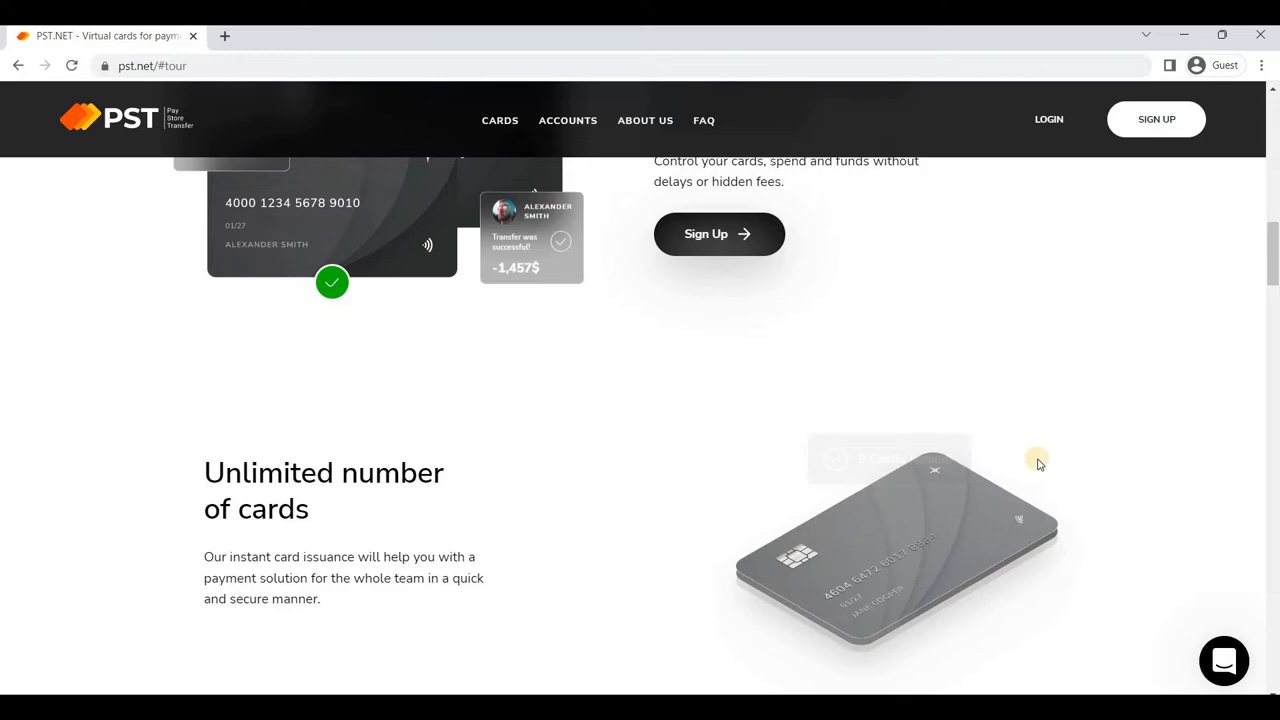
pyautogui.moveTo(678, 450)
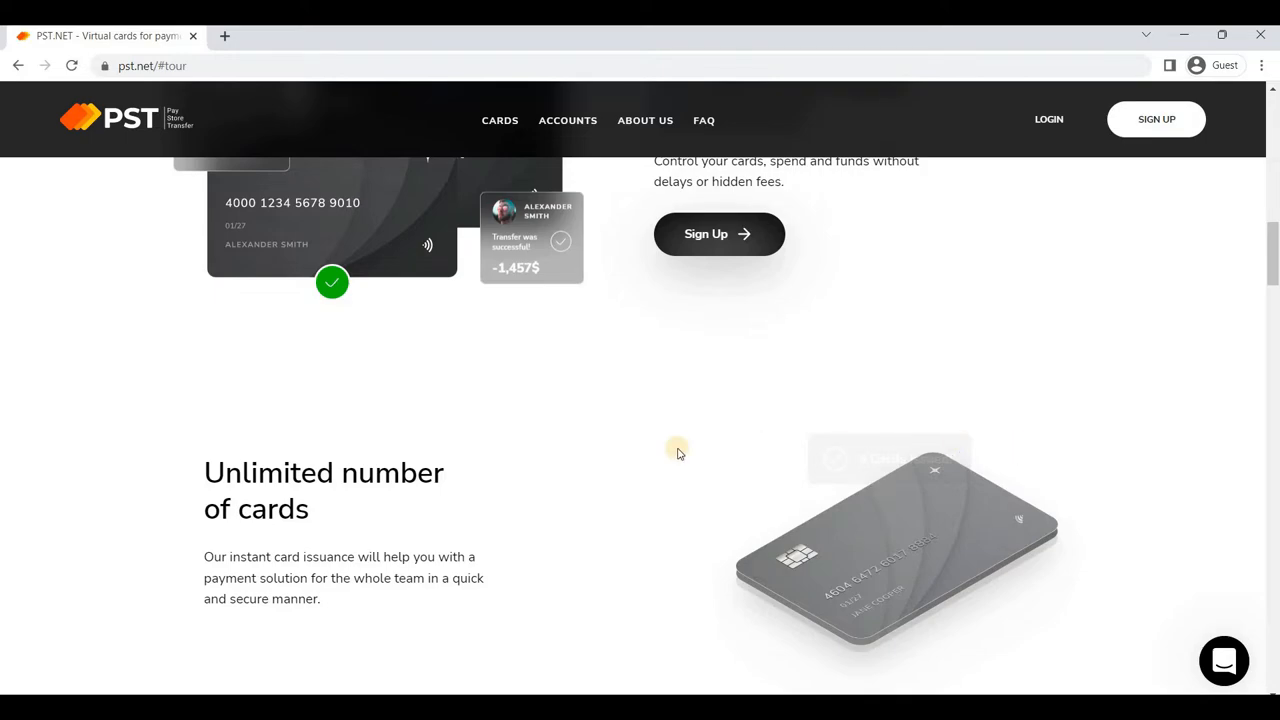
pyautogui.moveTo(512, 452)
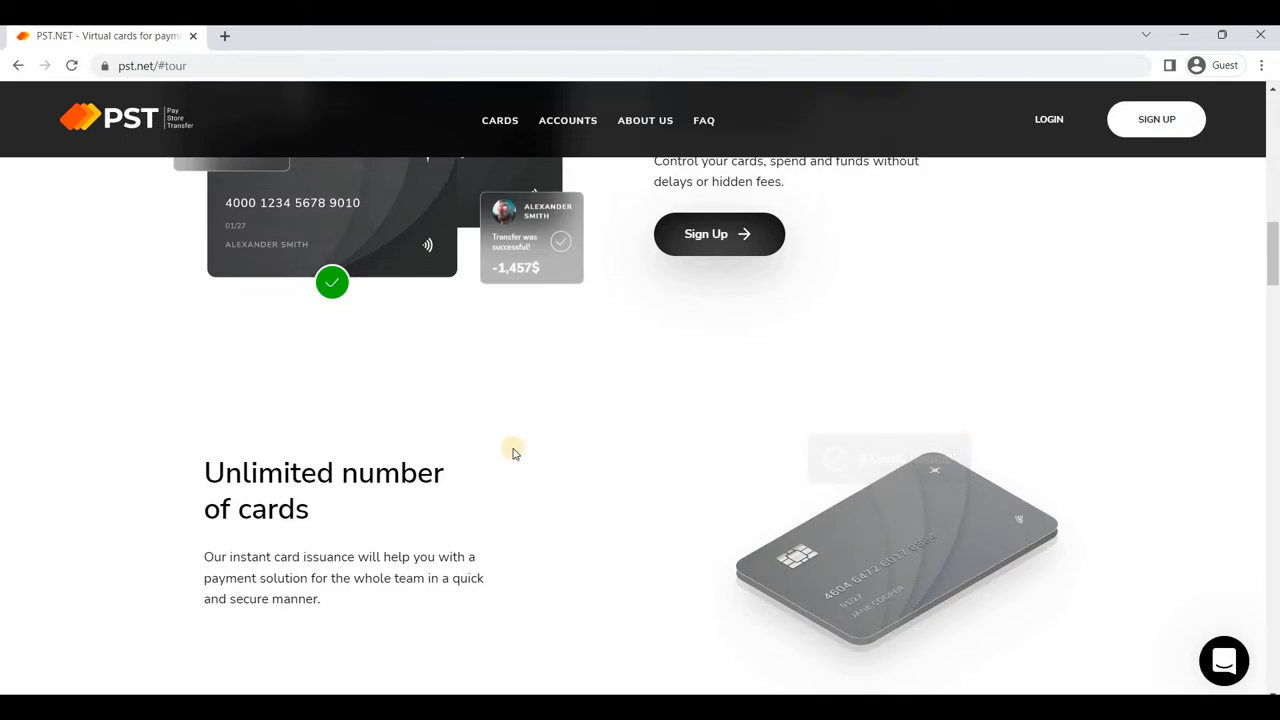
pyautogui.moveTo(345, 465)
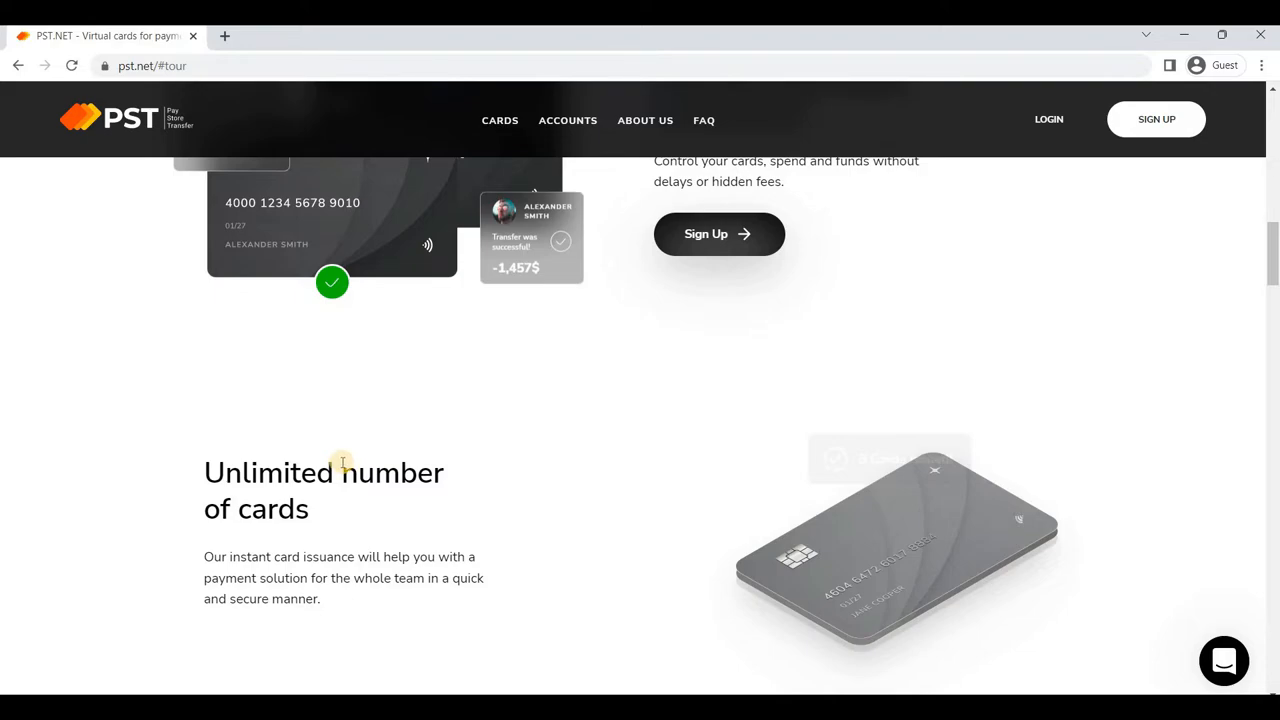
pyautogui.scroll(3)
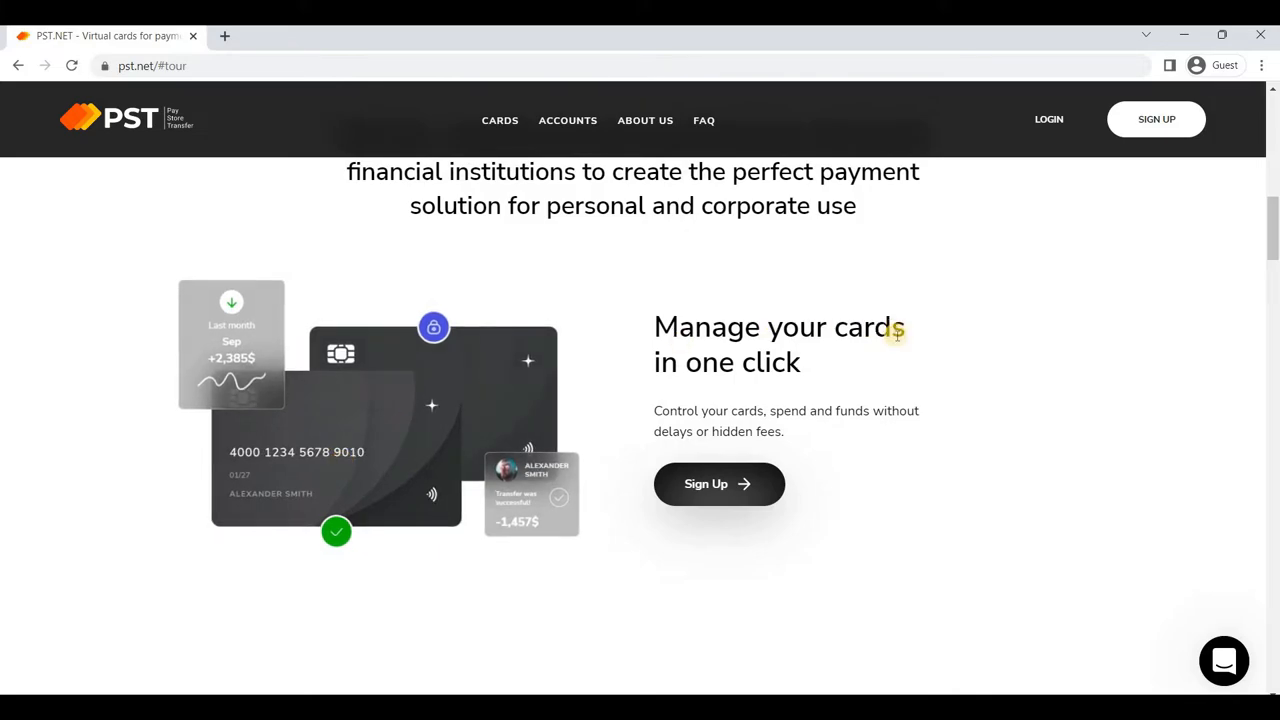
pyautogui.moveTo(113, 192)
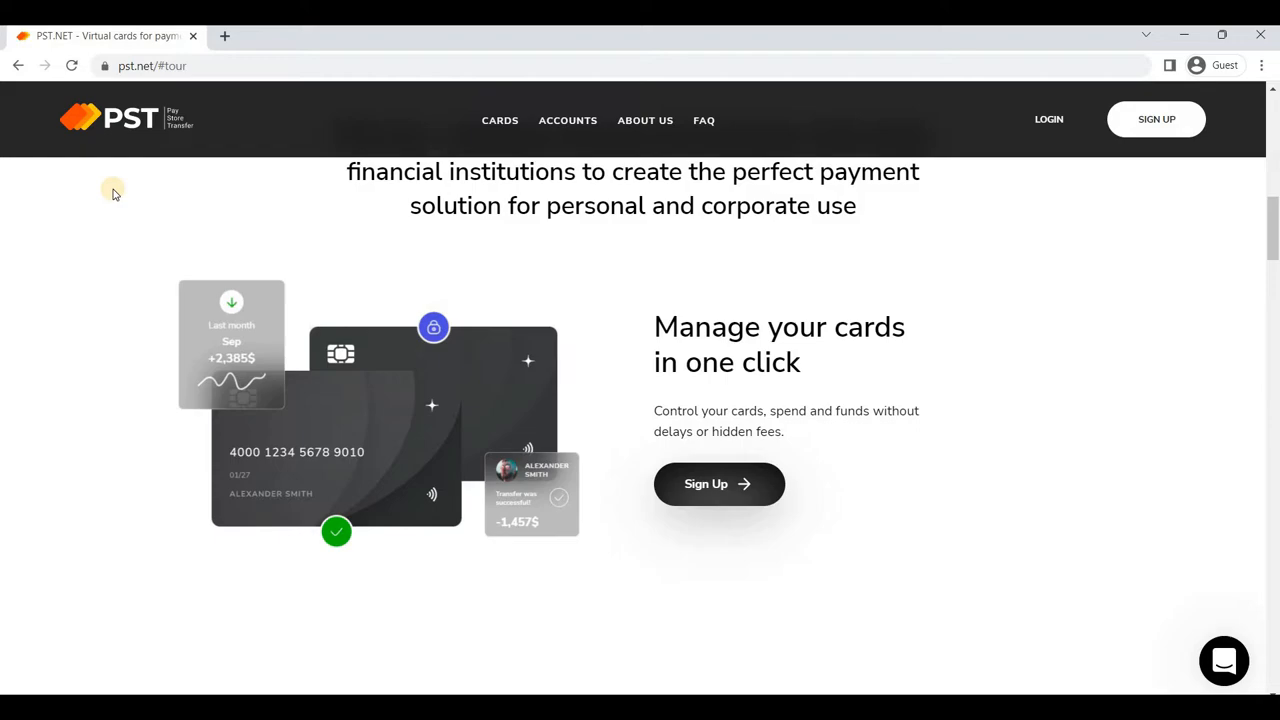
pyautogui.moveTo(440, 192)
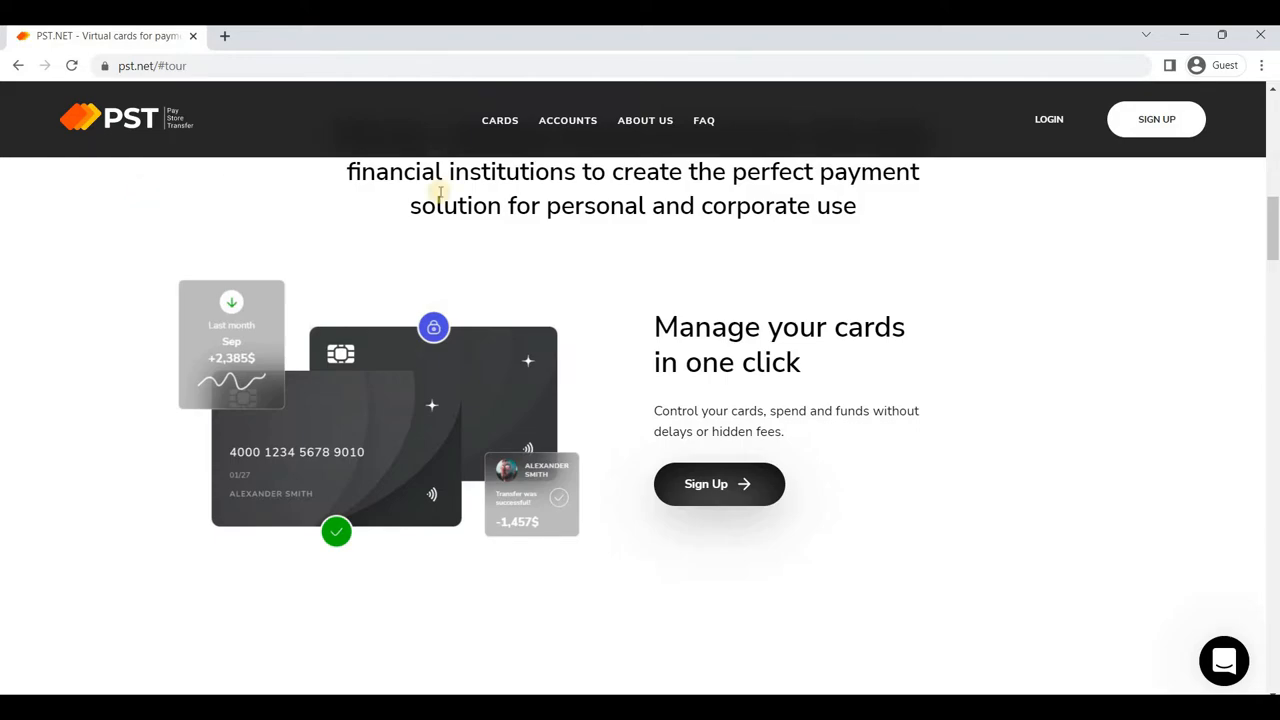
pyautogui.scroll(3)
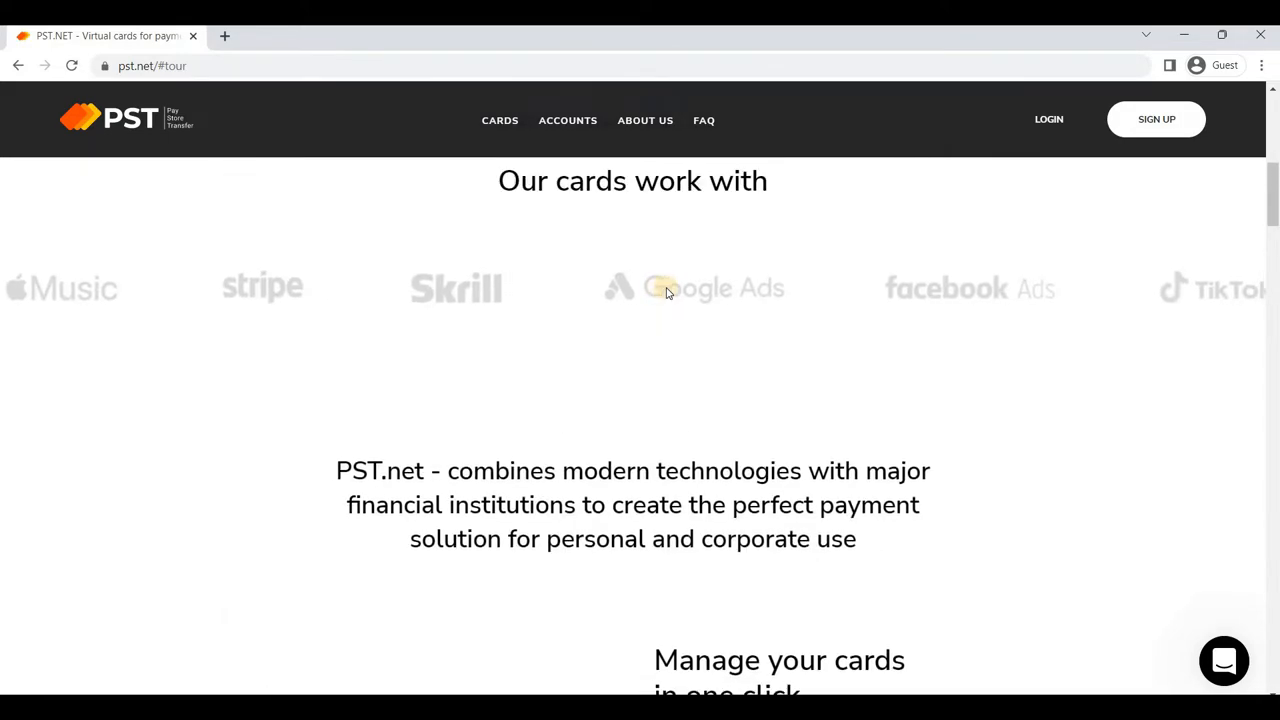
pyautogui.scroll(3)
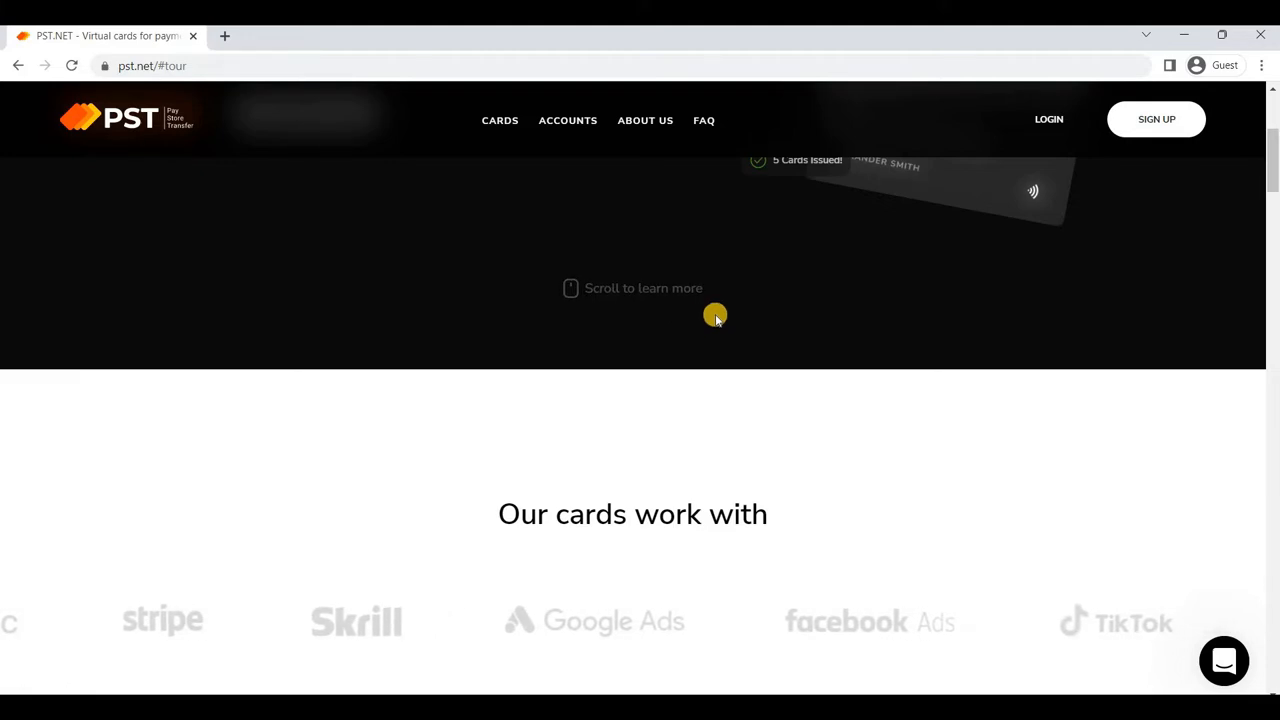
pyautogui.scroll(3)
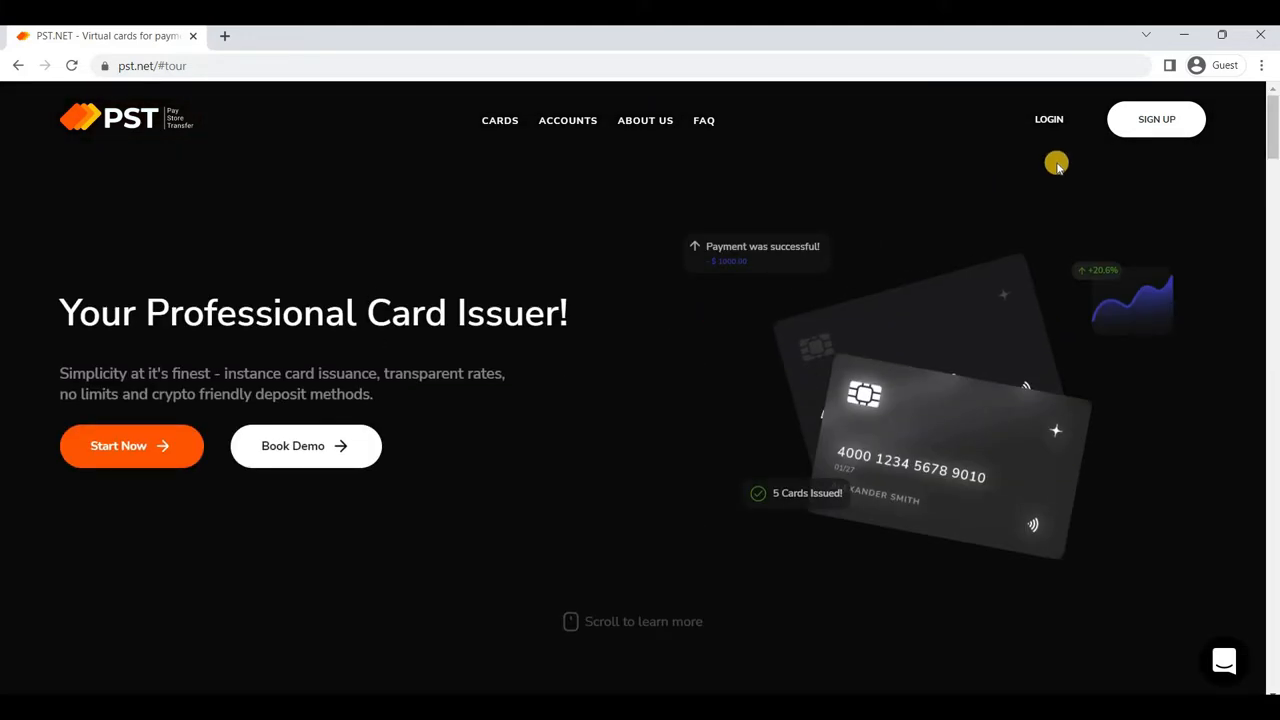
# Open the Sign up page and enter 'solopreneuranas' in the Email field
pyautogui.click(1156, 119)
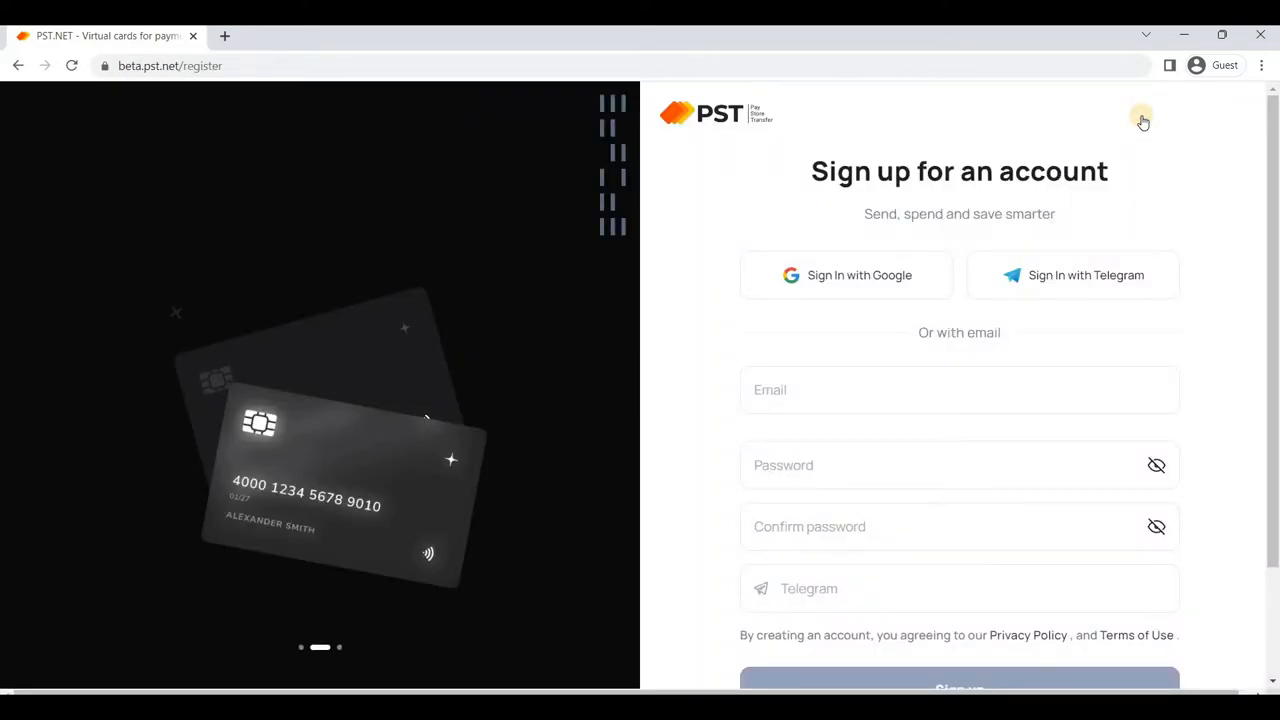
pyautogui.moveTo(1046, 240)
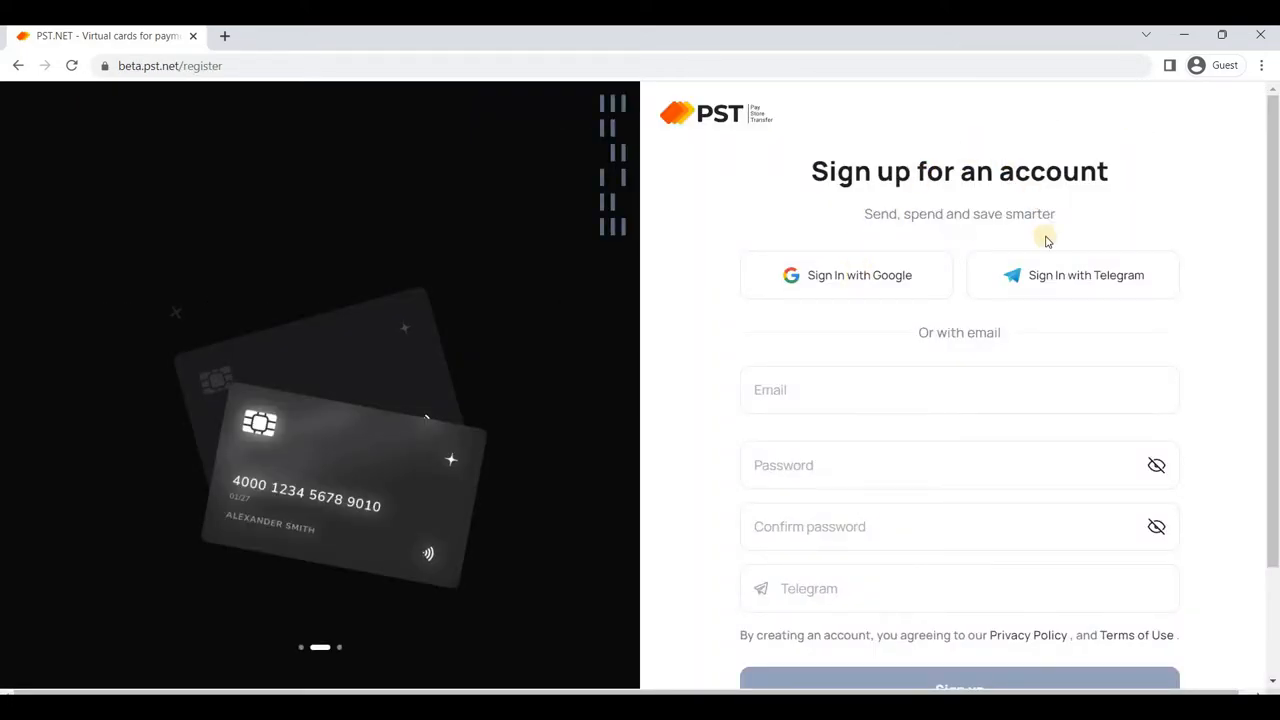
pyautogui.scroll(-3)
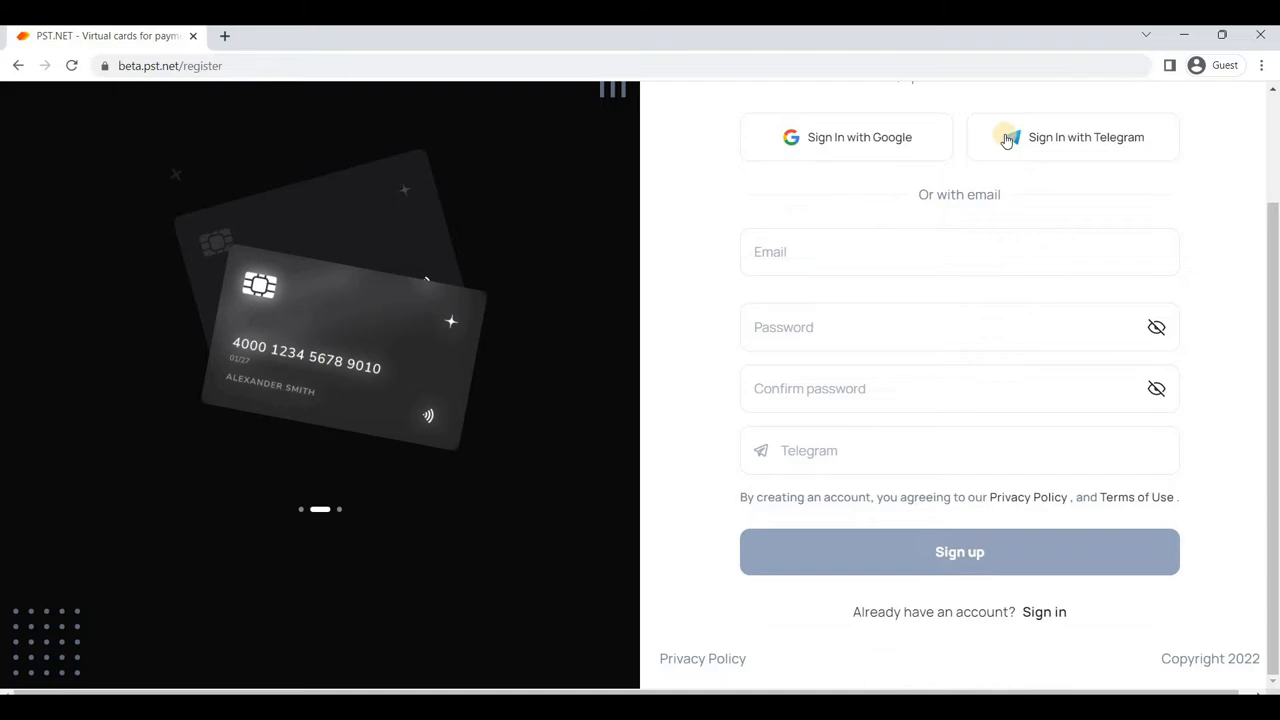
pyautogui.scroll(3)
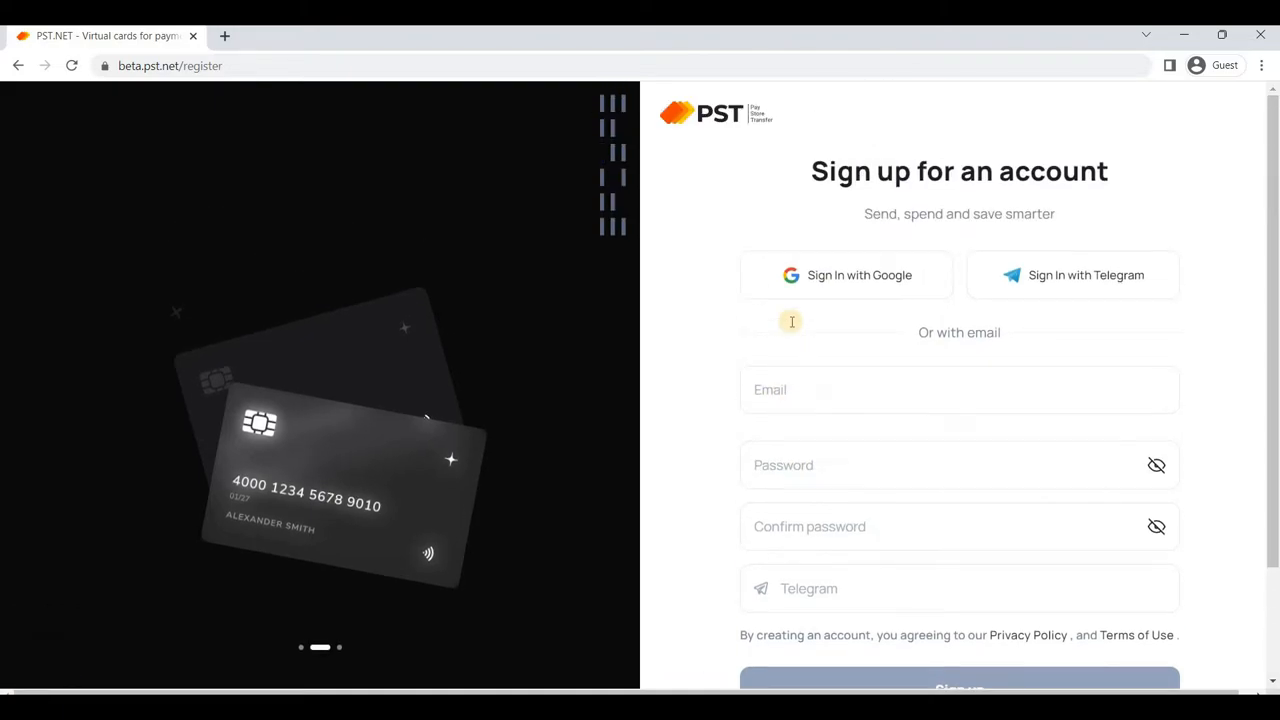
pyautogui.moveTo(792, 325)
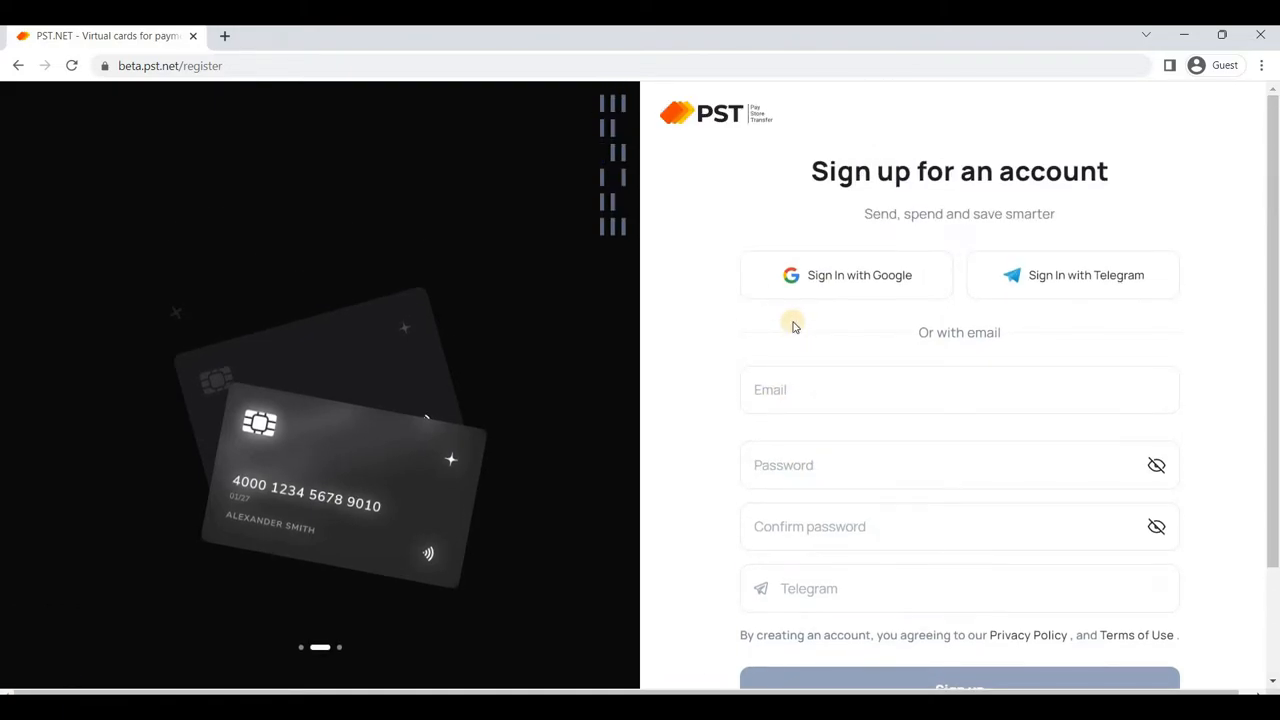
pyautogui.scroll(-3)
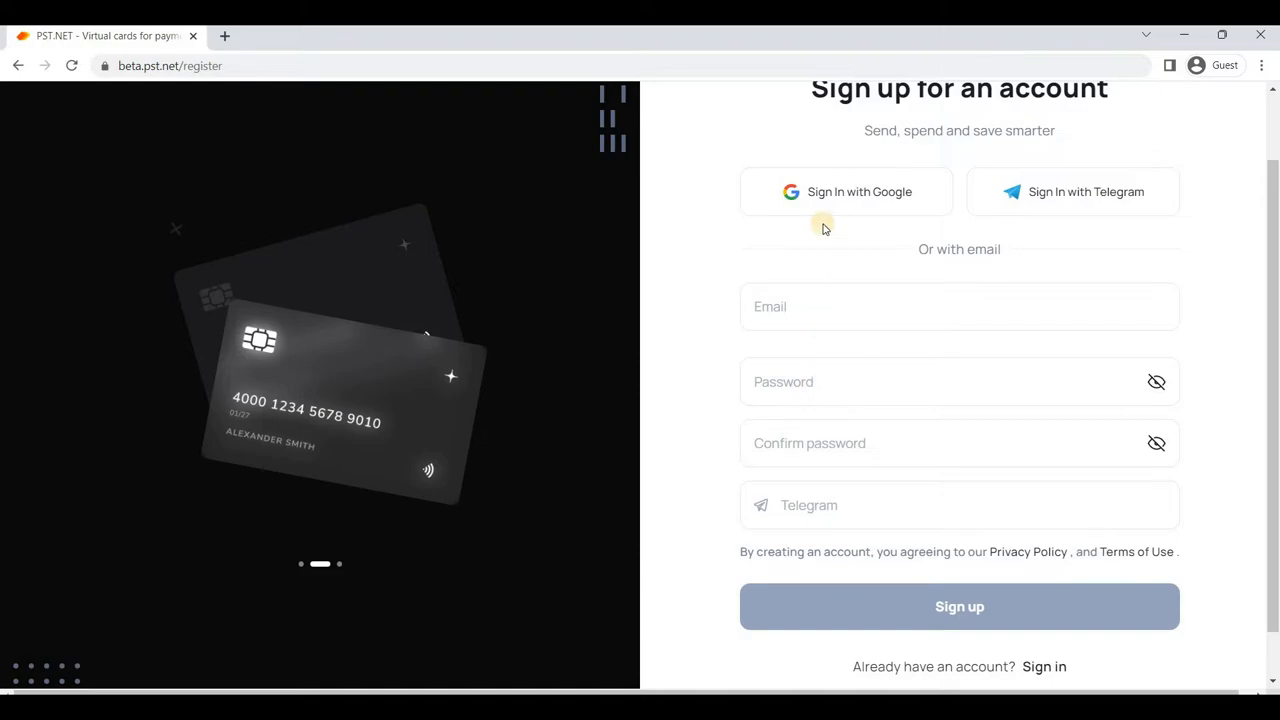
pyautogui.click(959, 306)
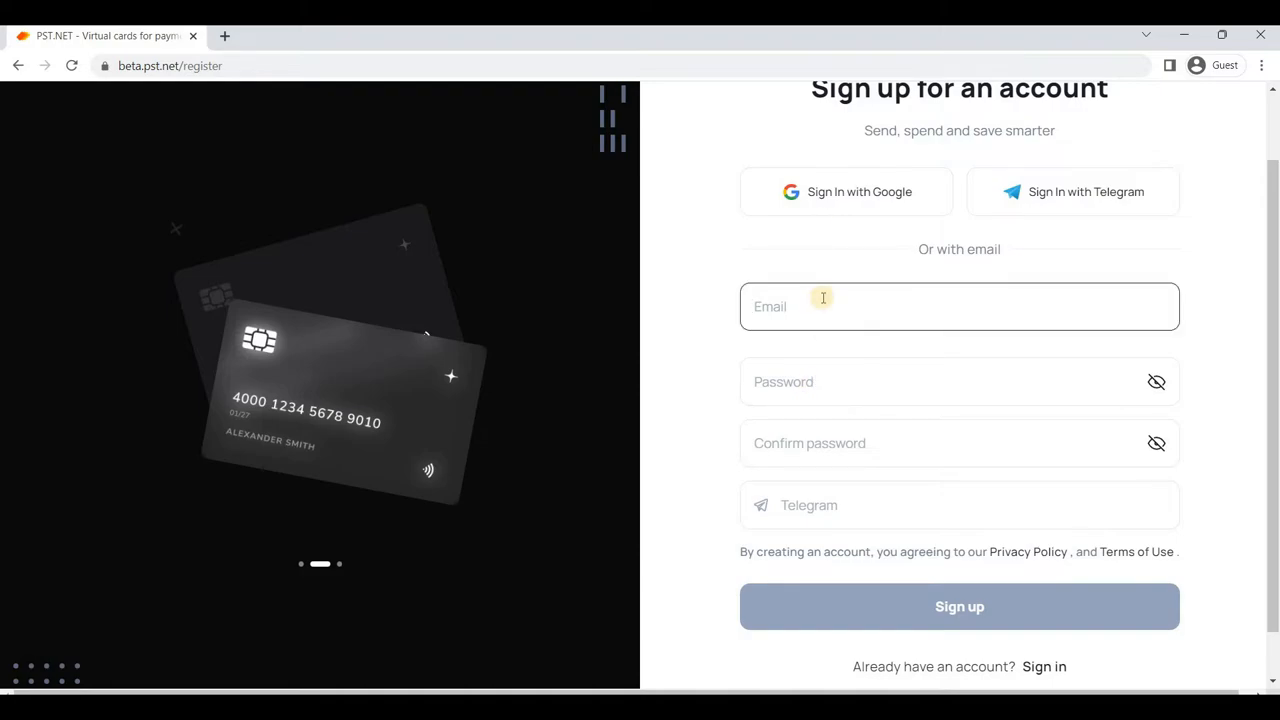
pyautogui.write('solopreneuranas')
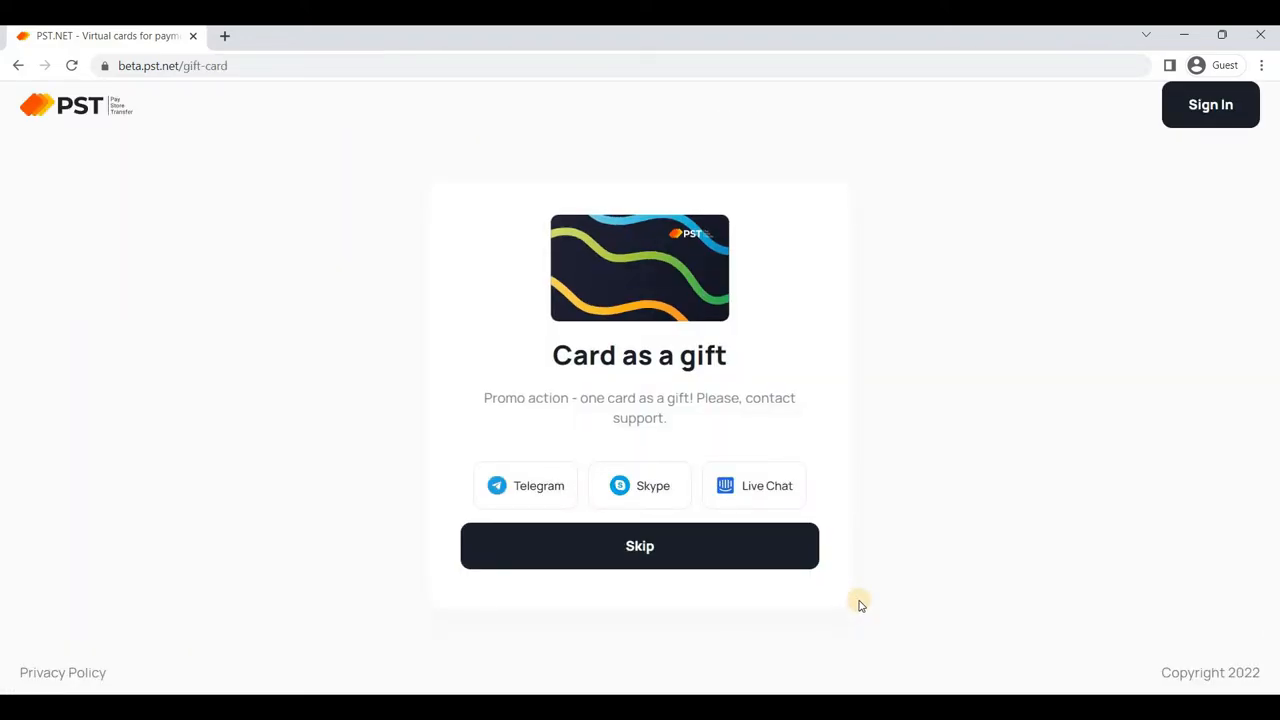
pyautogui.moveTo(795, 388)
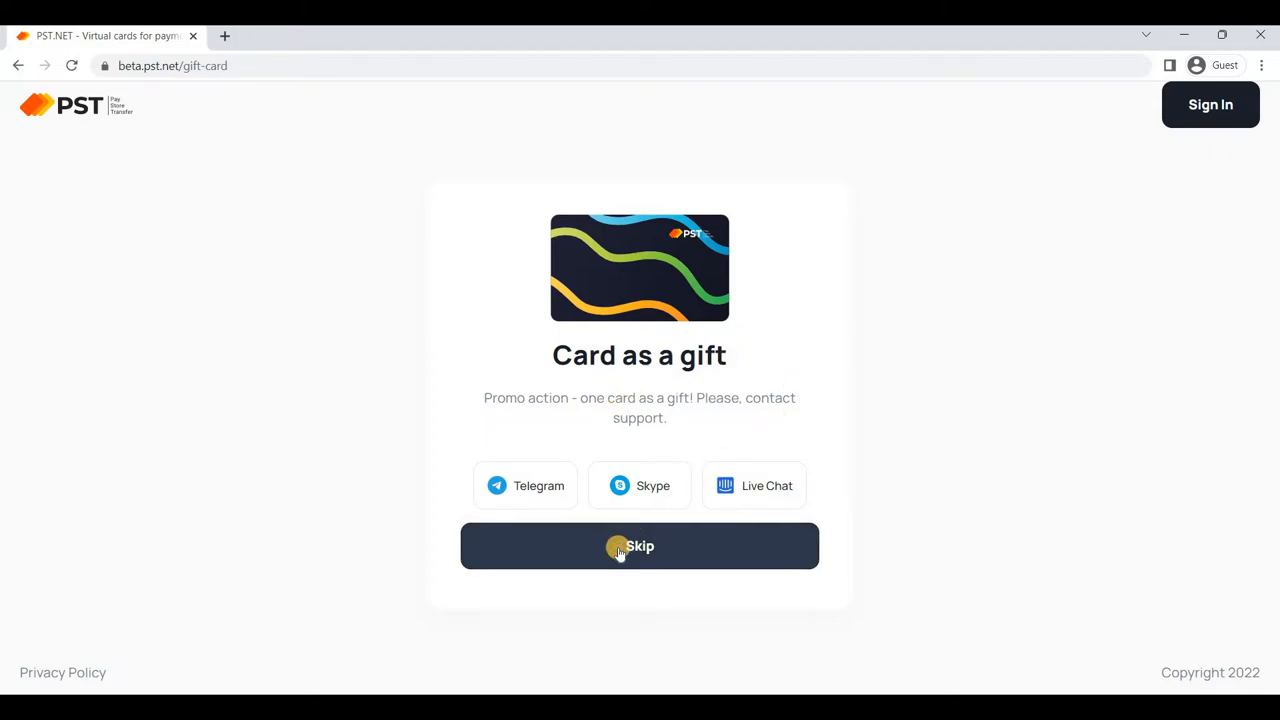
# Skip the 'Card as a gift' promo
pyautogui.click(639, 546)
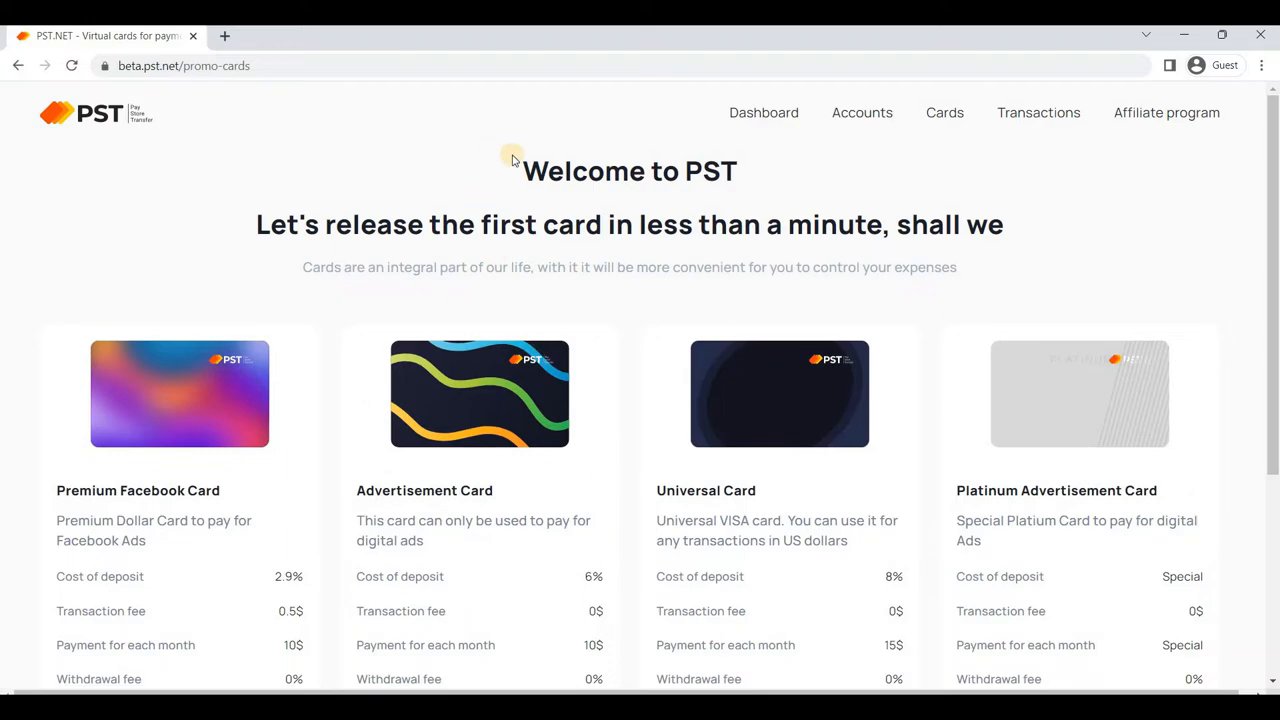
pyautogui.moveTo(183, 421)
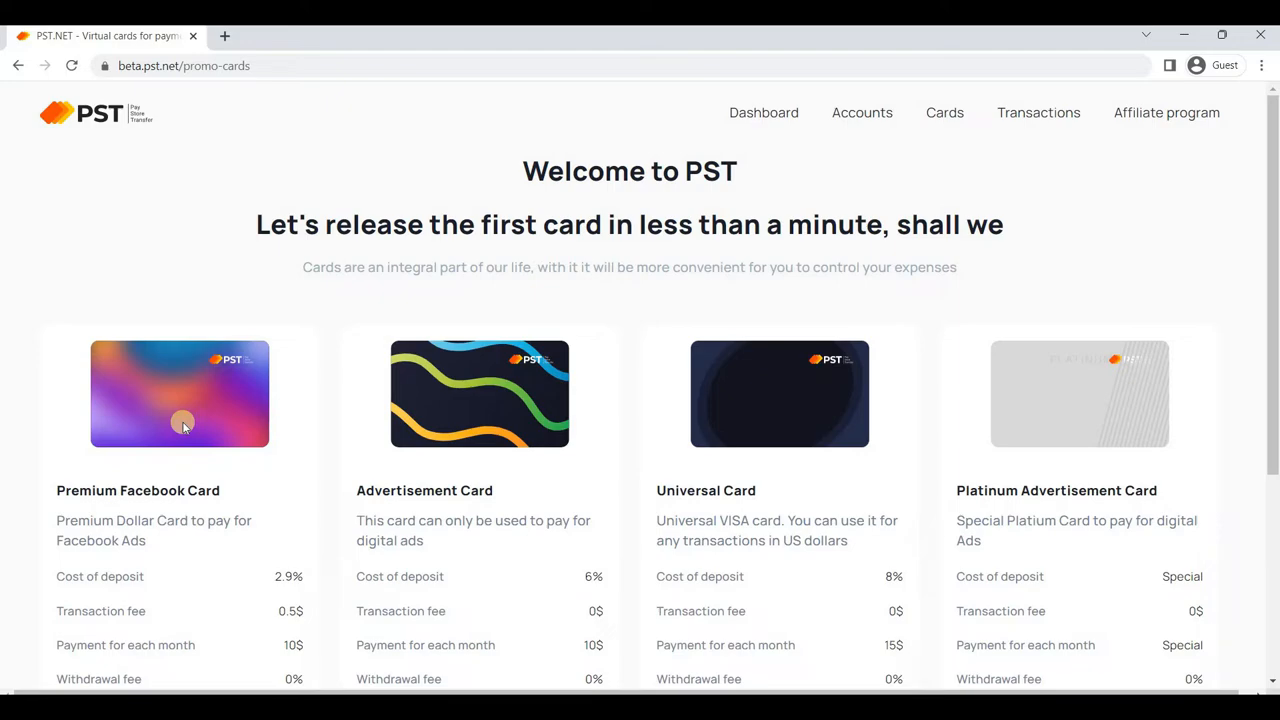
# Scroll through the four promo card plans and fees, then skip to the Dashboard
pyautogui.scroll(-3)
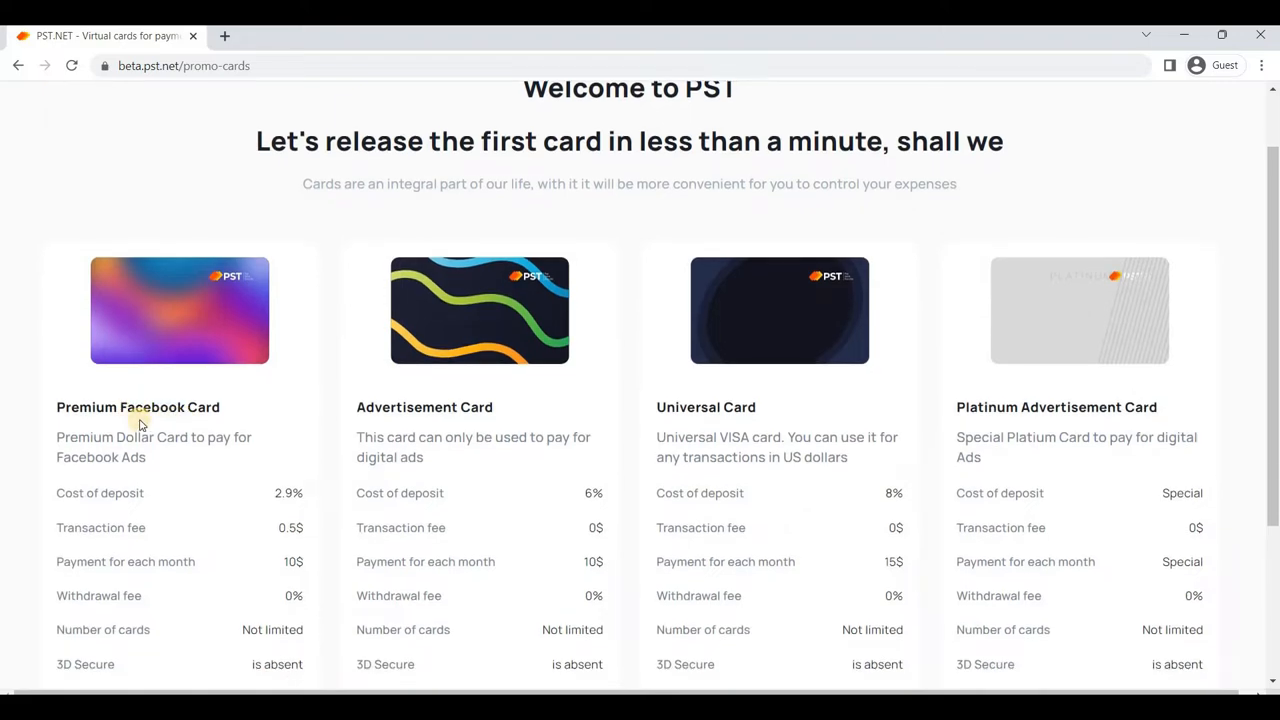
pyautogui.moveTo(765, 395)
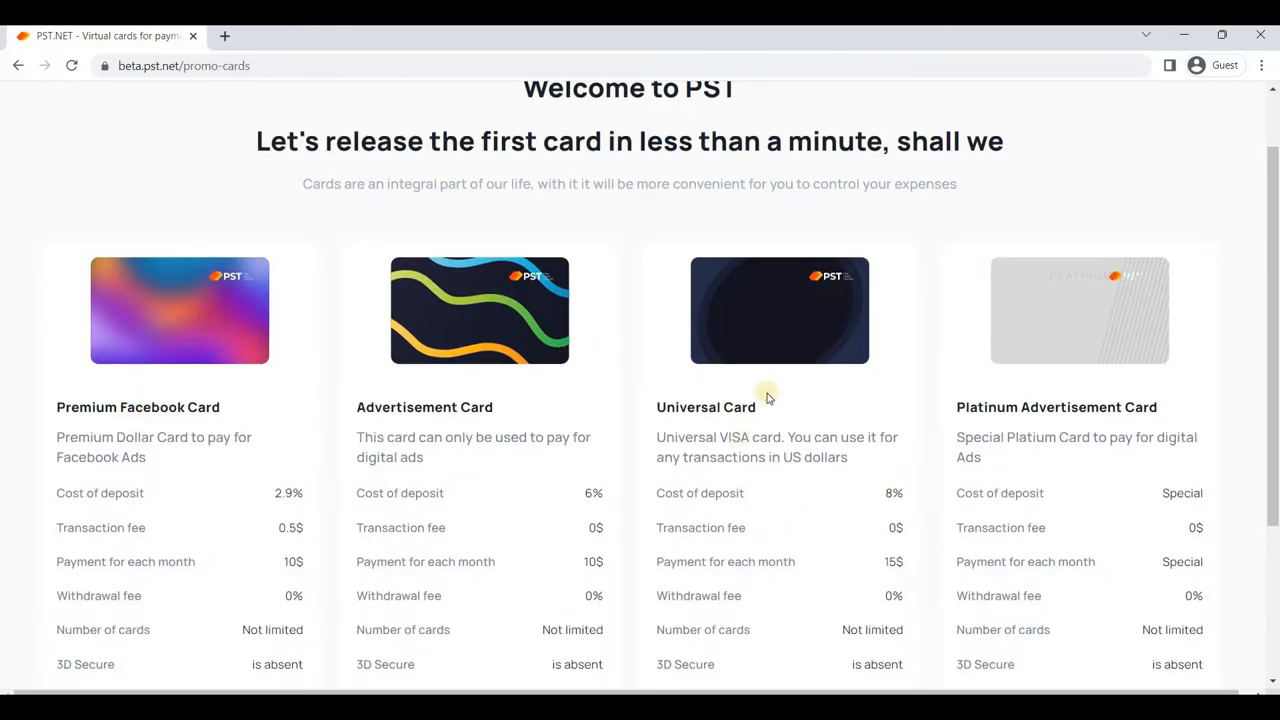
pyautogui.moveTo(1163, 311)
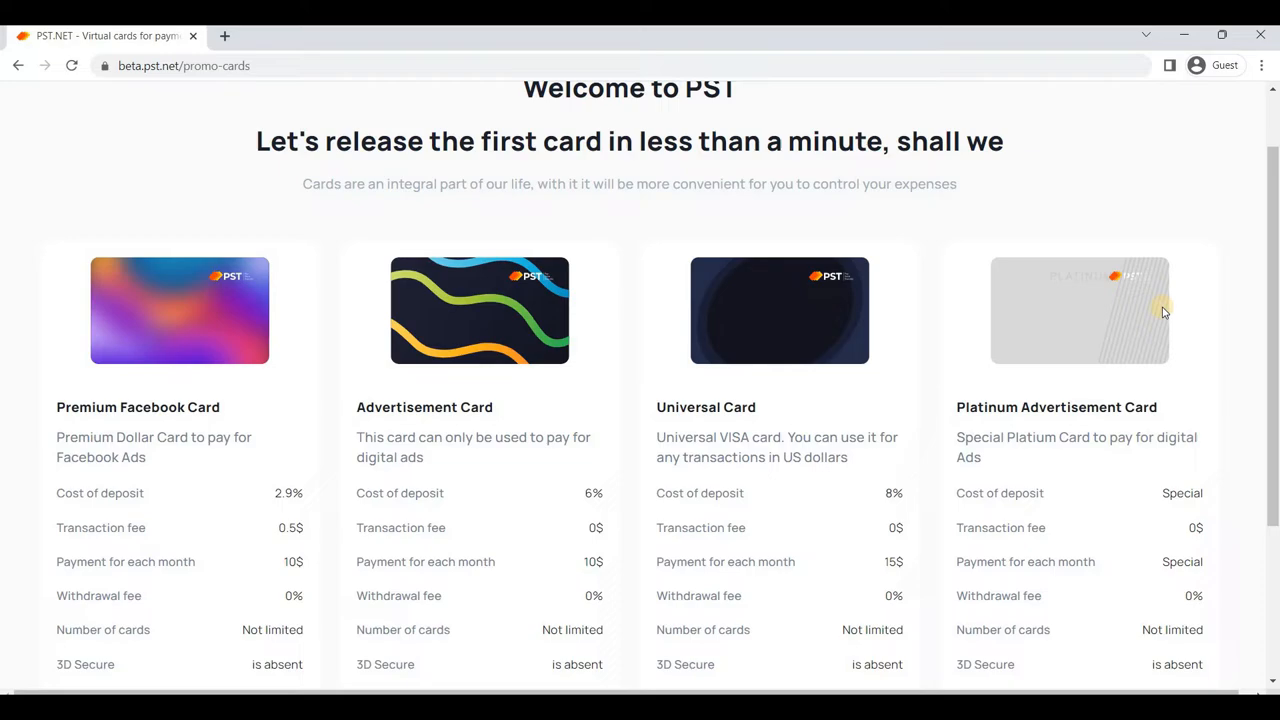
pyautogui.moveTo(1094, 473)
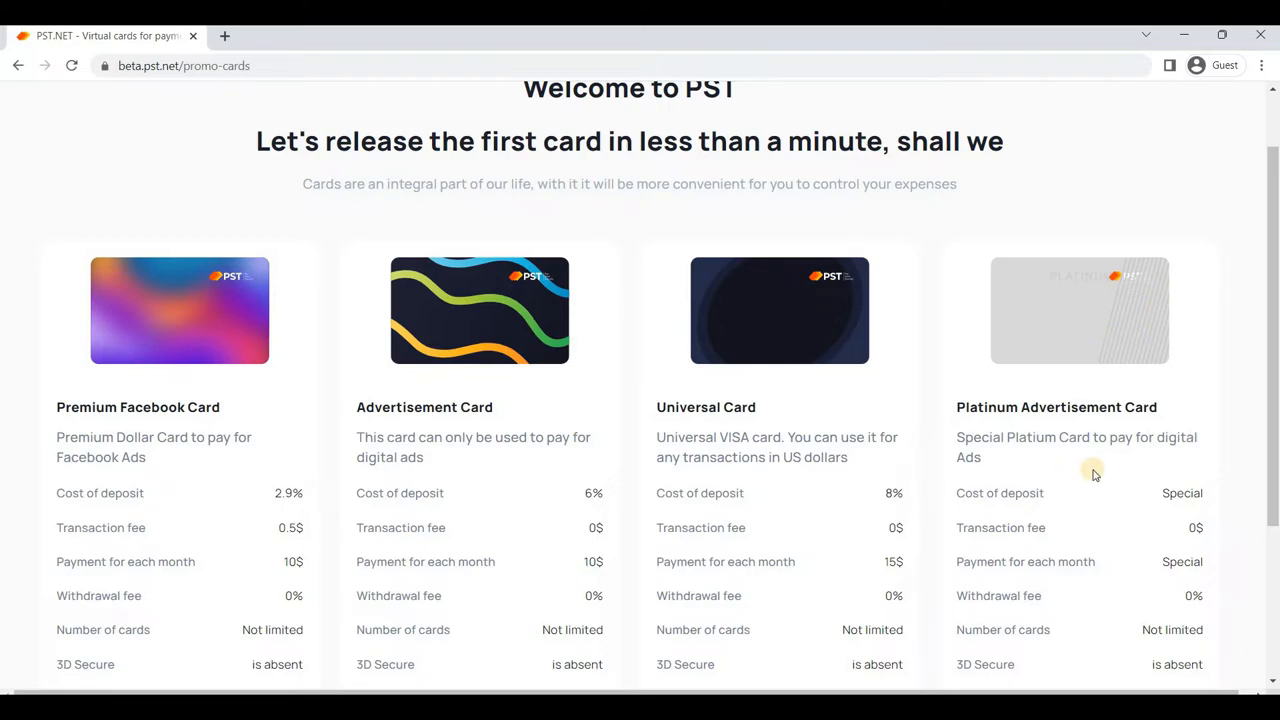
pyautogui.moveTo(146, 357)
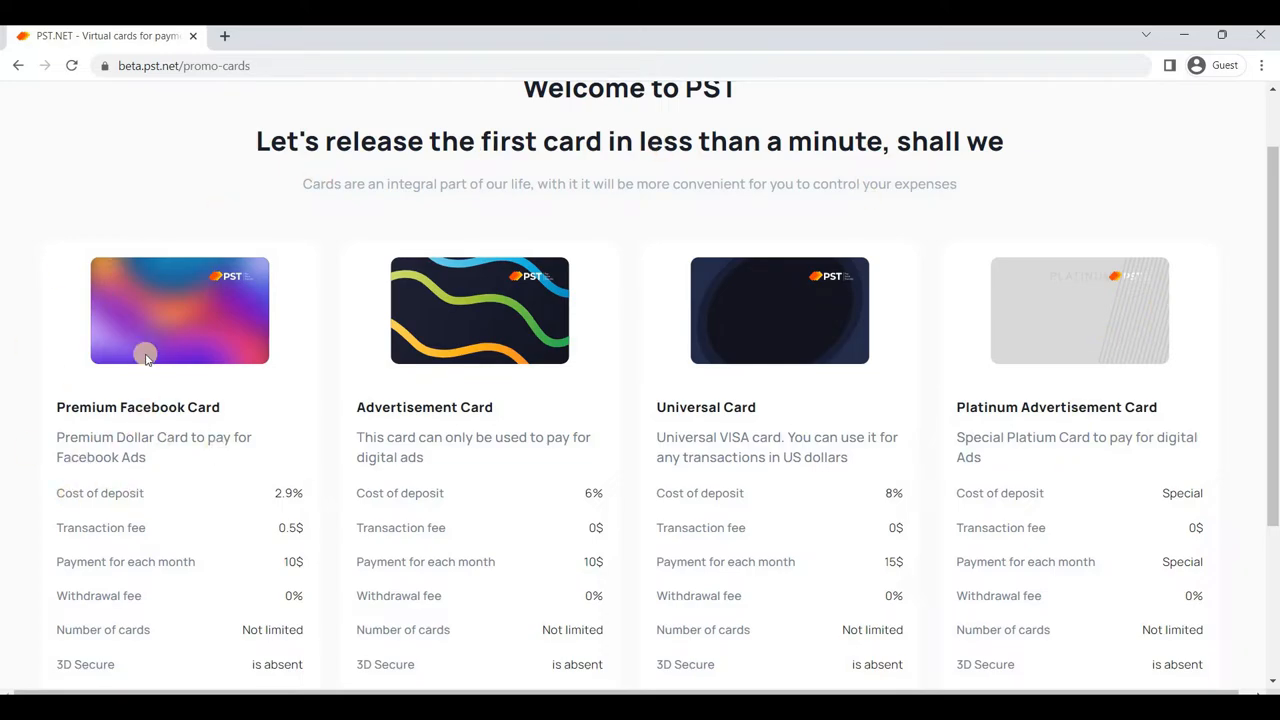
pyautogui.moveTo(120, 385)
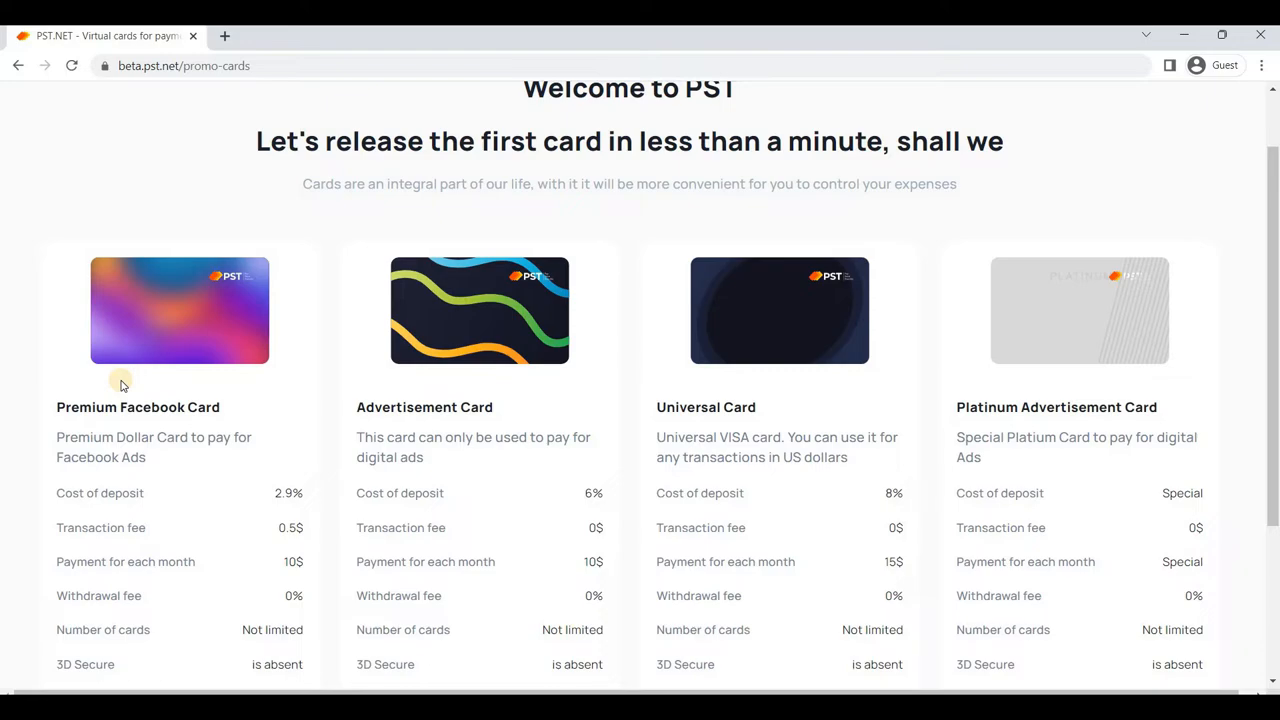
pyautogui.moveTo(1097, 491)
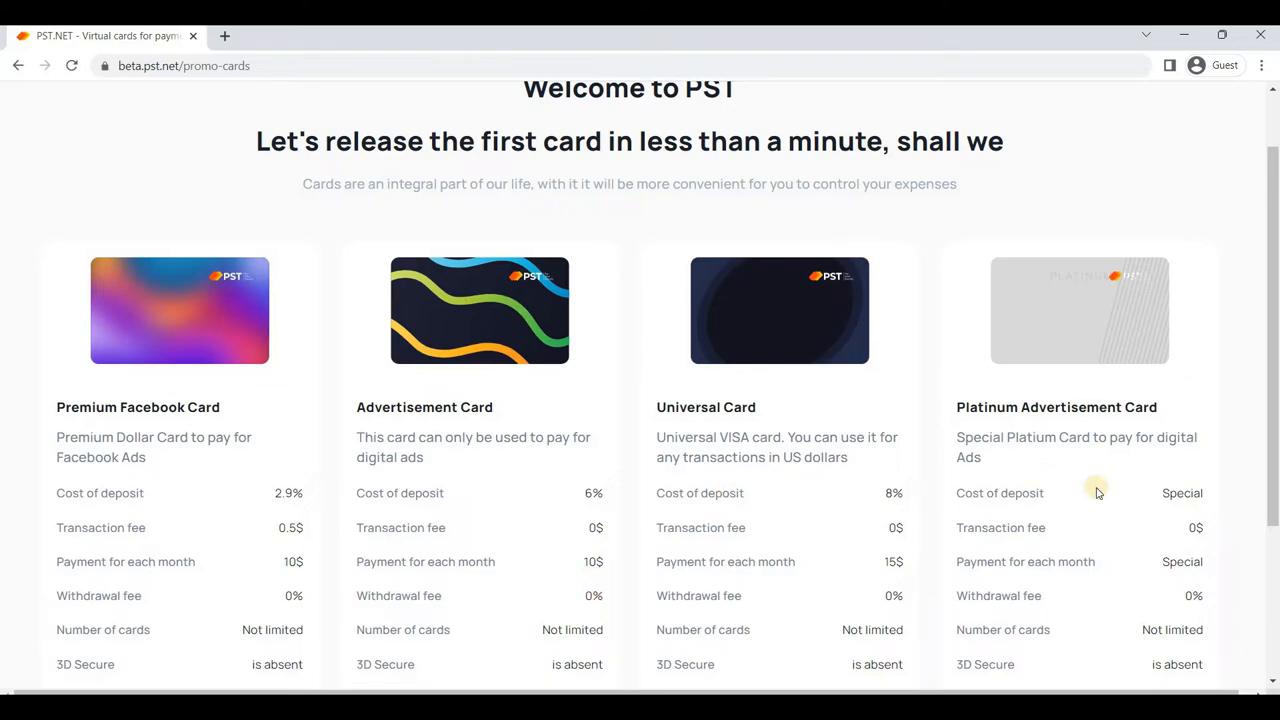
pyautogui.scroll(-3)
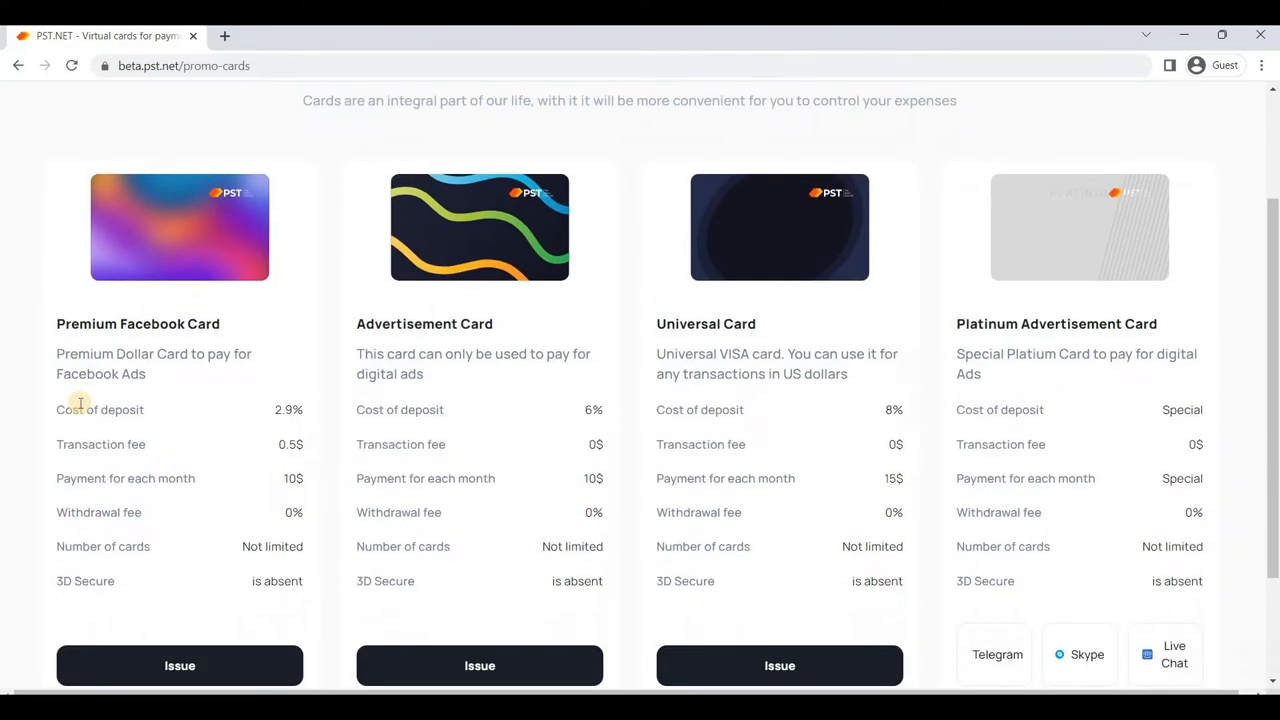
pyautogui.moveTo(291, 420)
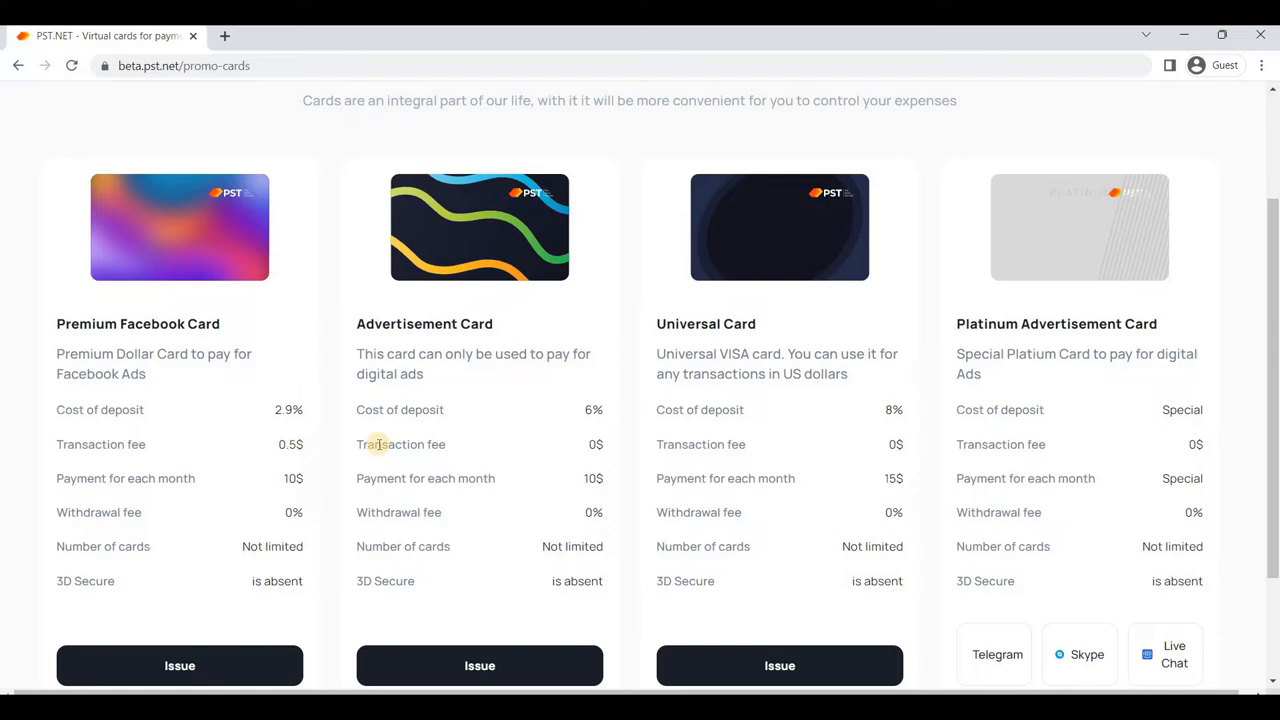
pyautogui.moveTo(1110, 450)
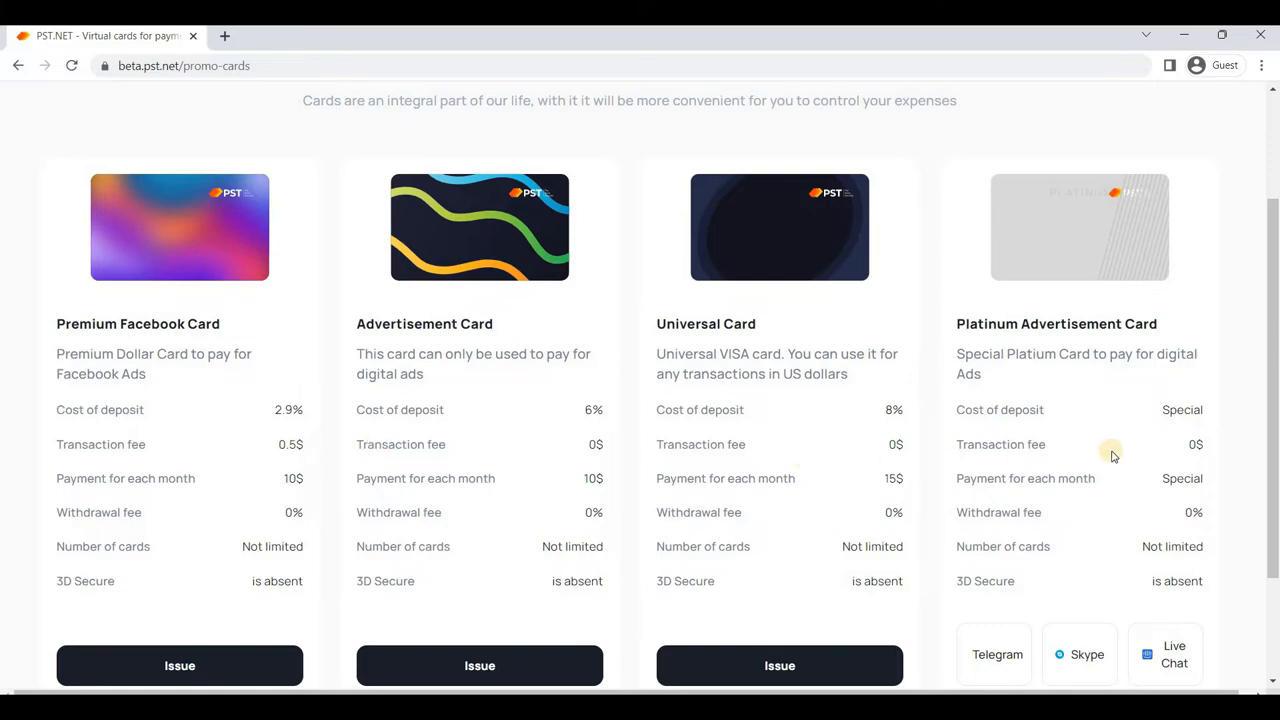
pyautogui.moveTo(1080, 405)
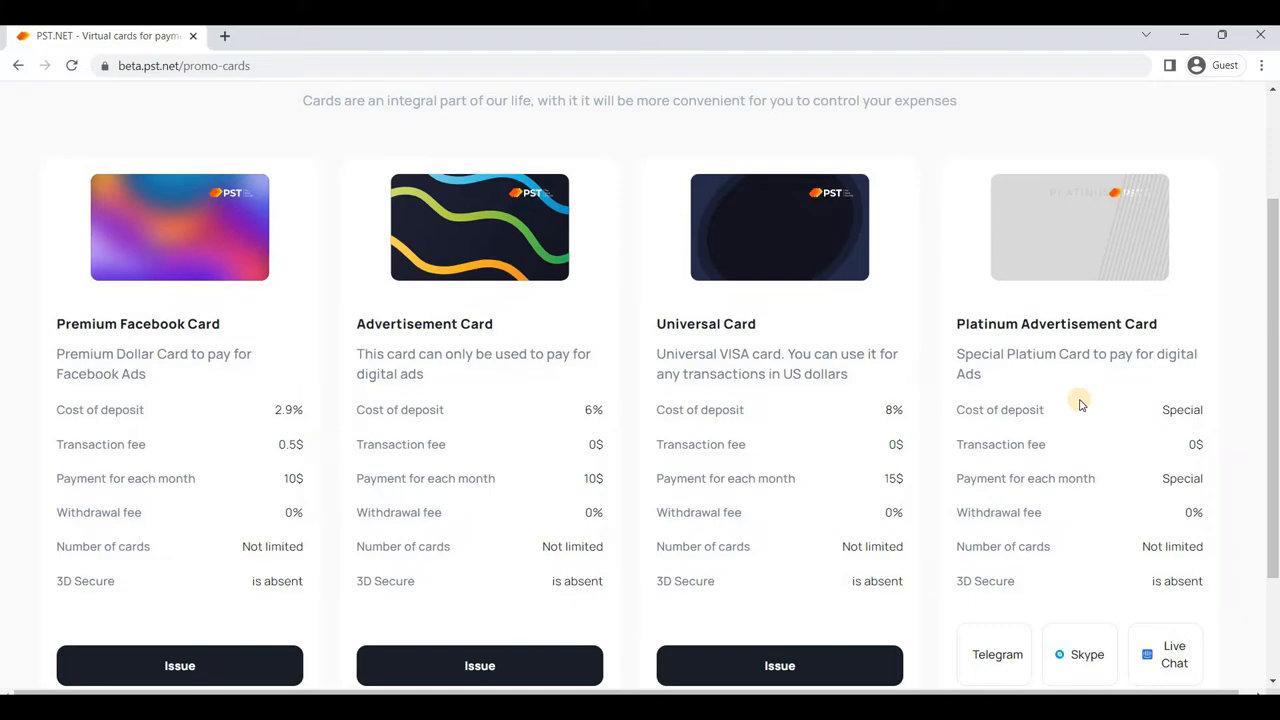
pyautogui.moveTo(3, 320)
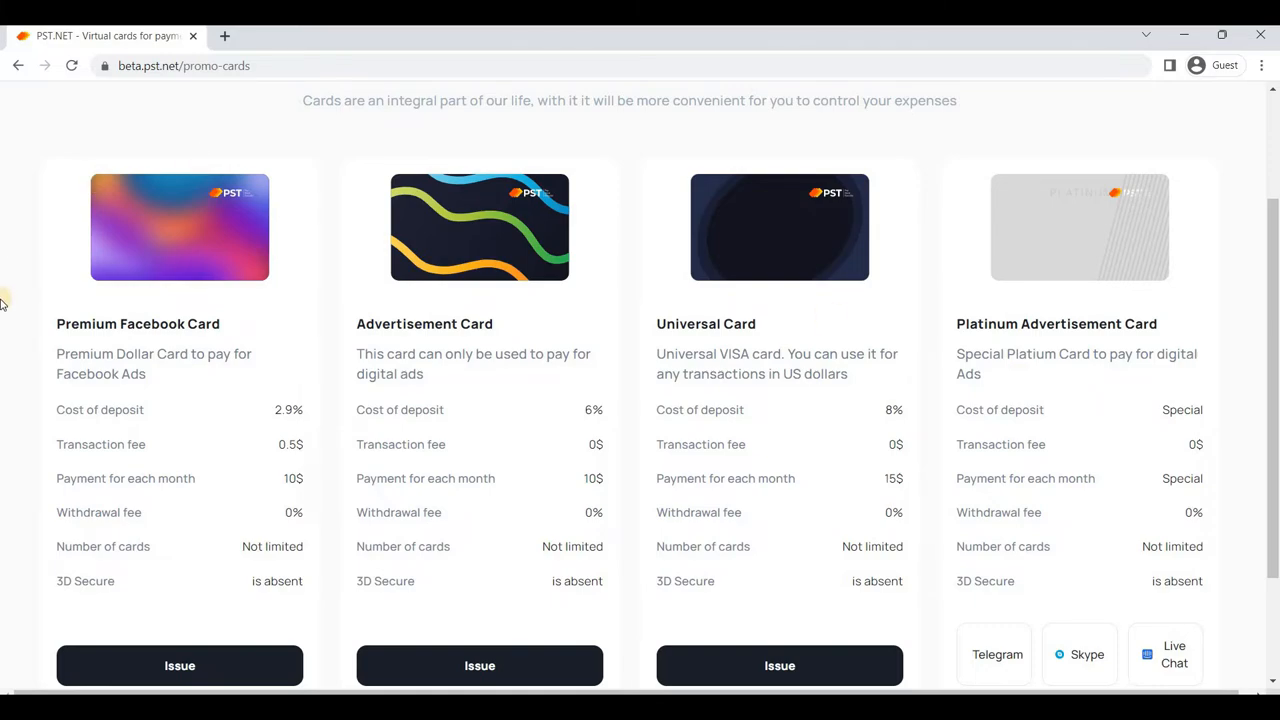
pyautogui.moveTo(40, 518)
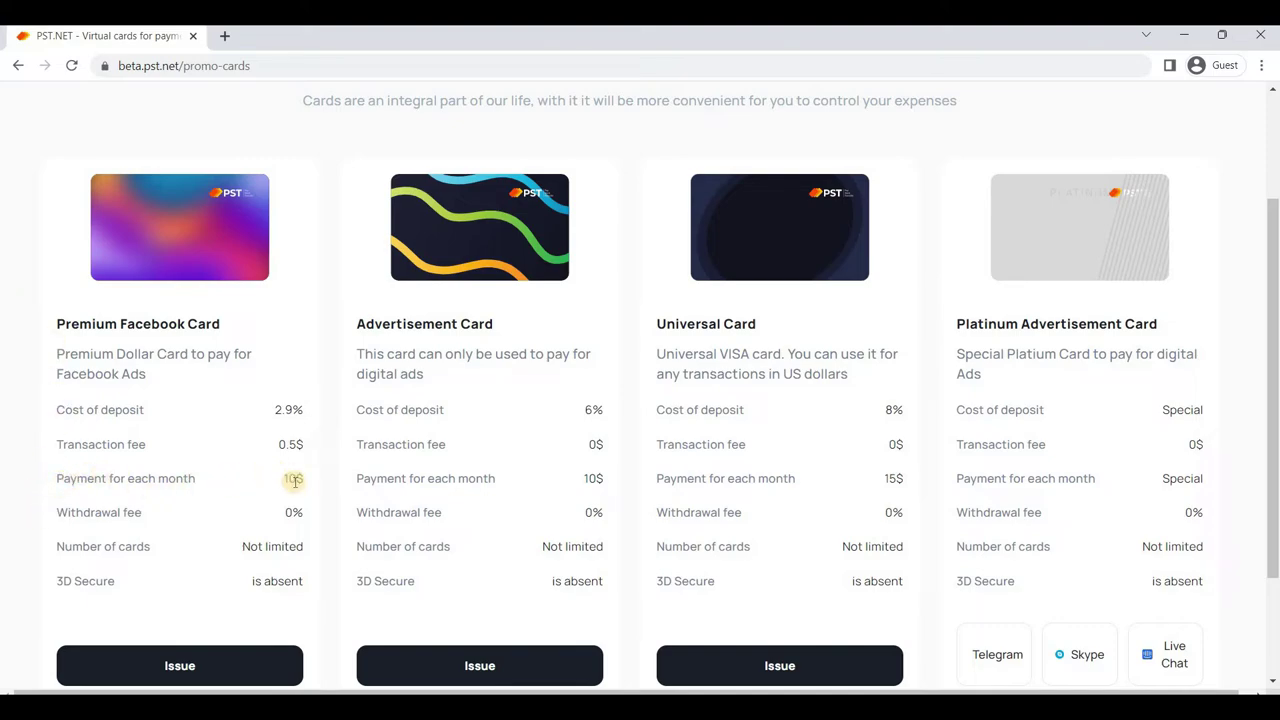
pyautogui.moveTo(77, 512)
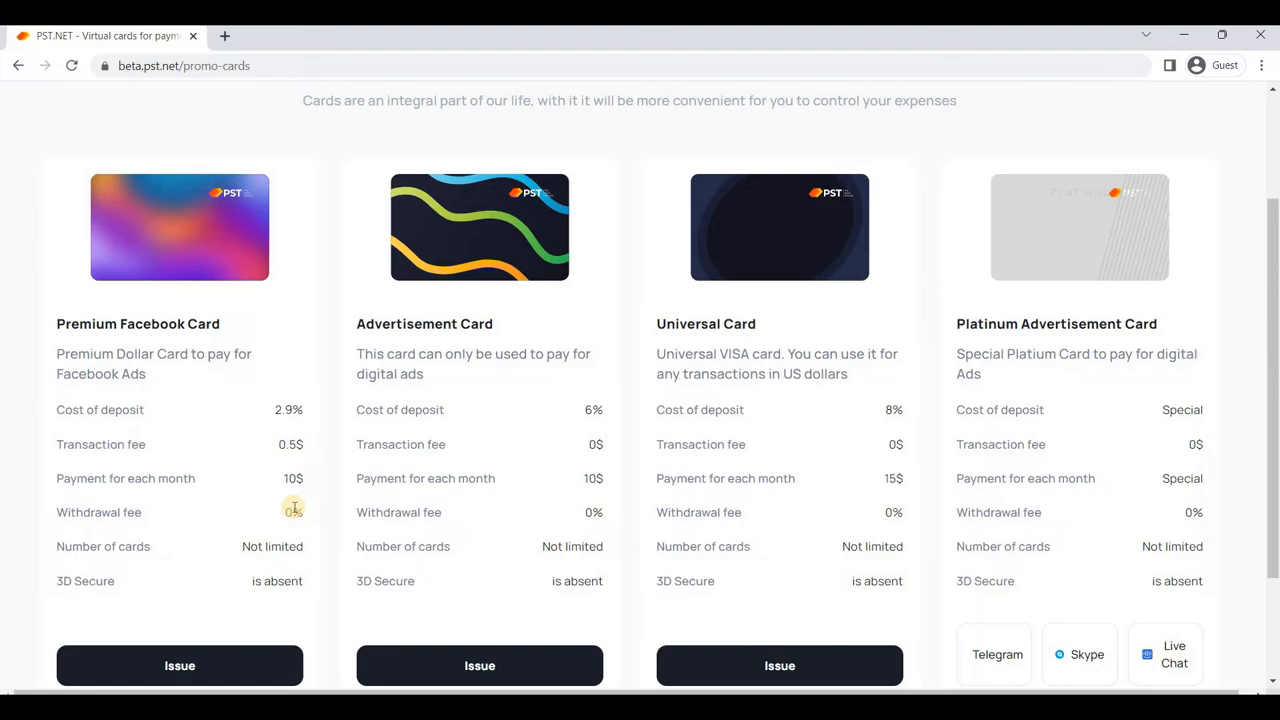
pyautogui.moveTo(155, 512)
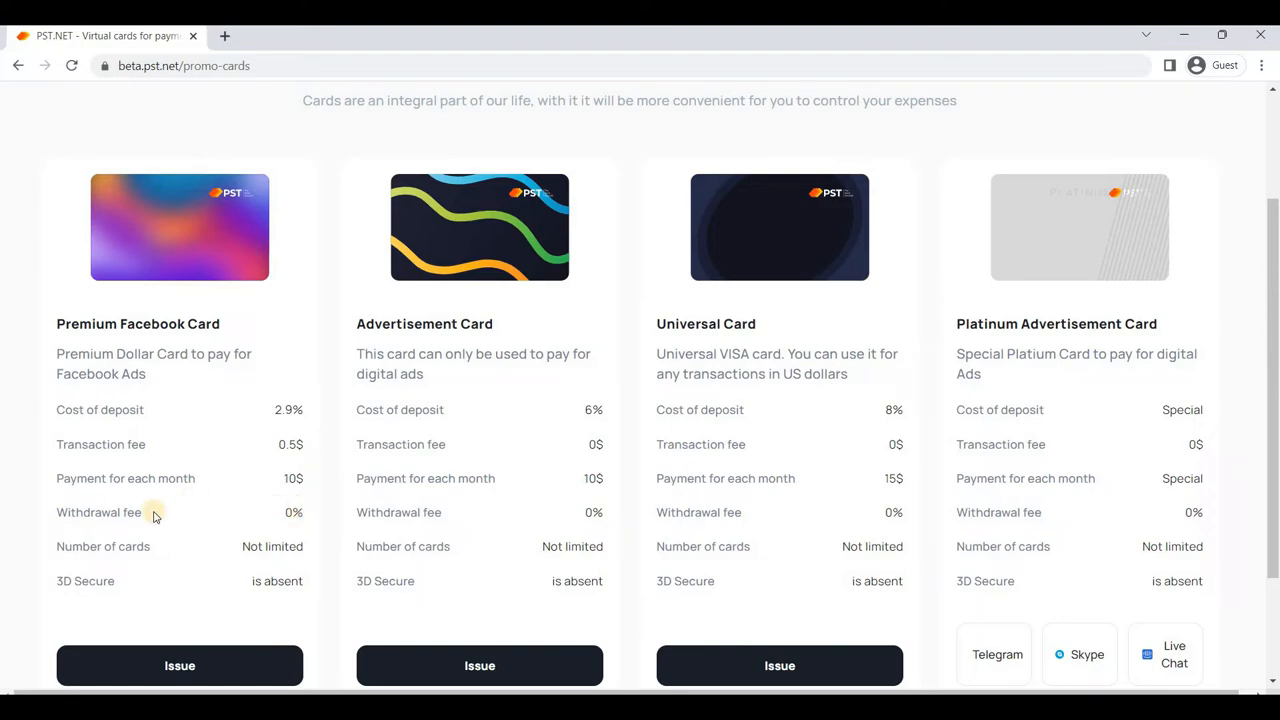
pyautogui.moveTo(153, 558)
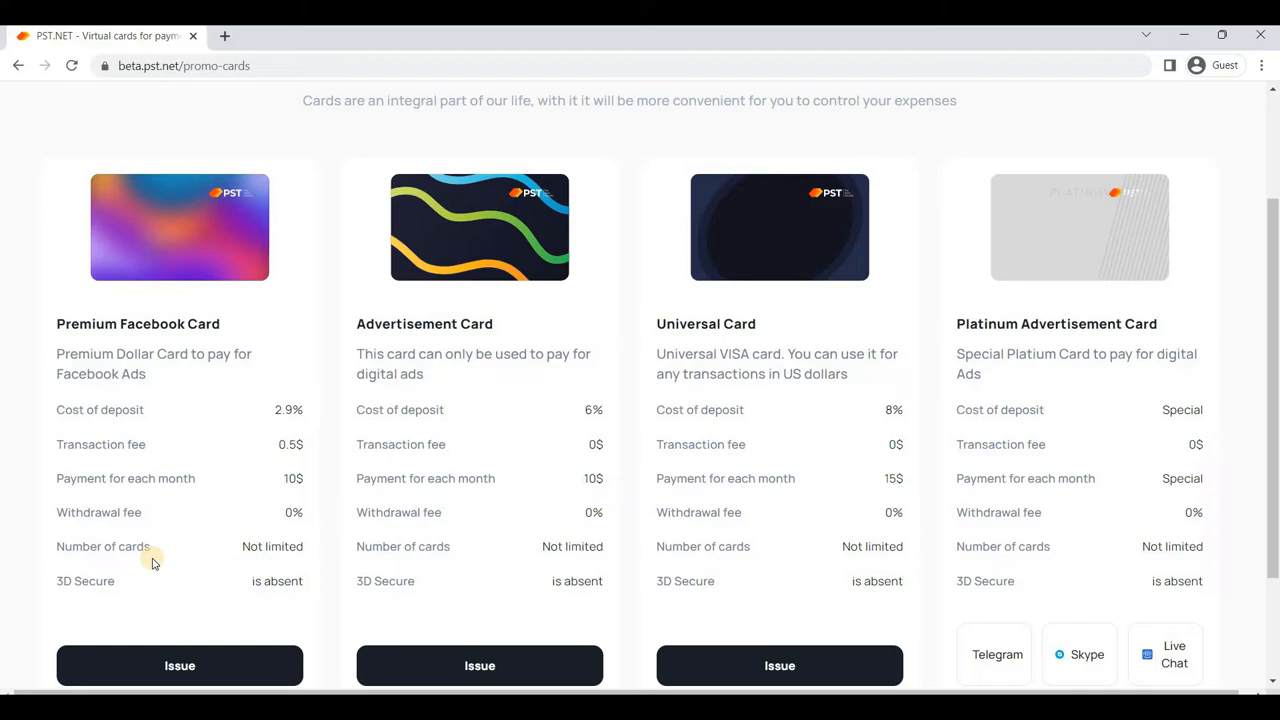
pyautogui.moveTo(275, 585)
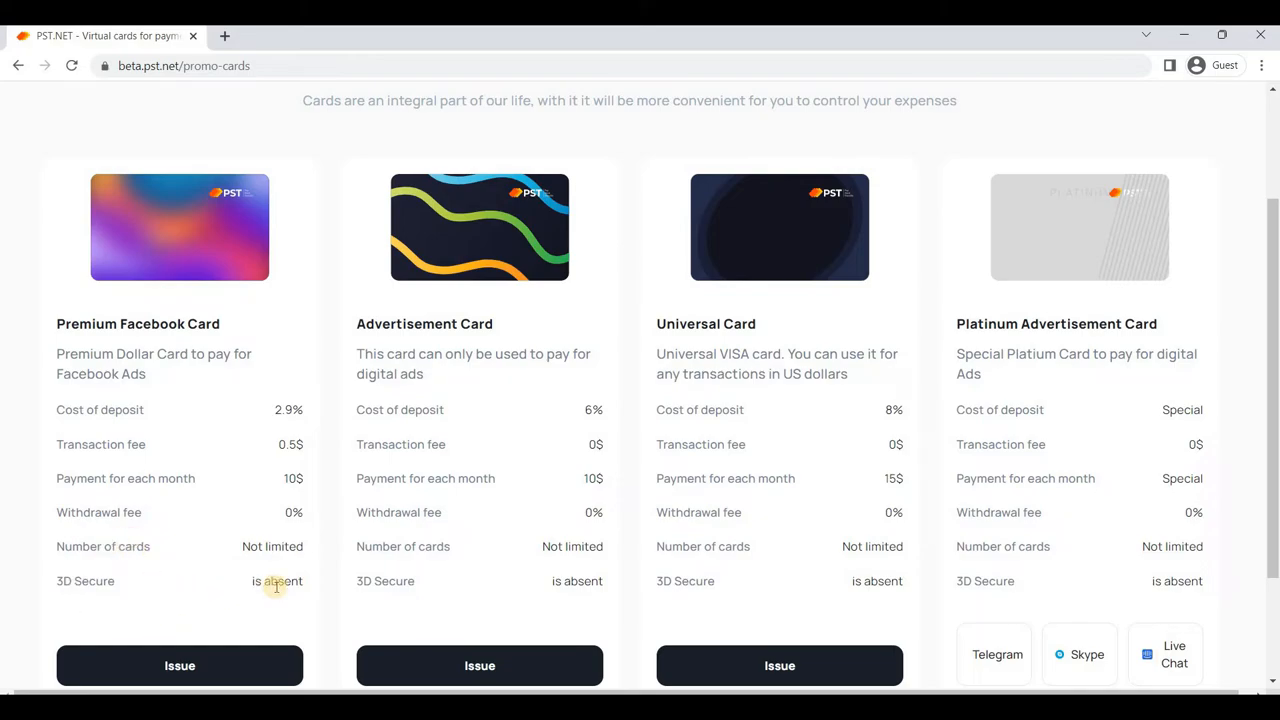
pyautogui.moveTo(736, 560)
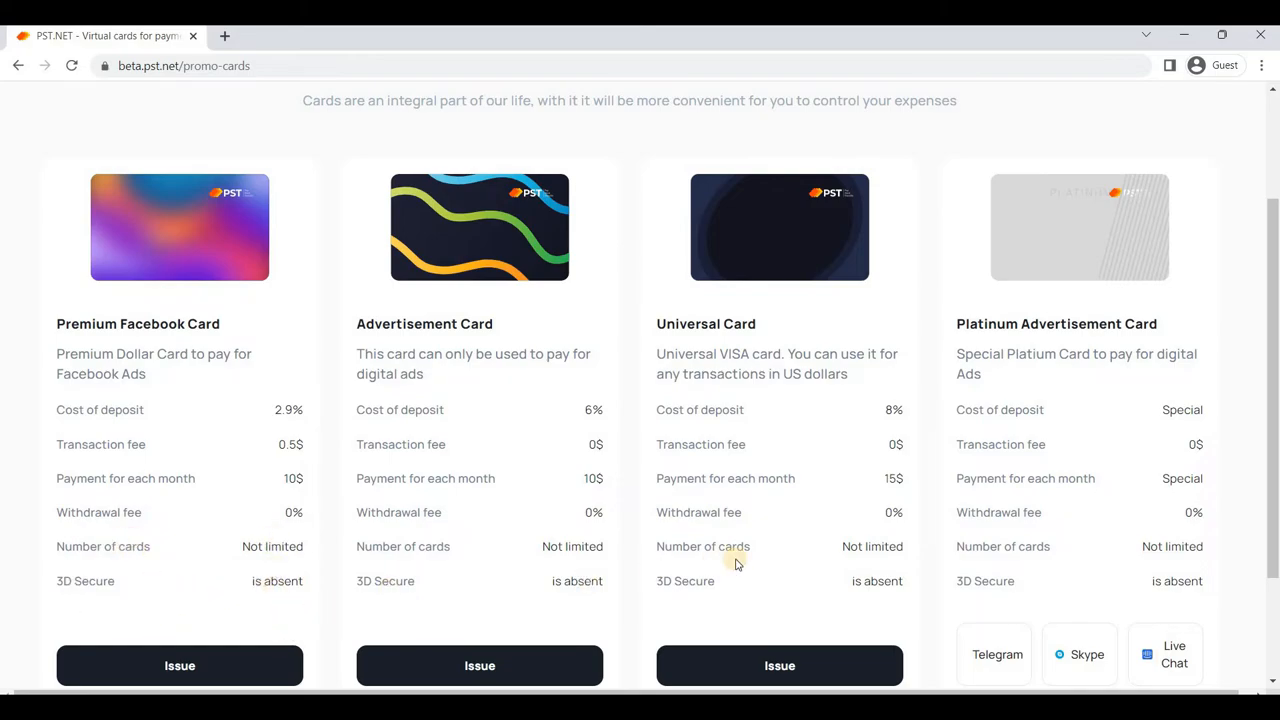
pyautogui.moveTo(333, 530)
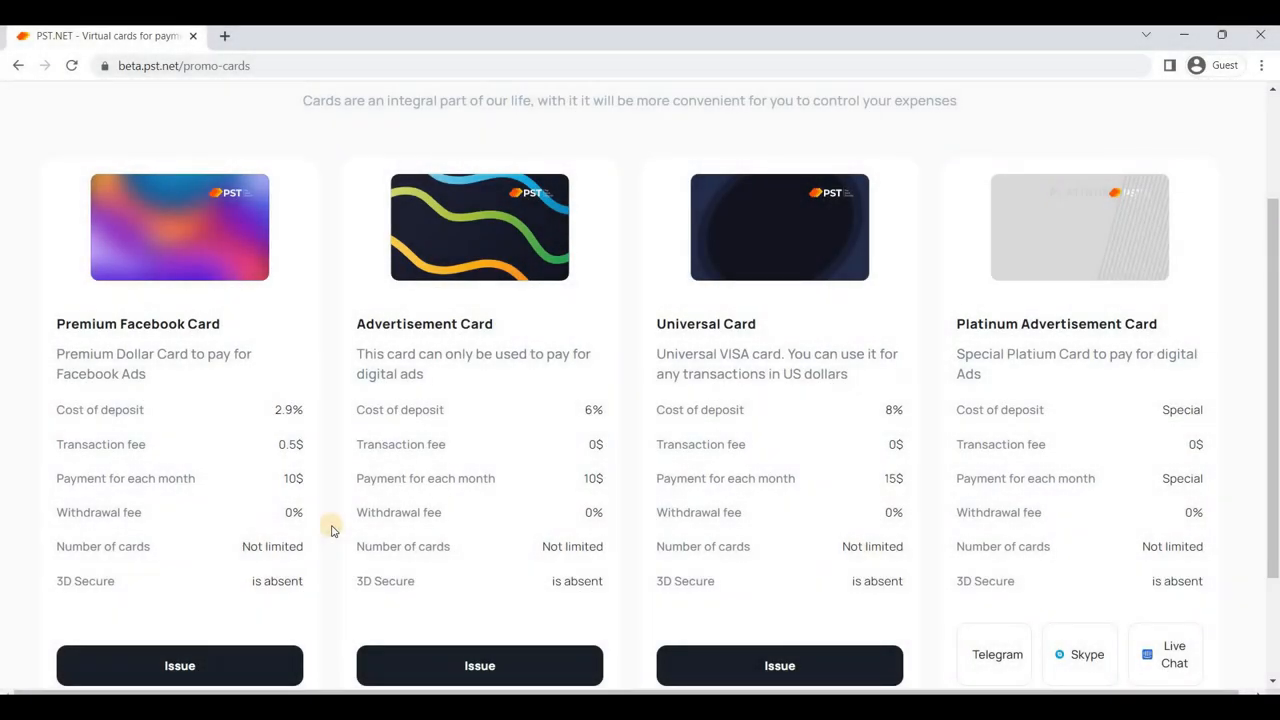
pyautogui.moveTo(366, 490)
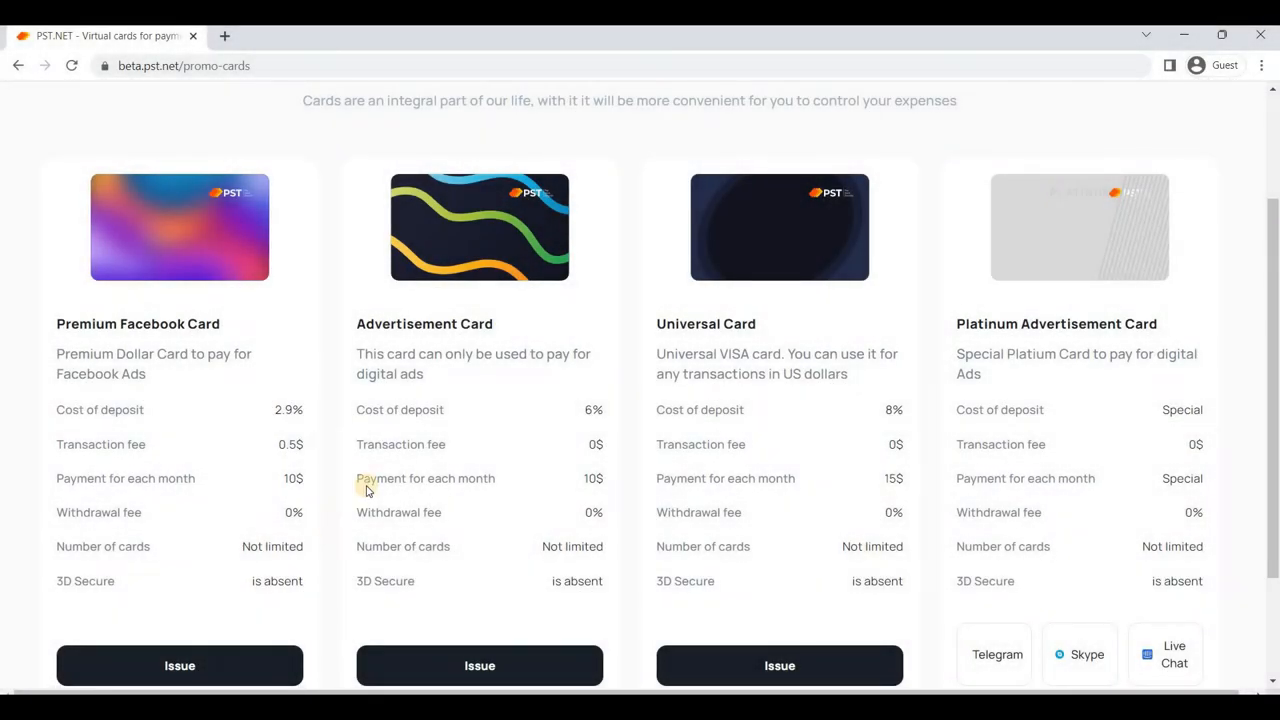
pyautogui.scroll(-3)
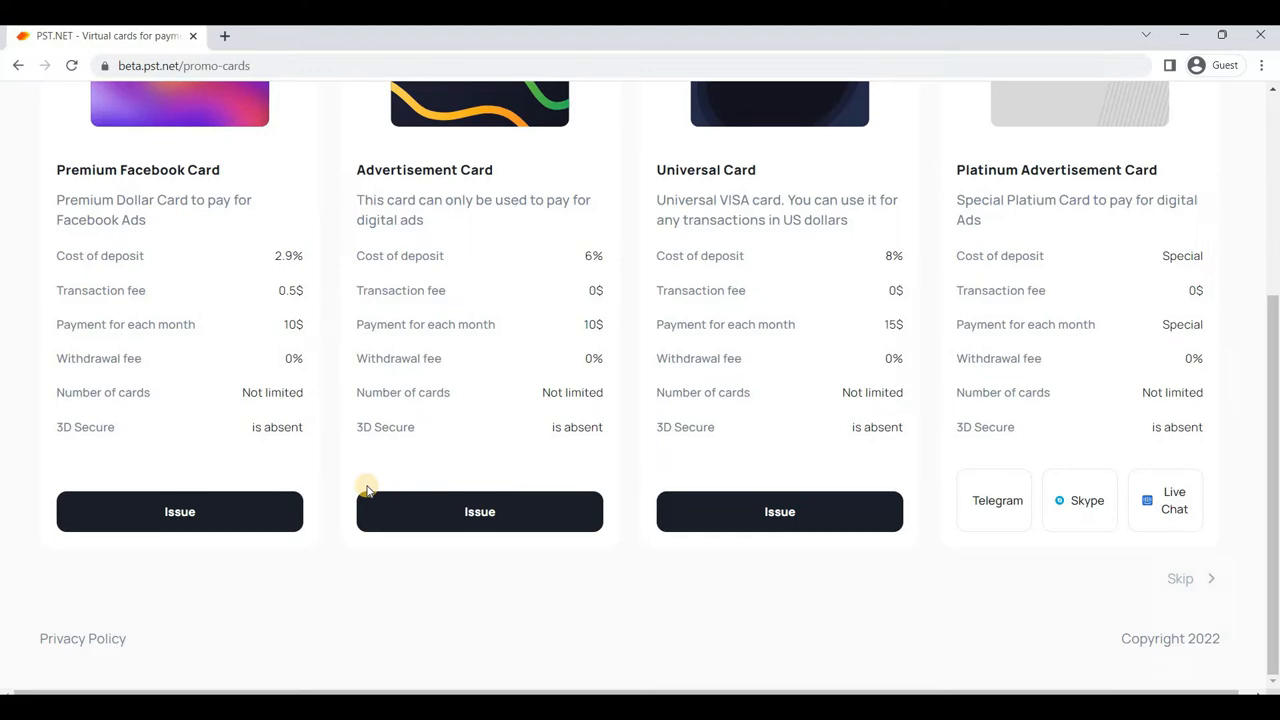
pyautogui.moveTo(1195, 590)
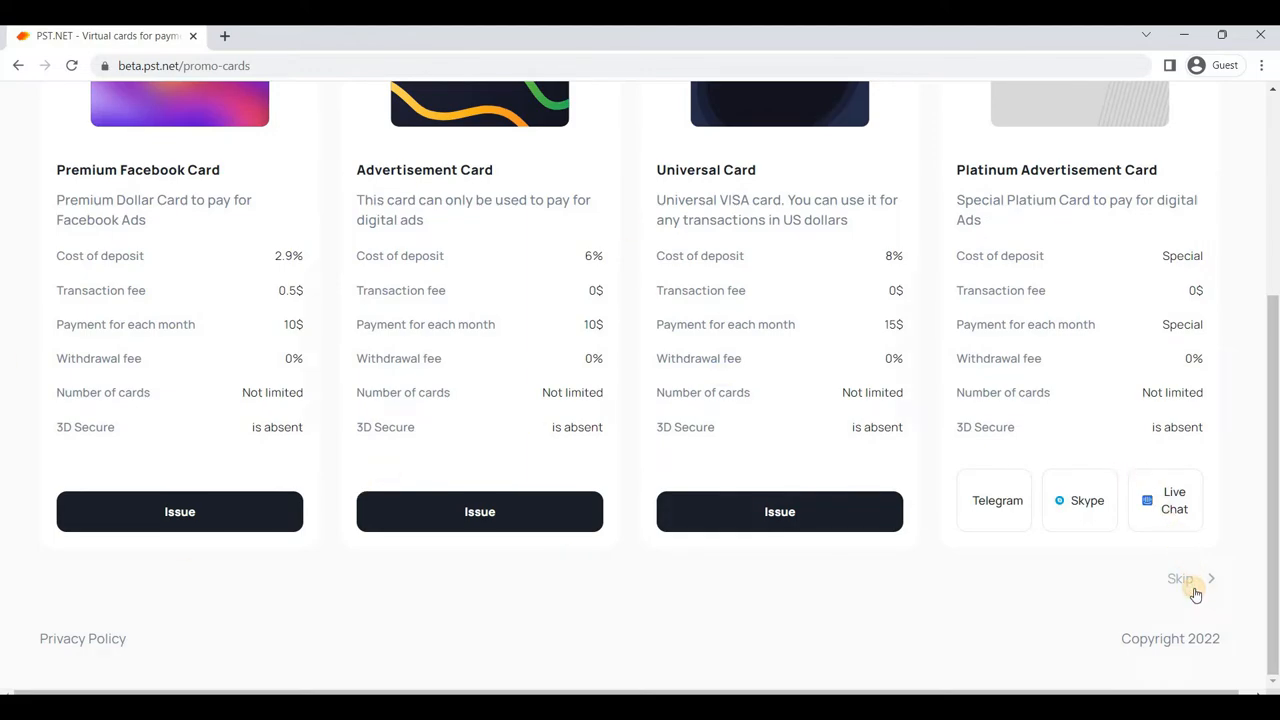
pyautogui.click(1180, 578)
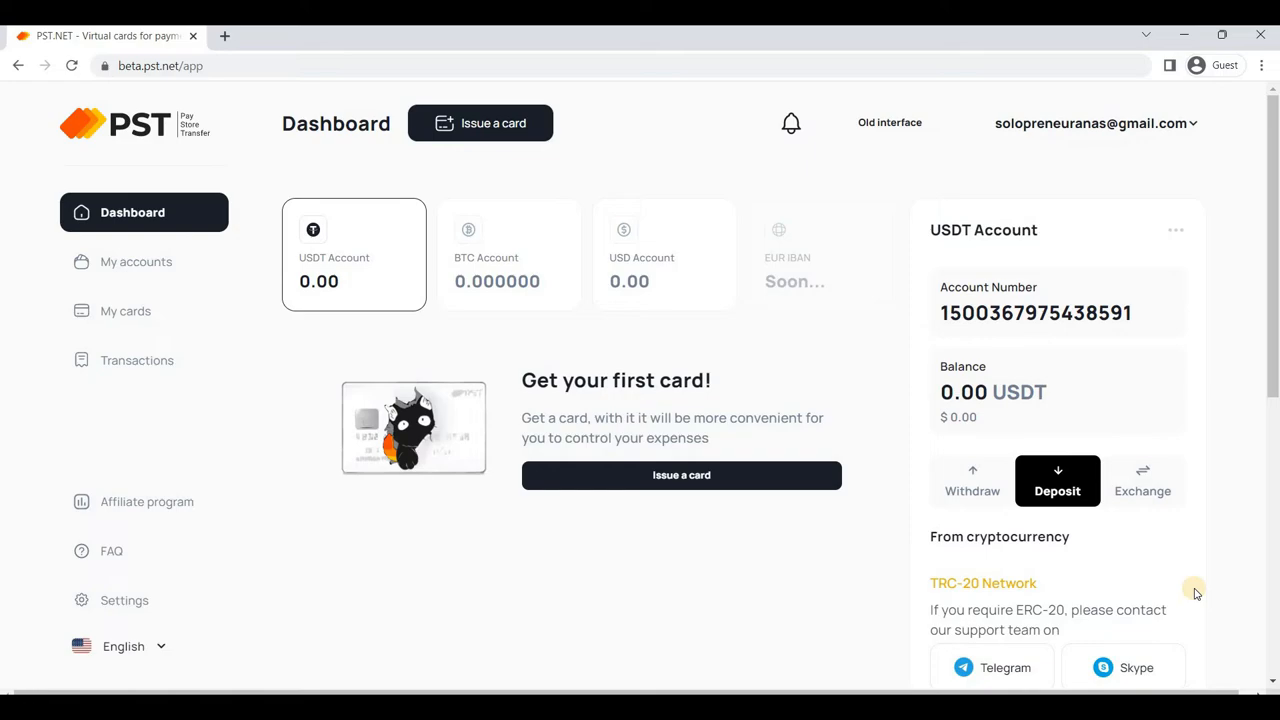
pyautogui.moveTo(192, 159)
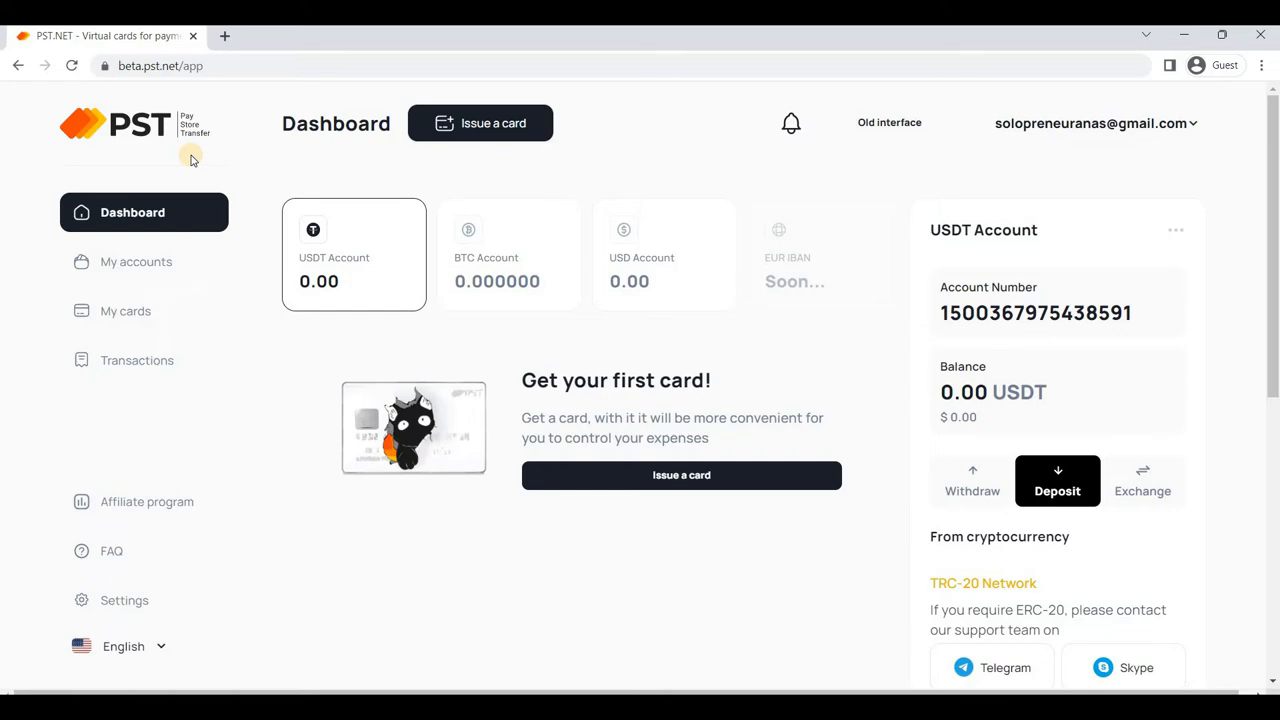
pyautogui.moveTo(1053, 290)
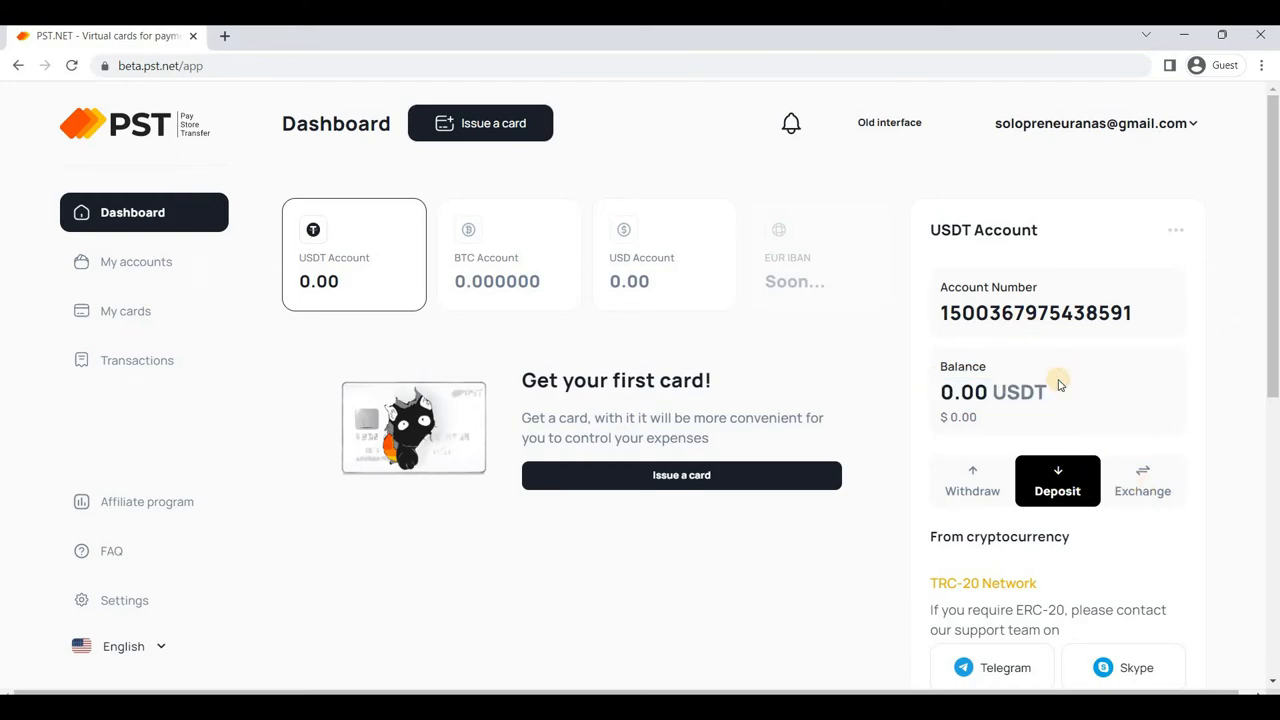
pyautogui.scroll(-3)
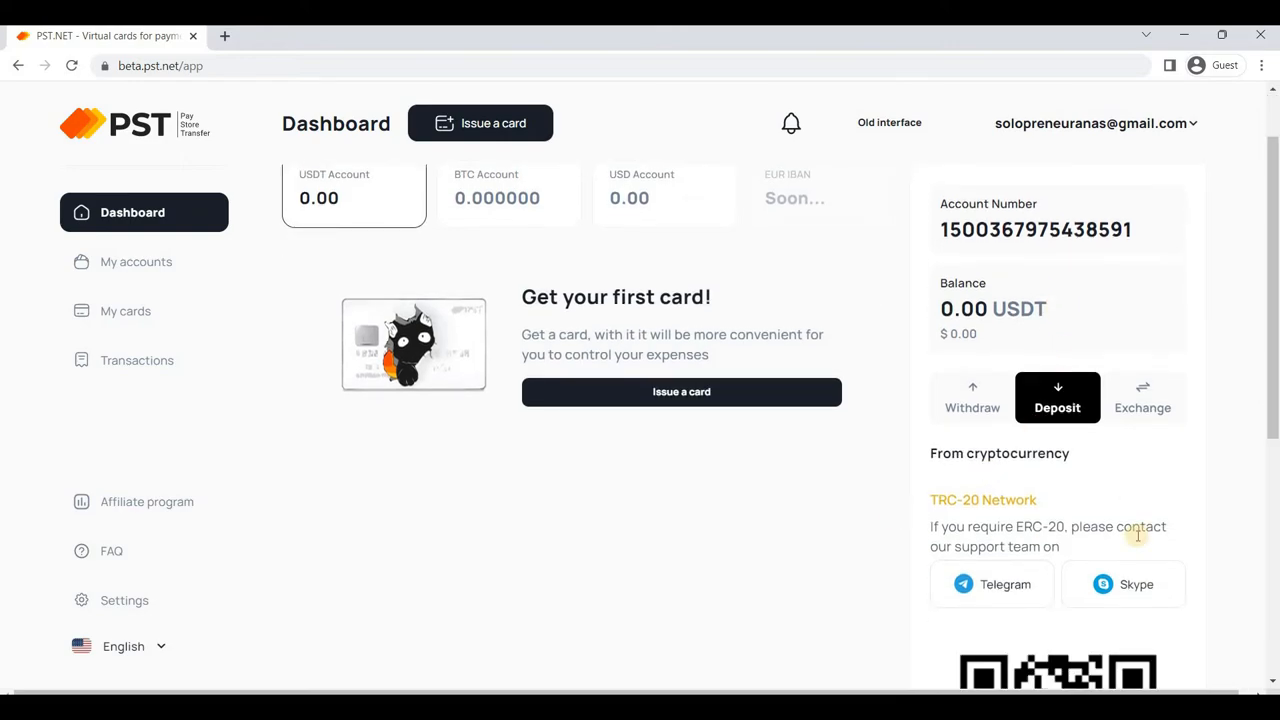
pyautogui.moveTo(1068, 327)
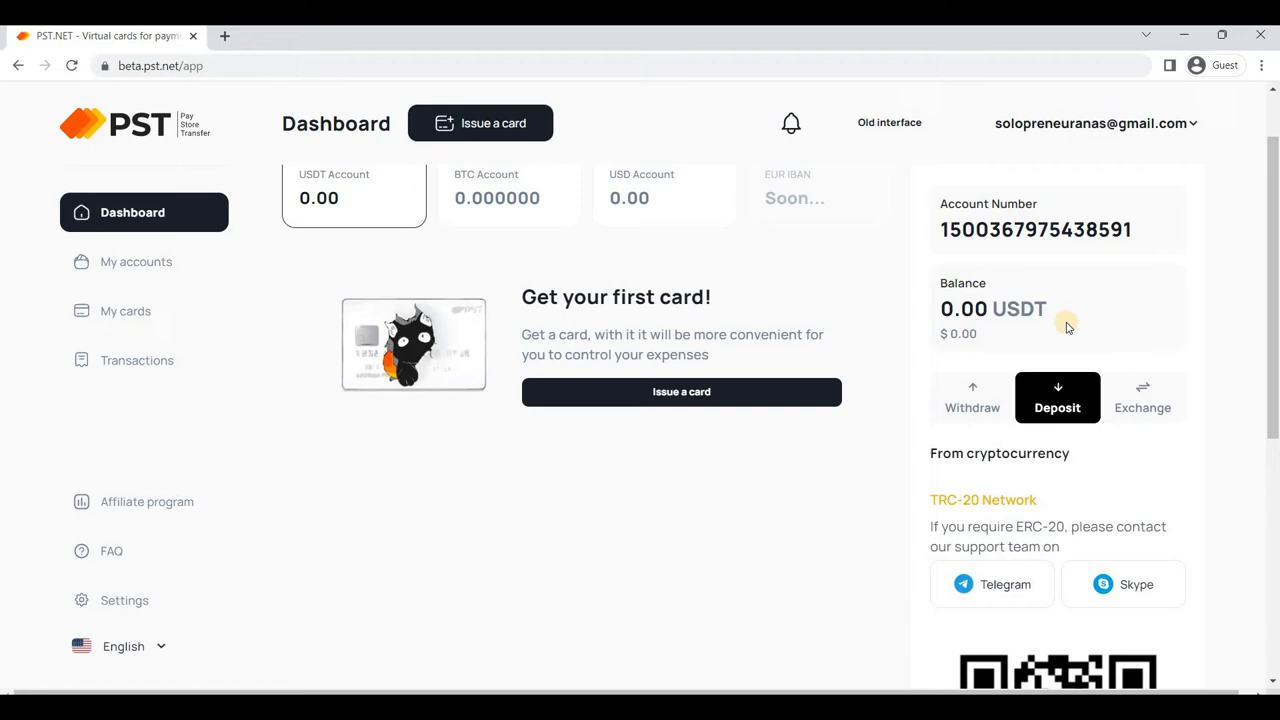
pyautogui.scroll(-3)
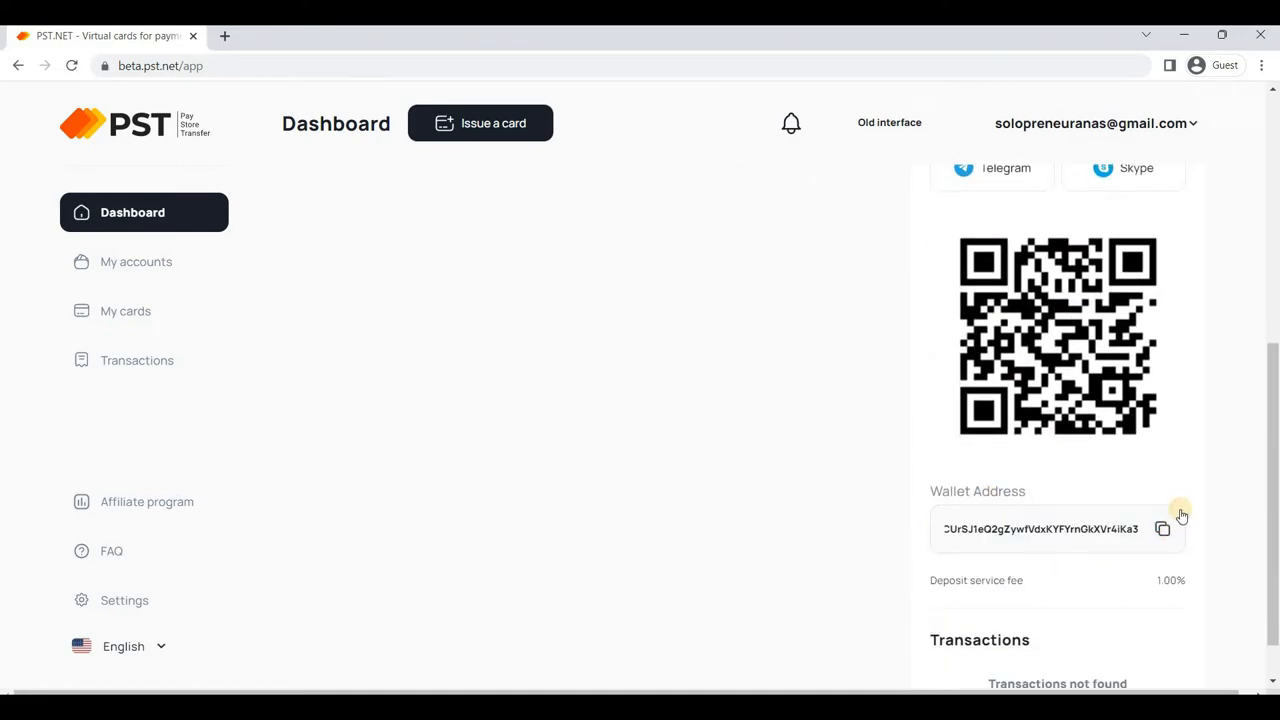
pyautogui.scroll(3)
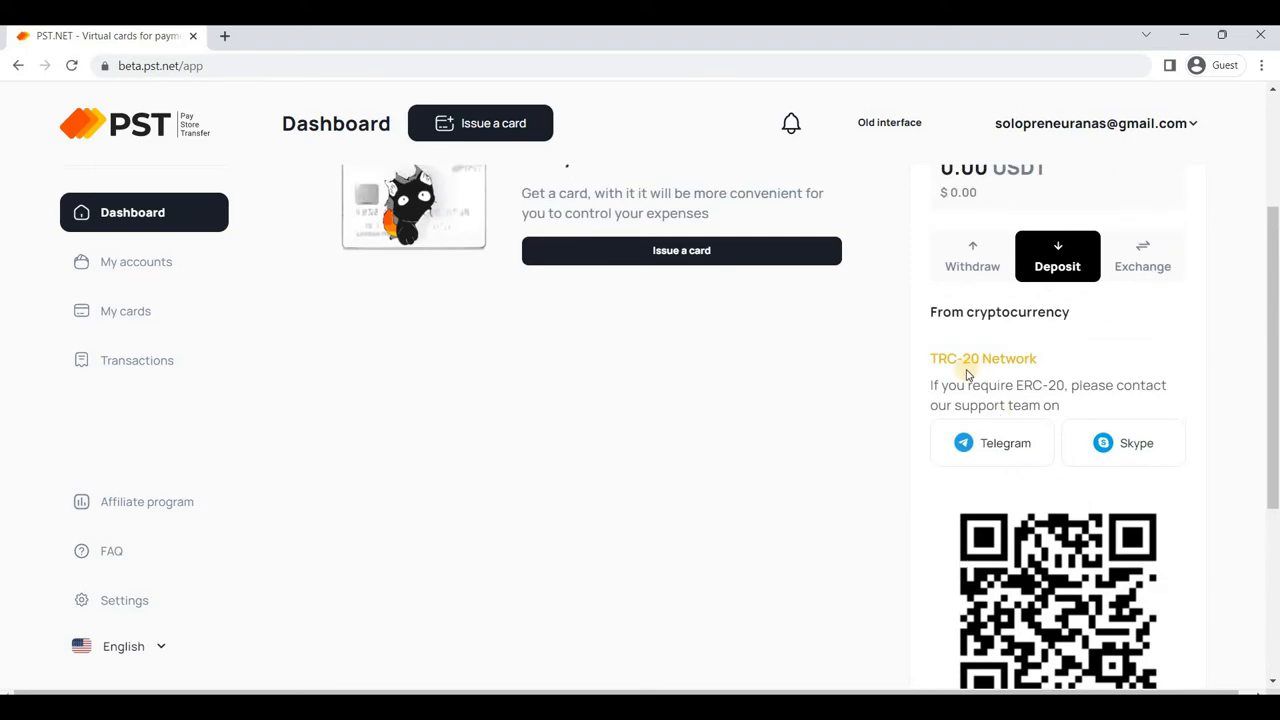
pyautogui.scroll(-3)
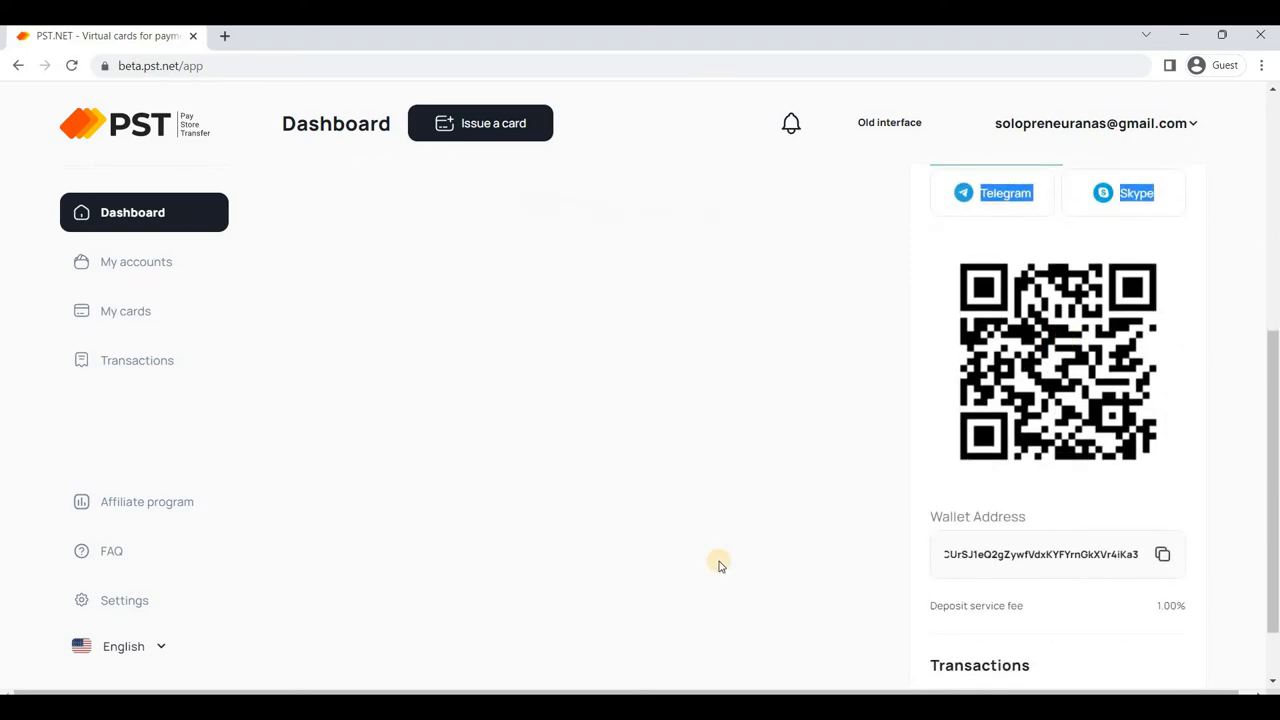
pyautogui.moveTo(1073, 555)
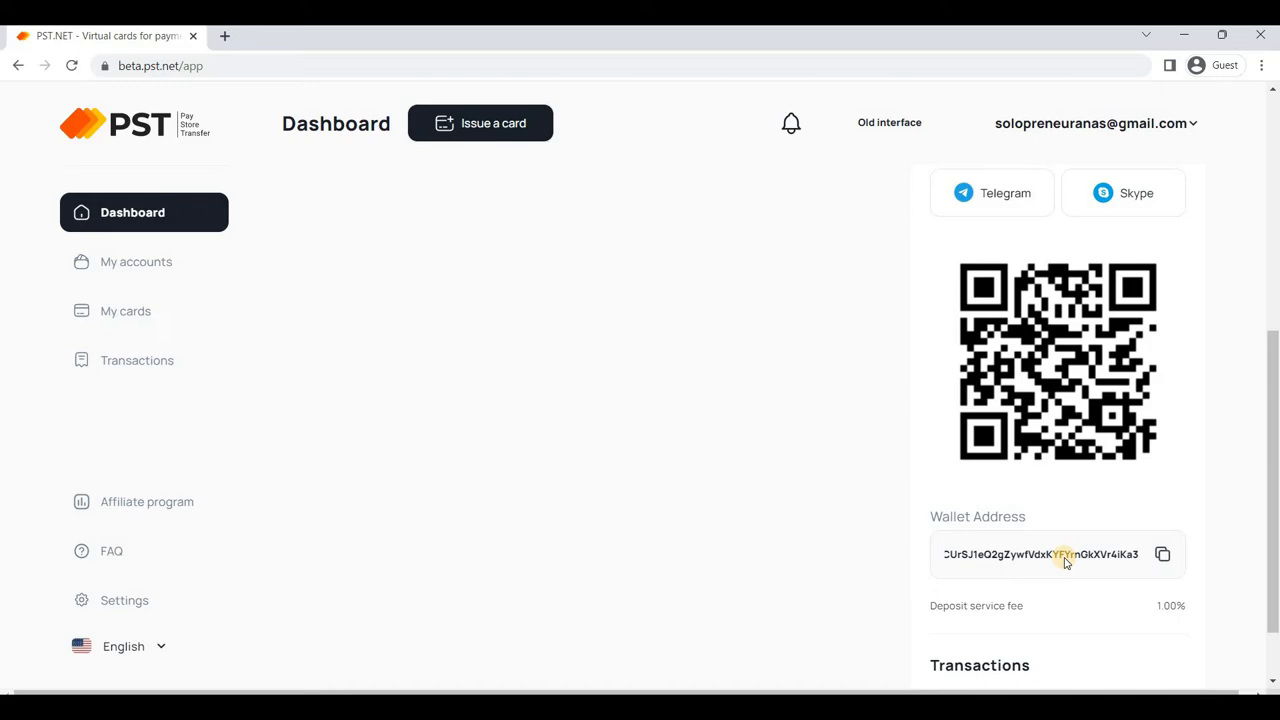
pyautogui.scroll(3)
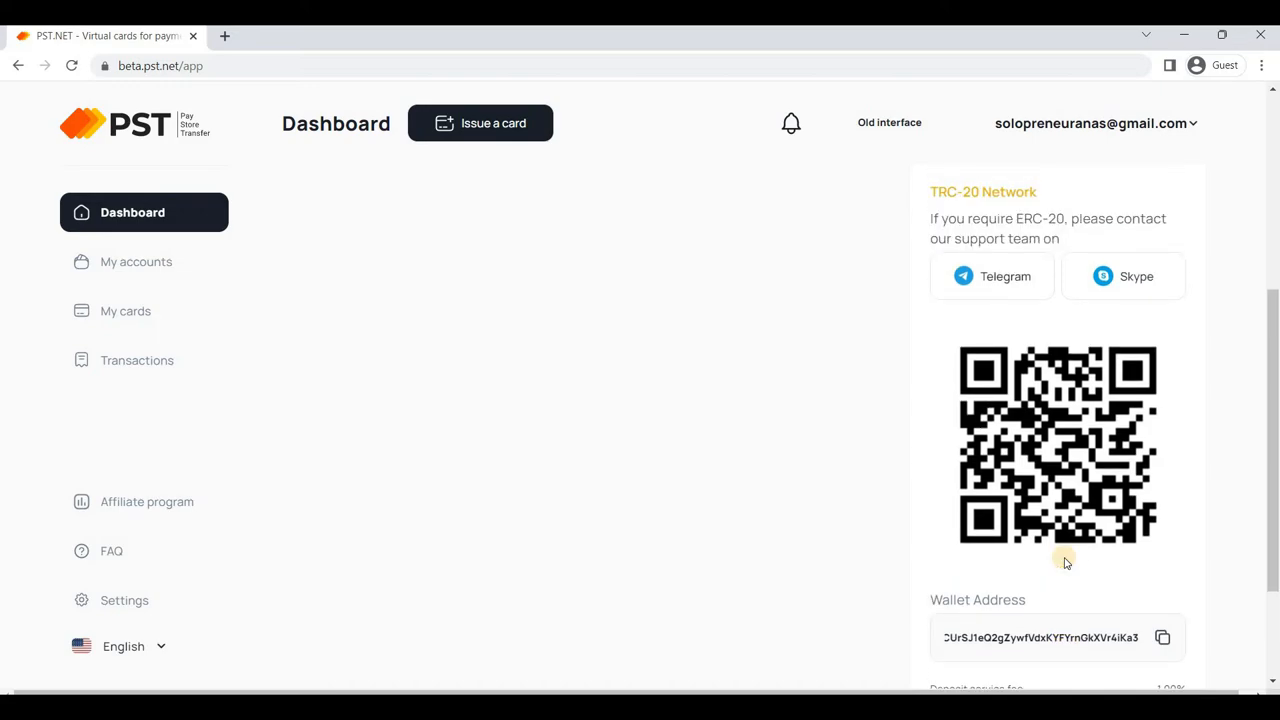
pyautogui.scroll(3)
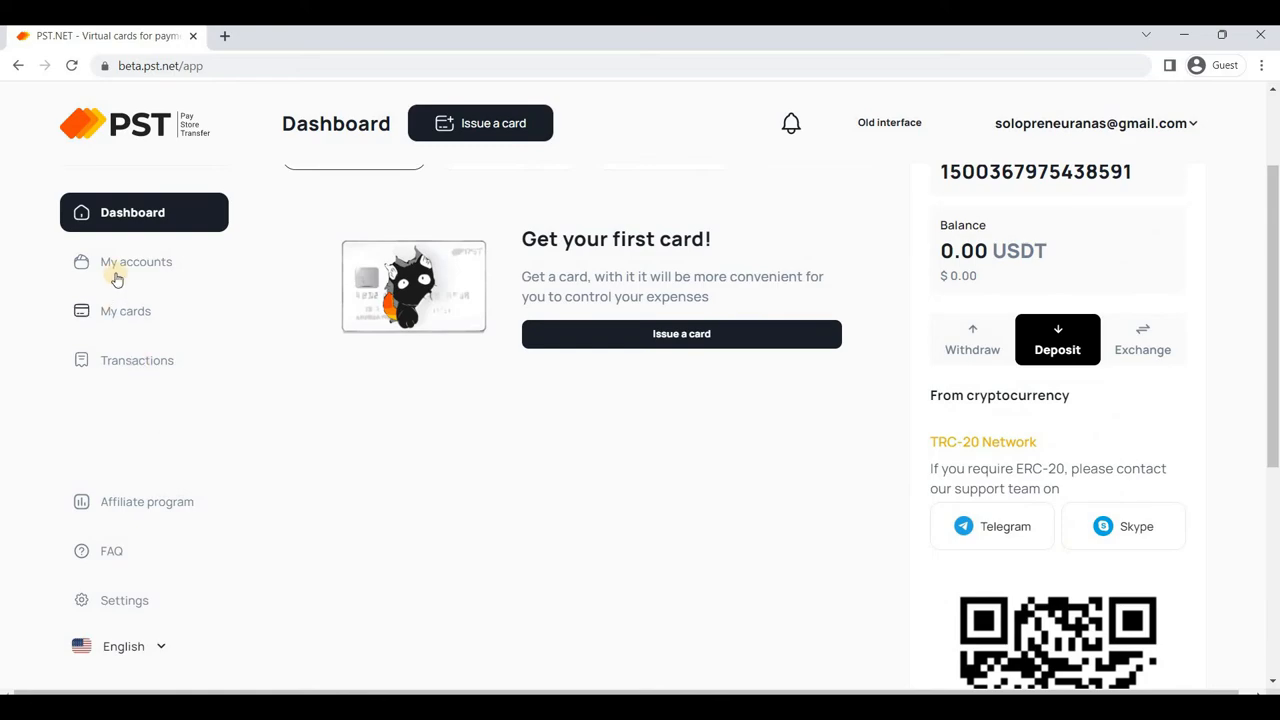
pyautogui.moveTo(125, 311)
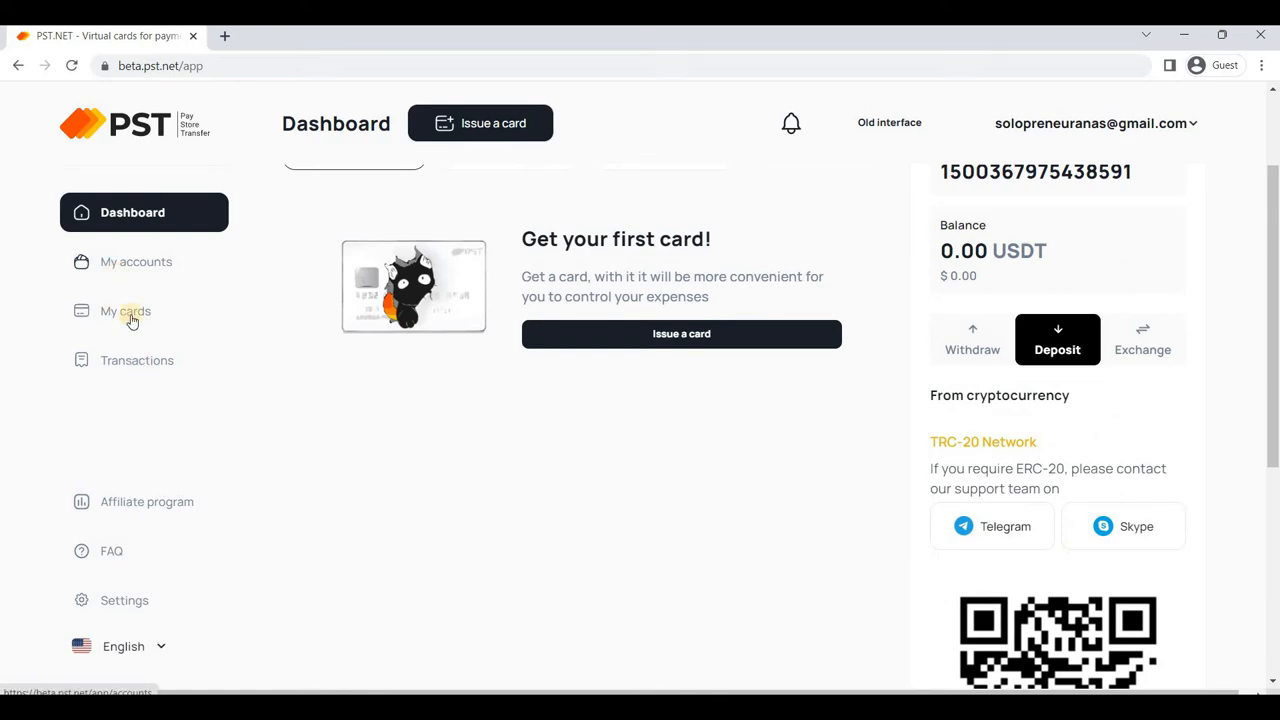
# Visit My accounts and My cards, then open the Transactions history page
pyautogui.click(136, 261)
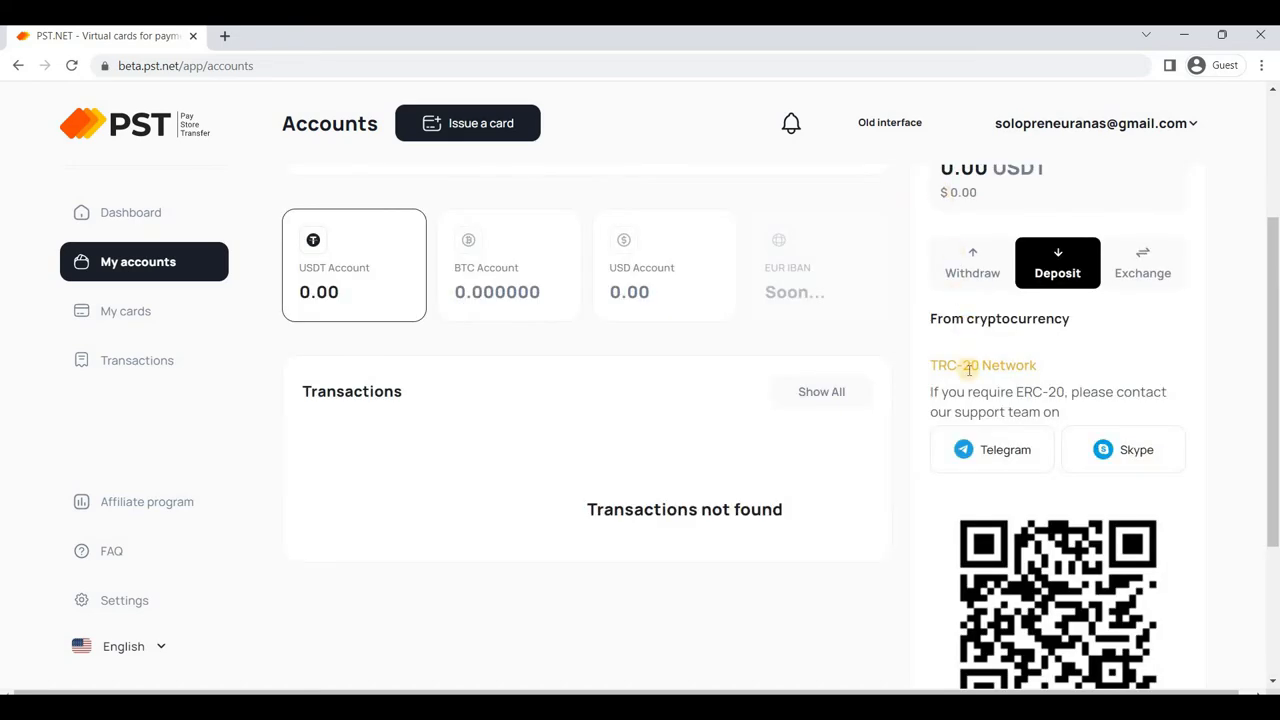
pyautogui.scroll(-3)
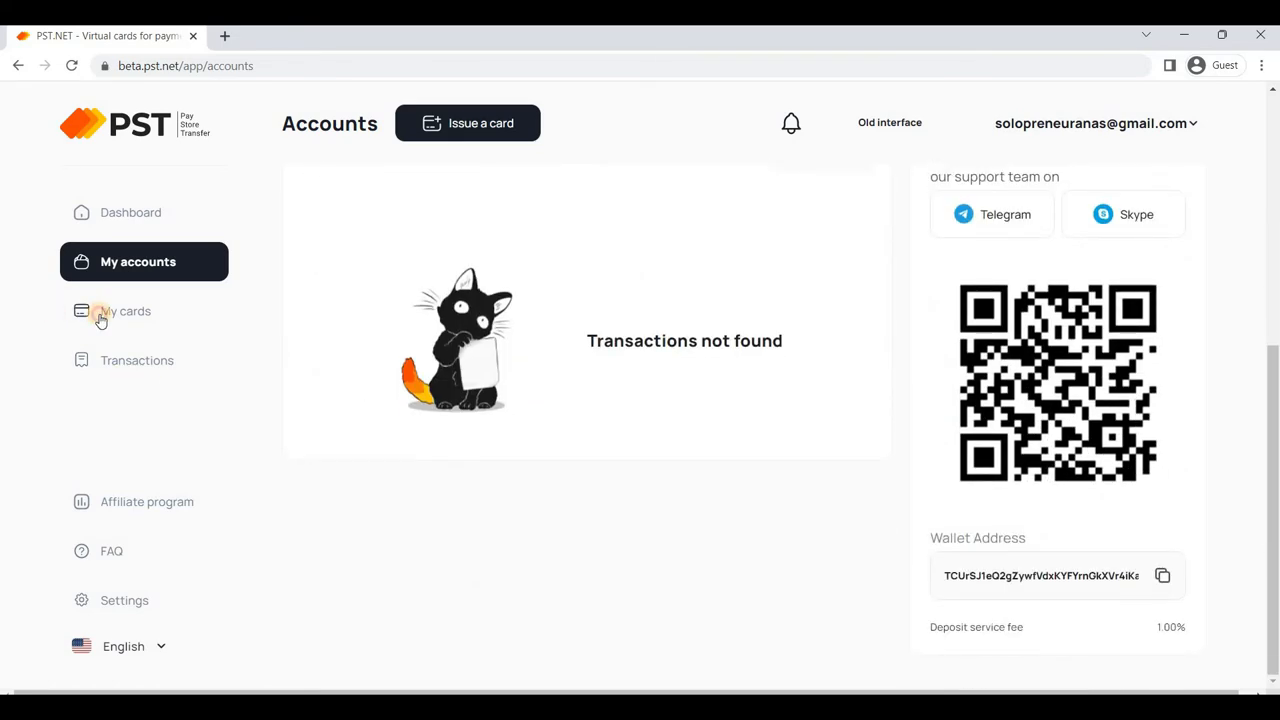
pyautogui.click(126, 311)
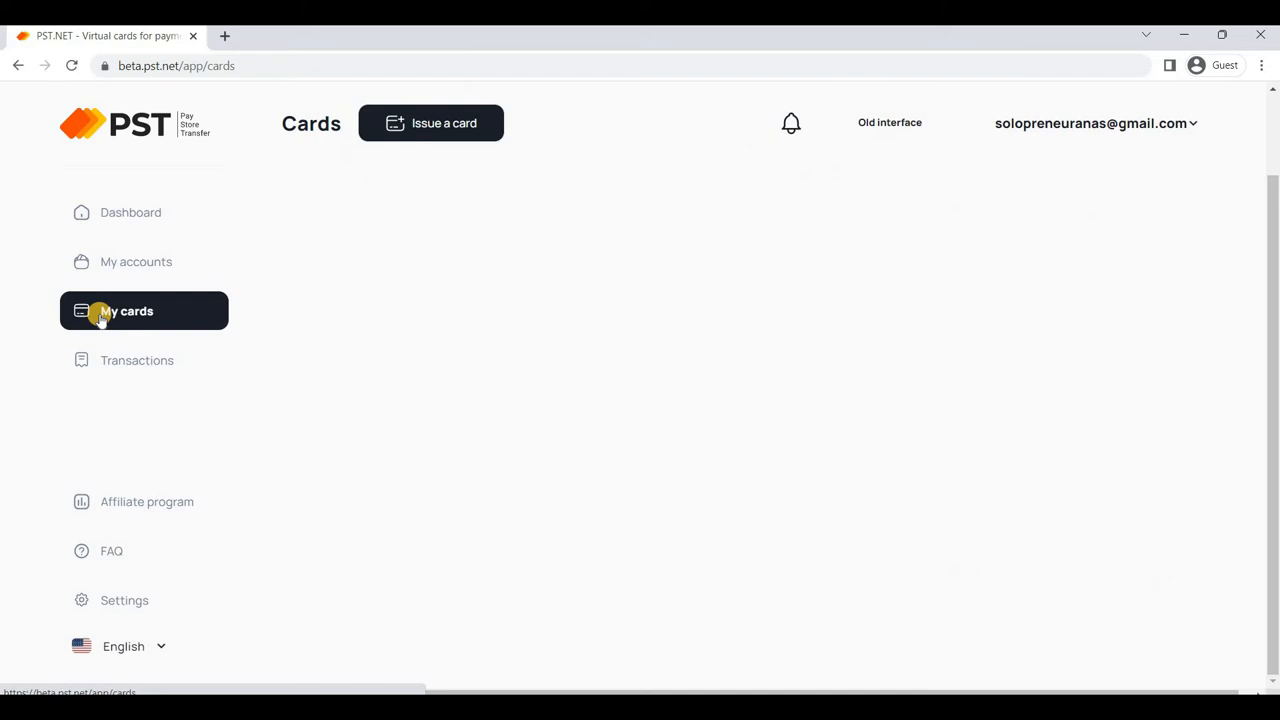
pyautogui.click(143, 311)
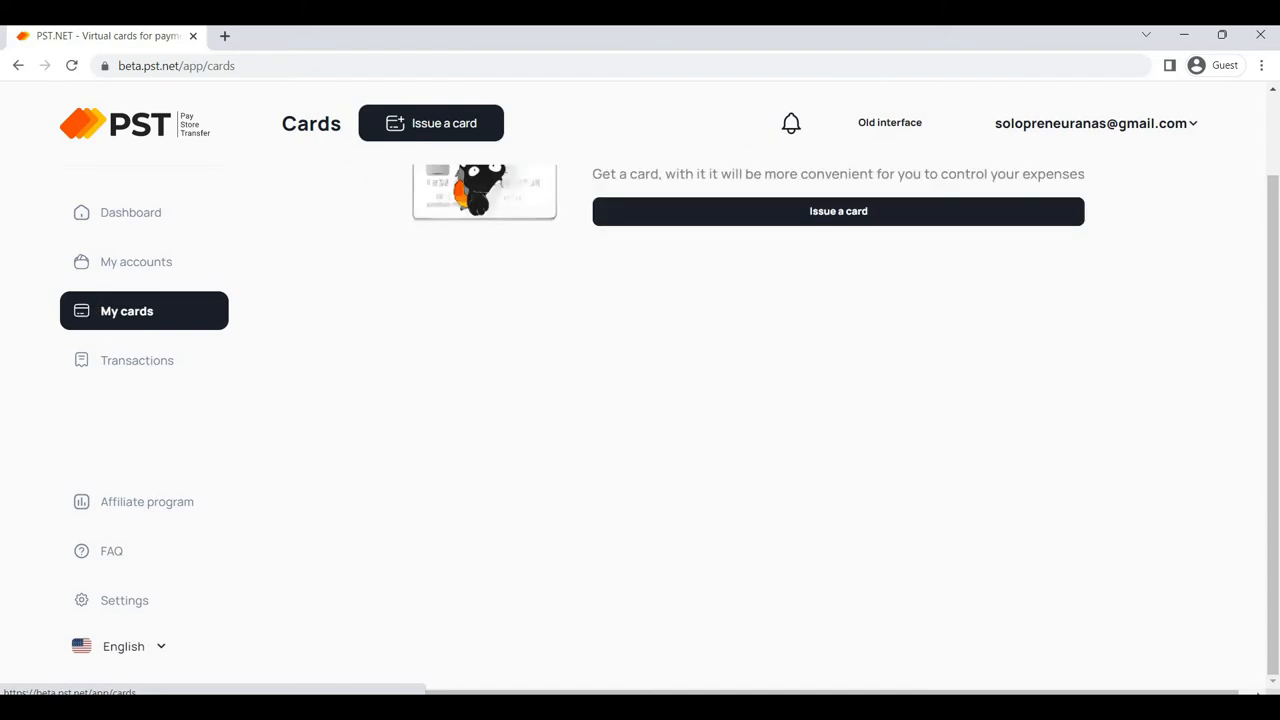
pyautogui.scroll(3)
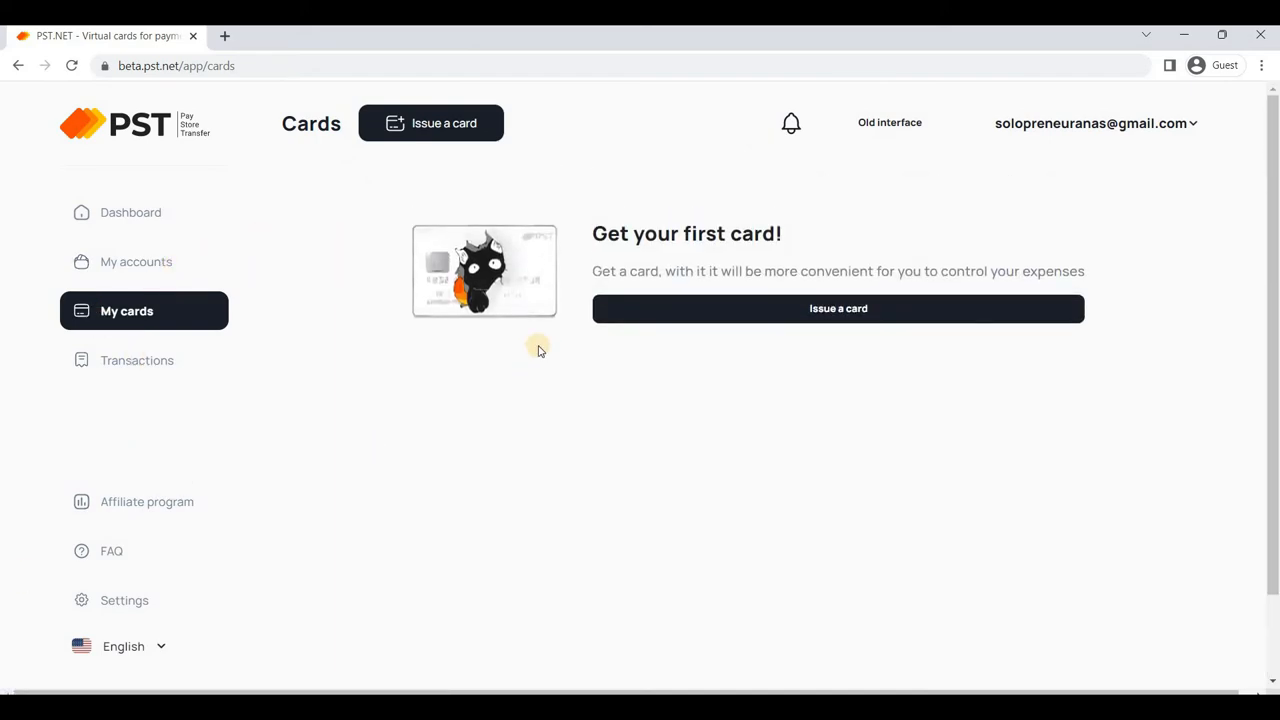
pyautogui.moveTo(137, 360)
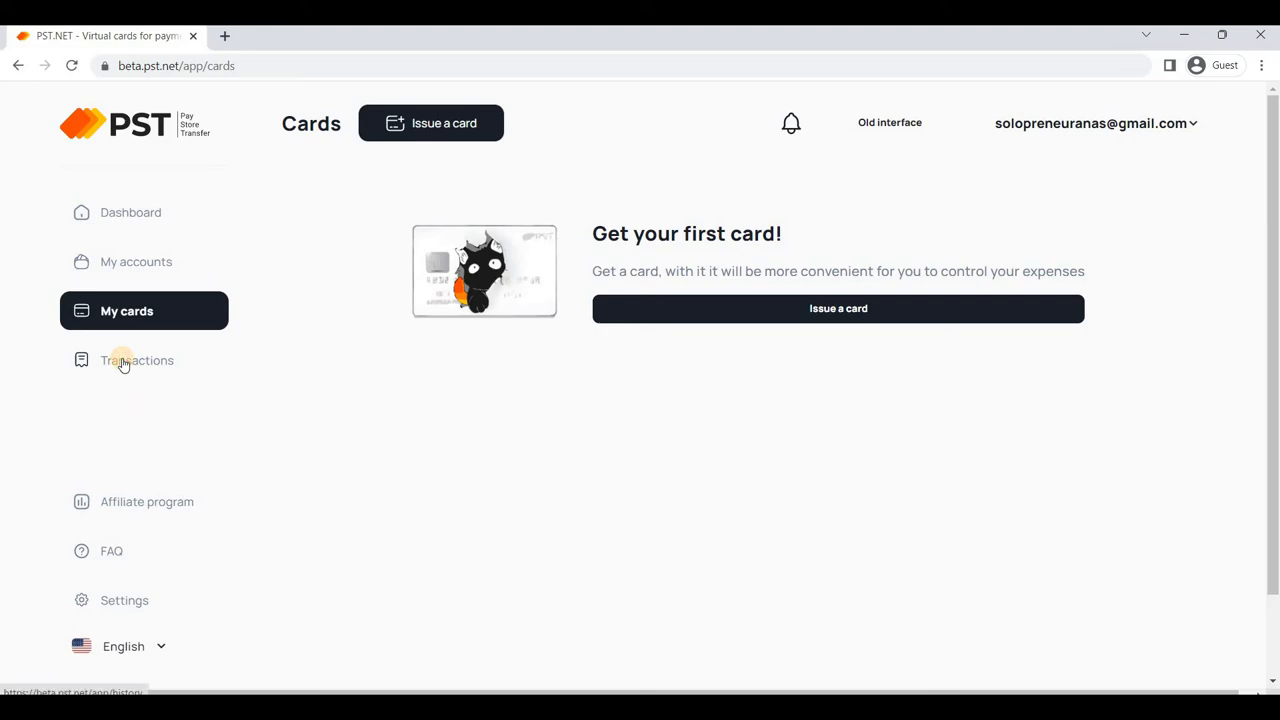
pyautogui.click(137, 360)
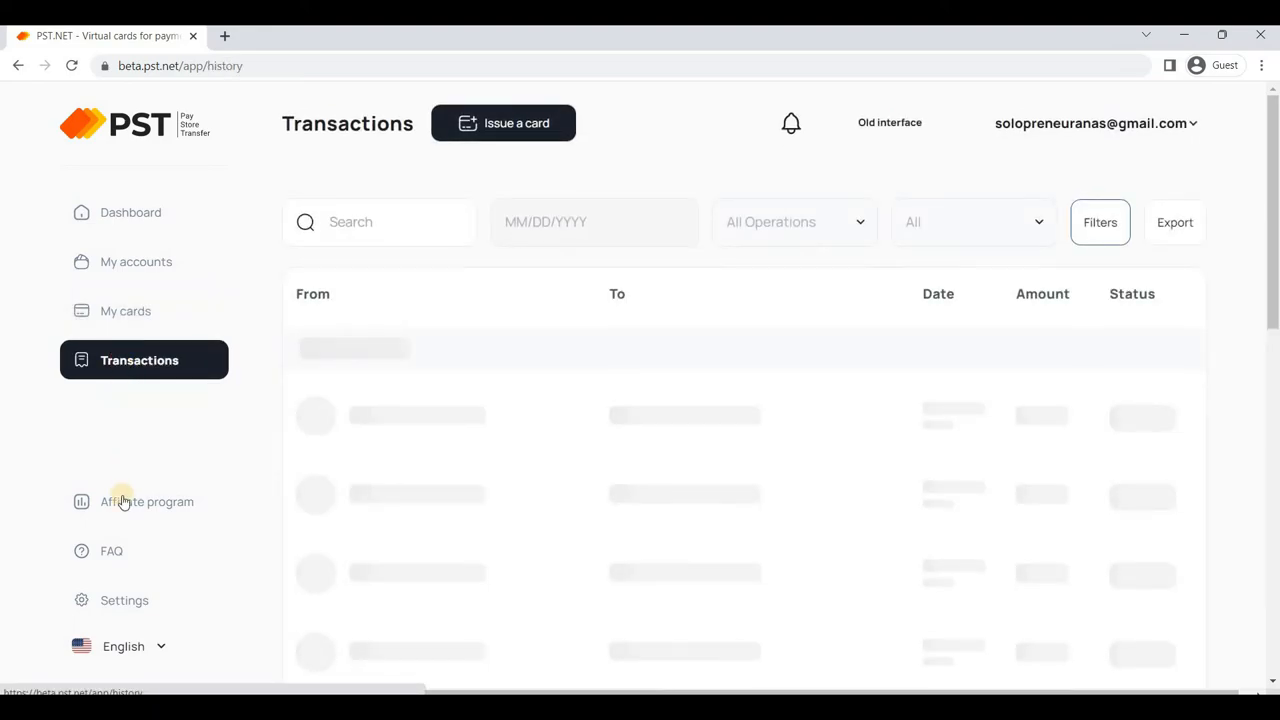
# Open Affiliate program in a new browser tab from its right-click menu
pyautogui.rightClick(147, 501)
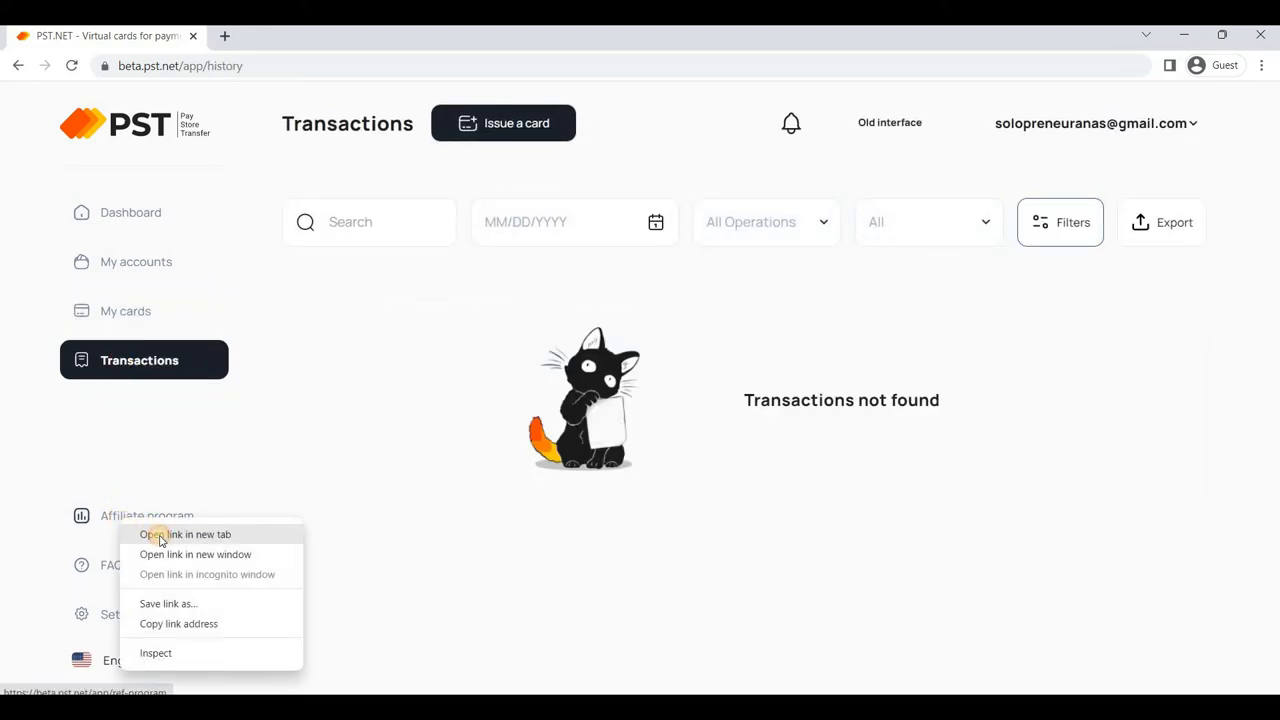
pyautogui.click(185, 534)
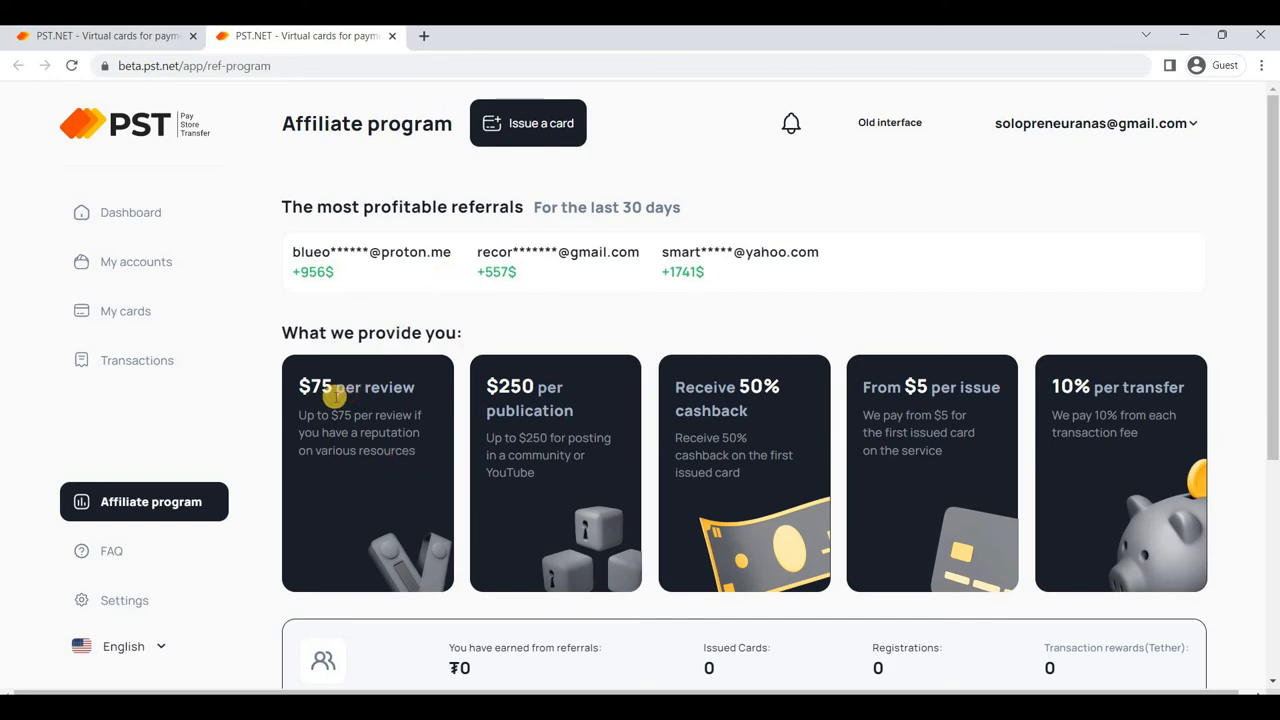
pyautogui.moveTo(5, 360)
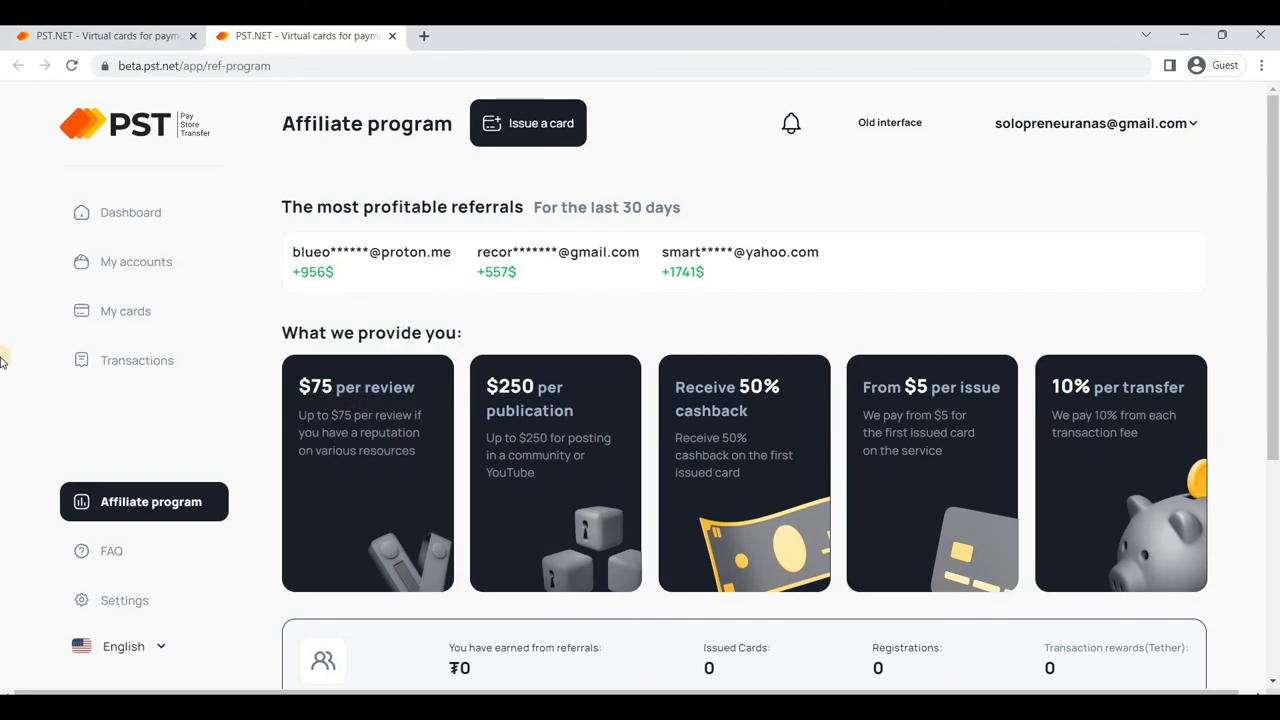
pyautogui.moveTo(775, 381)
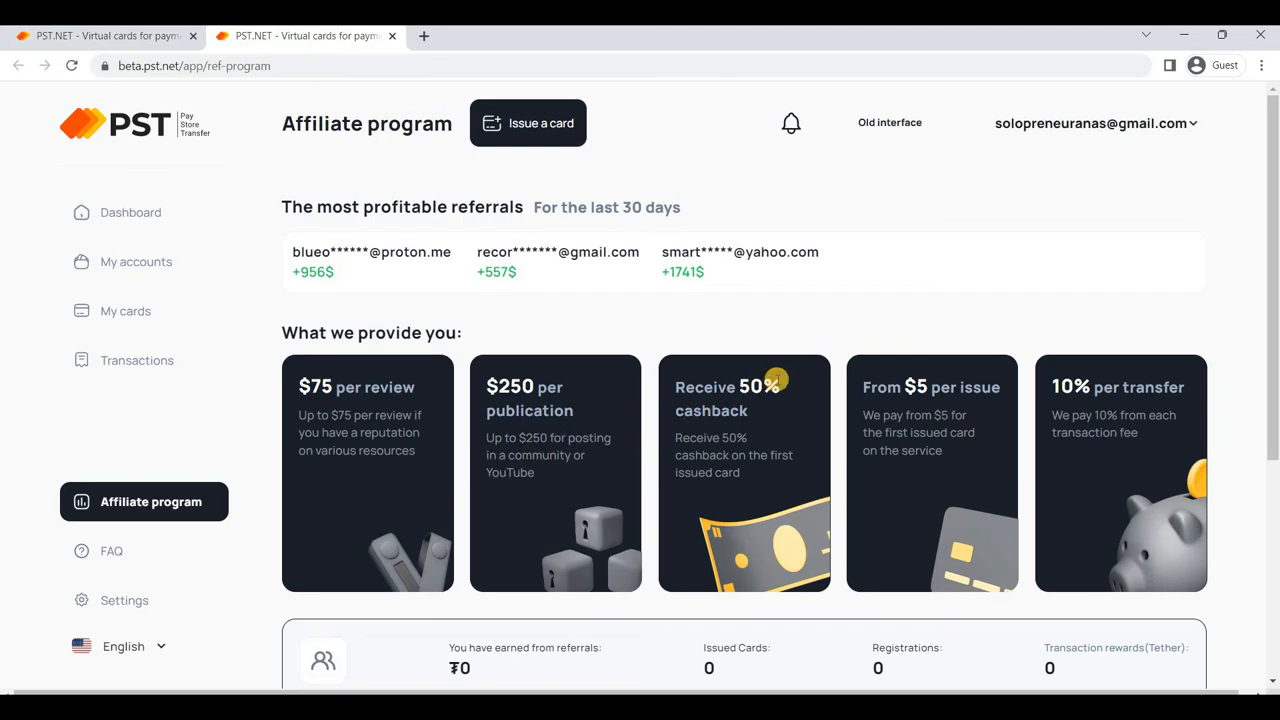
pyautogui.moveTo(992, 410)
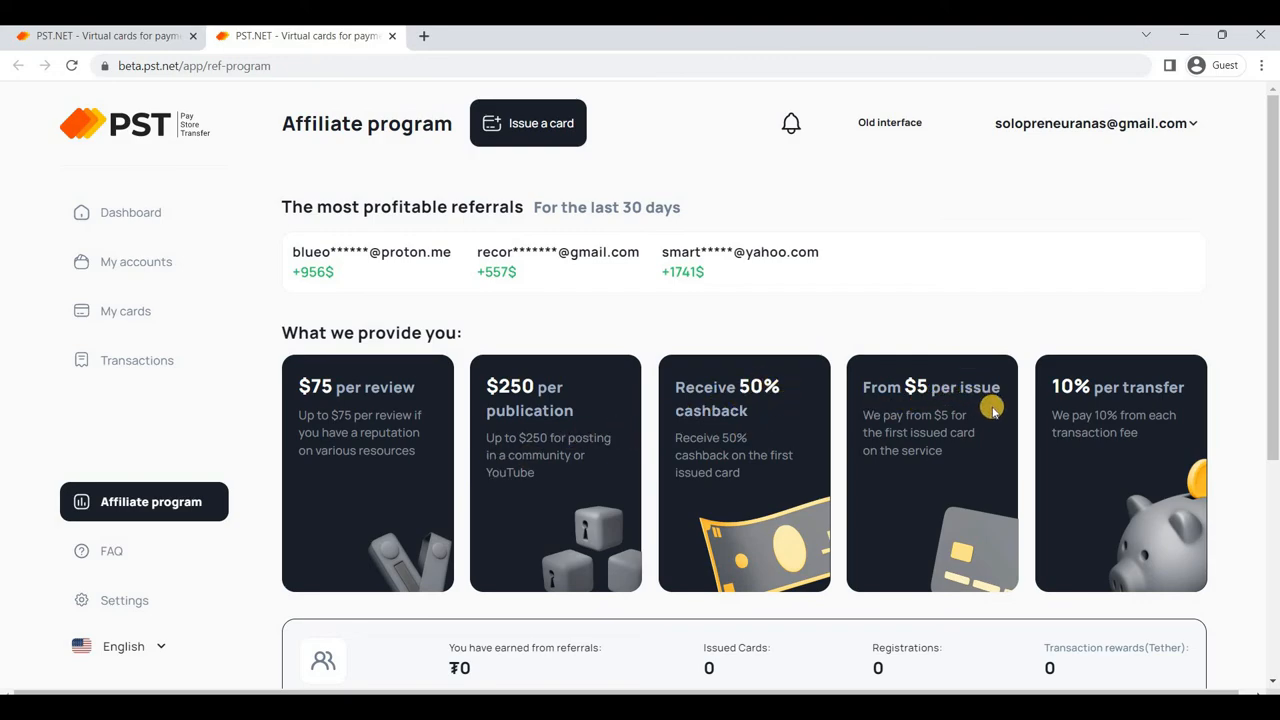
pyautogui.moveTo(1100, 390)
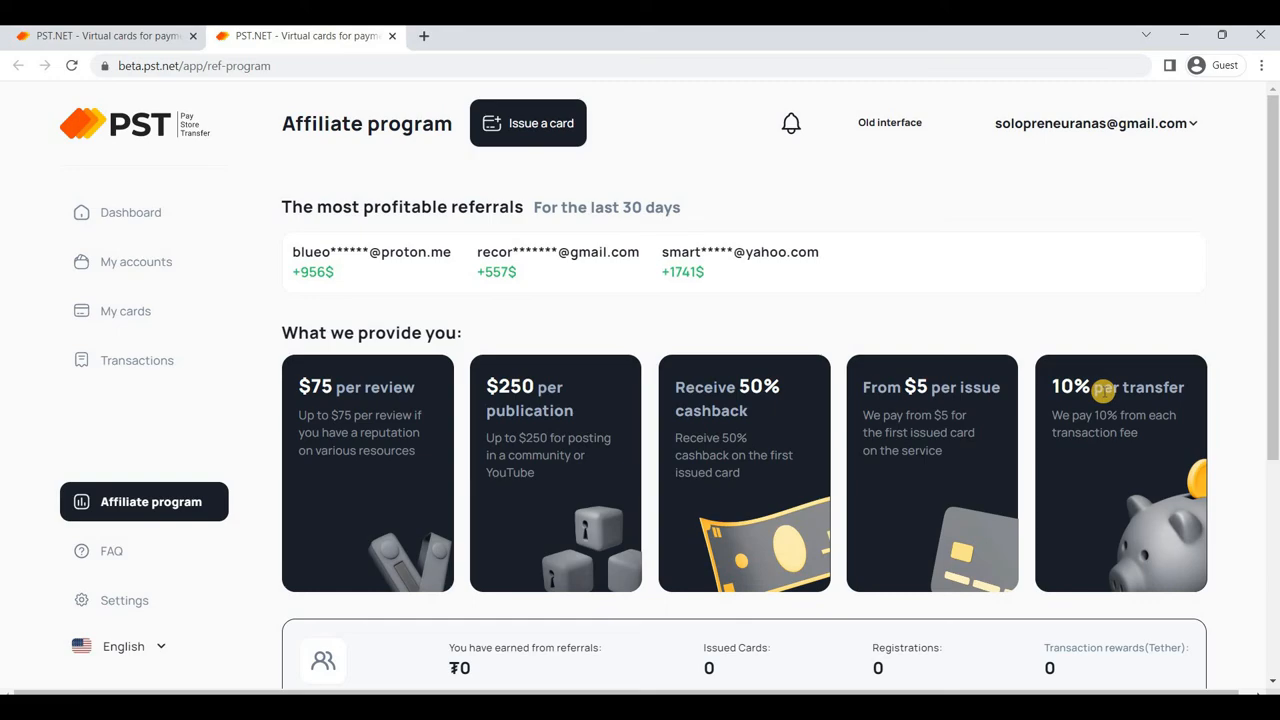
pyautogui.moveTo(1125, 395)
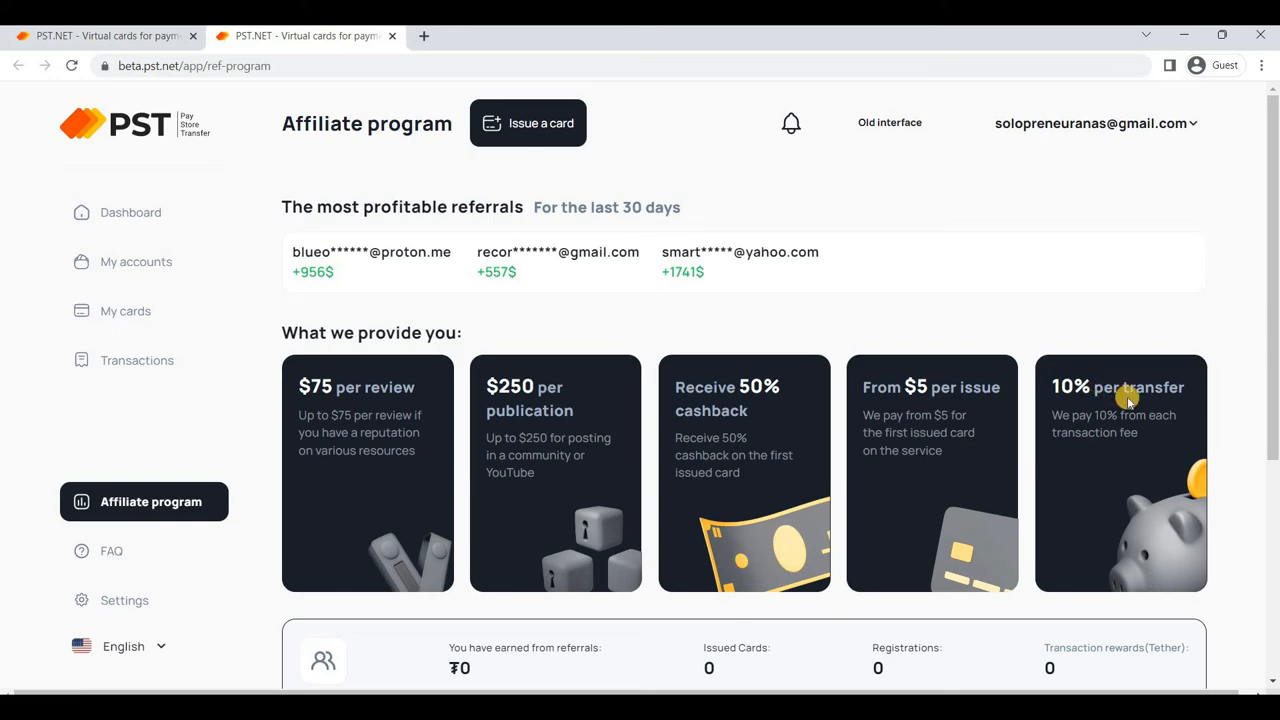
pyautogui.moveTo(470, 433)
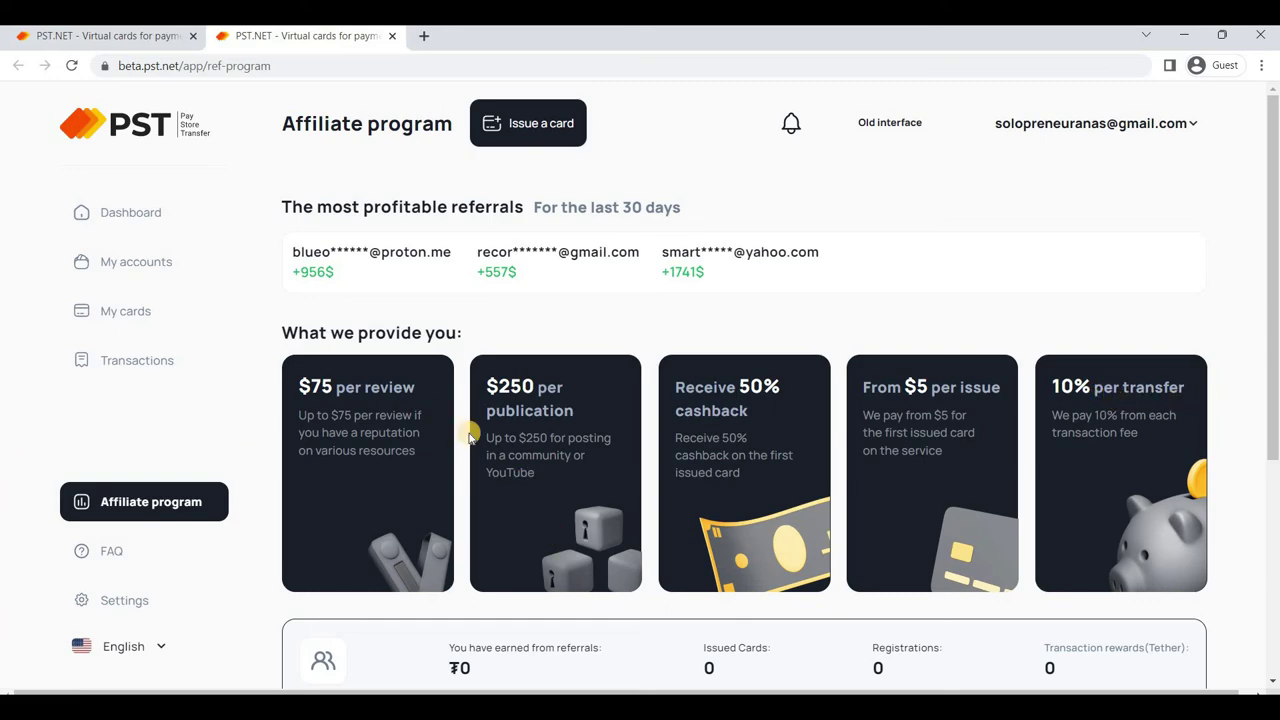
pyautogui.moveTo(627, 420)
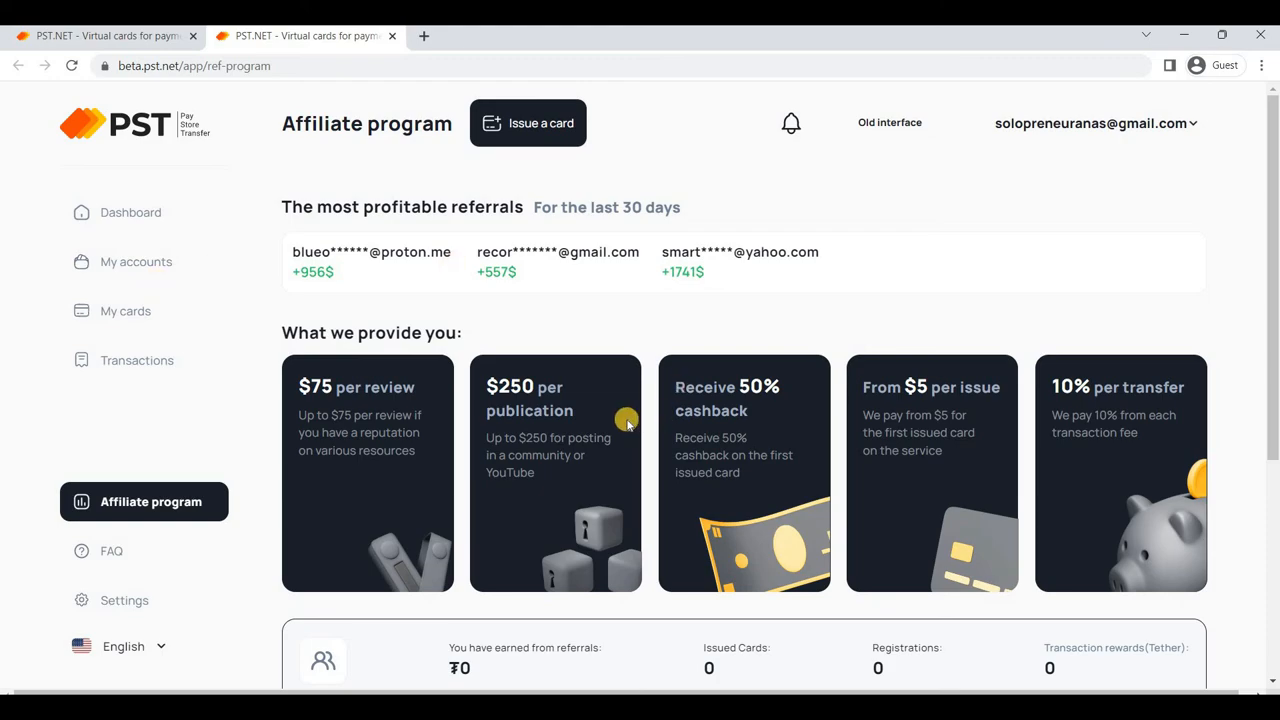
# Scroll the affiliate rewards to the referral stats, then return to the first tab's Dashboard
pyautogui.scroll(-3)
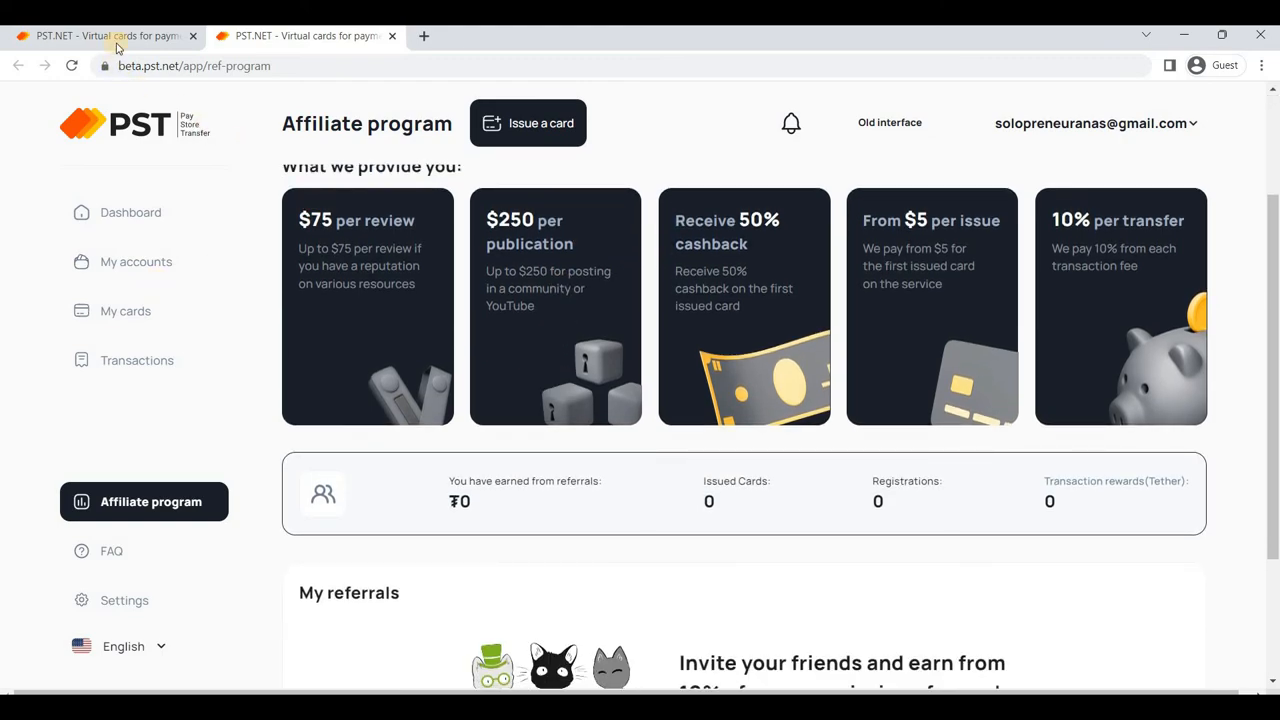
pyautogui.click(137, 360)
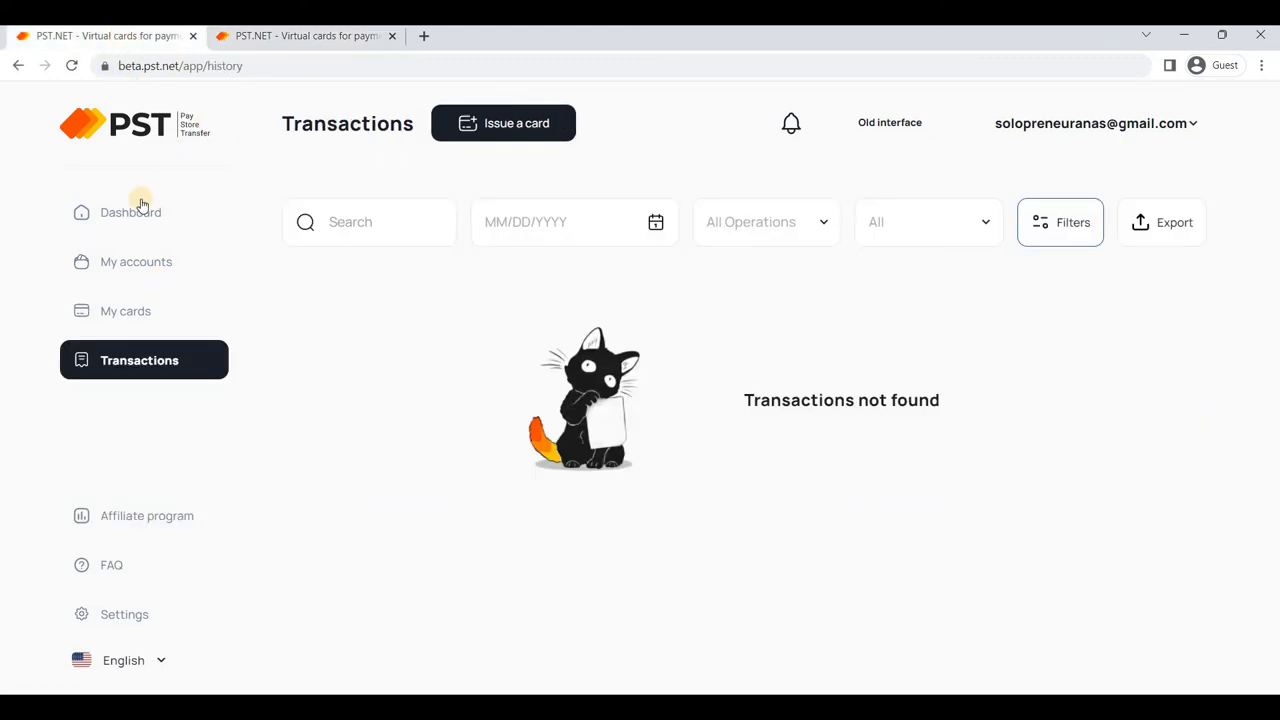
pyautogui.click(131, 212)
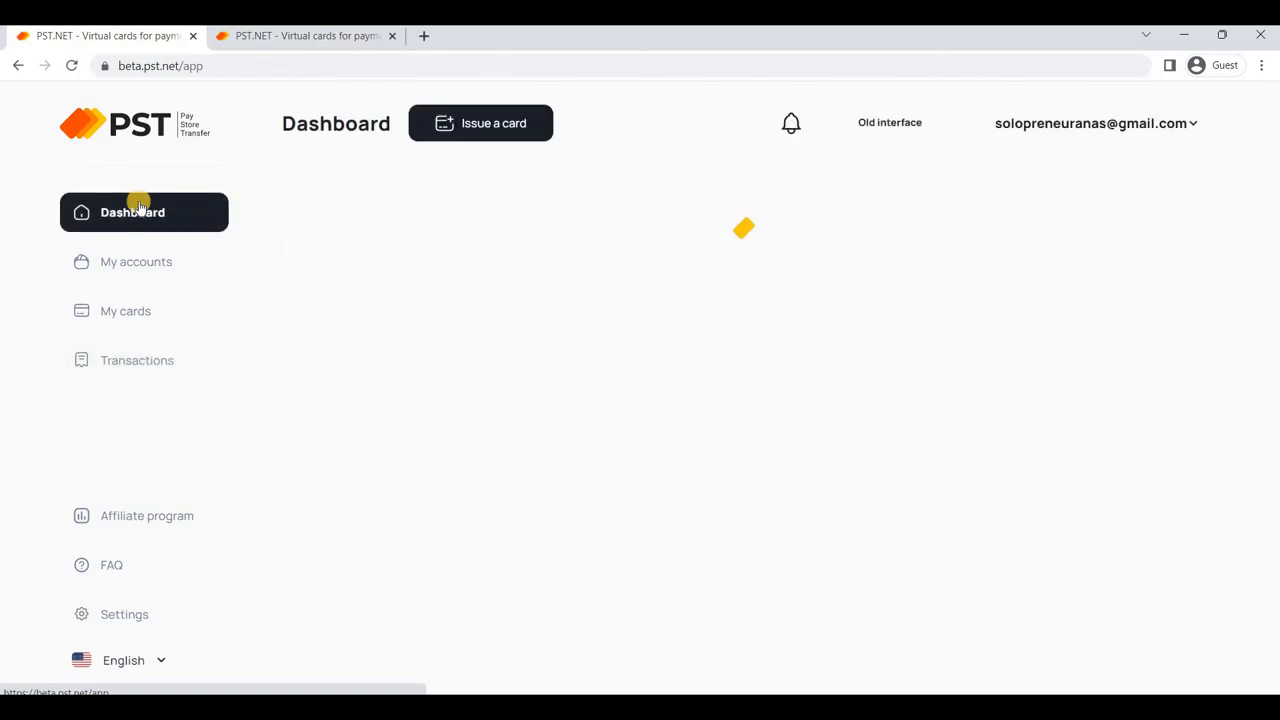